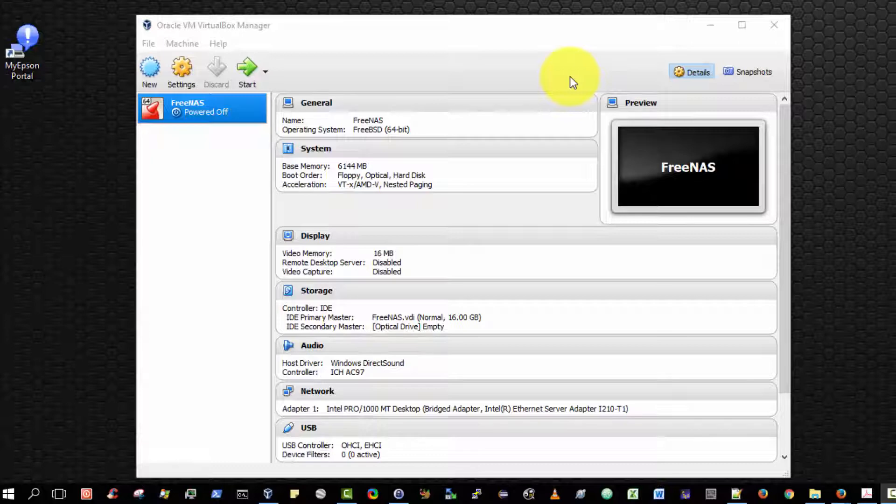
pyautogui.moveTo(254, 96)
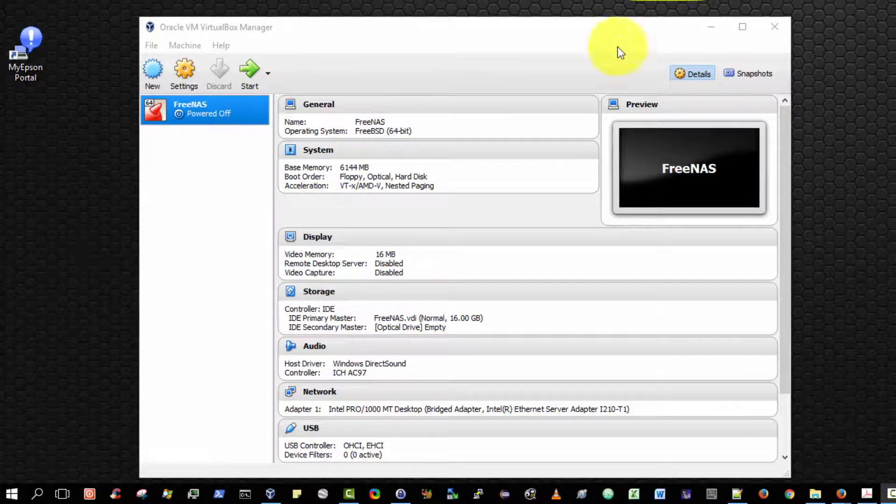
pyautogui.moveTo(486, 84)
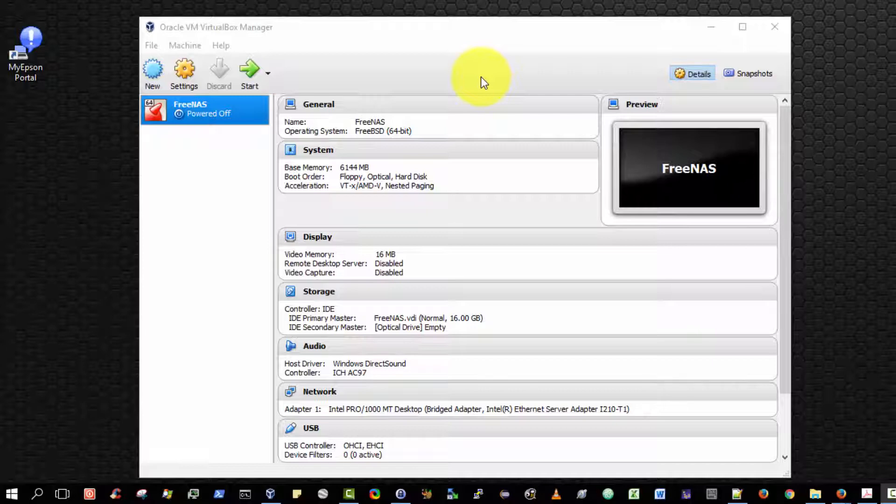
pyautogui.moveTo(369, 84)
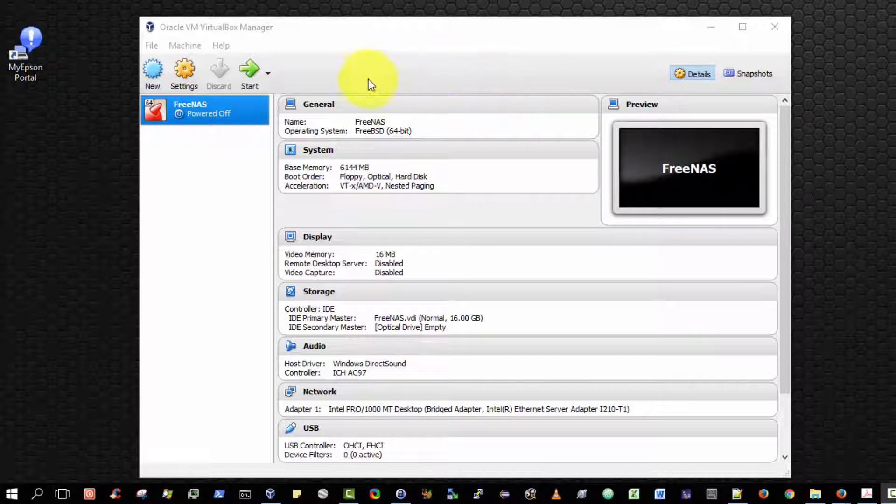
pyautogui.moveTo(216, 135)
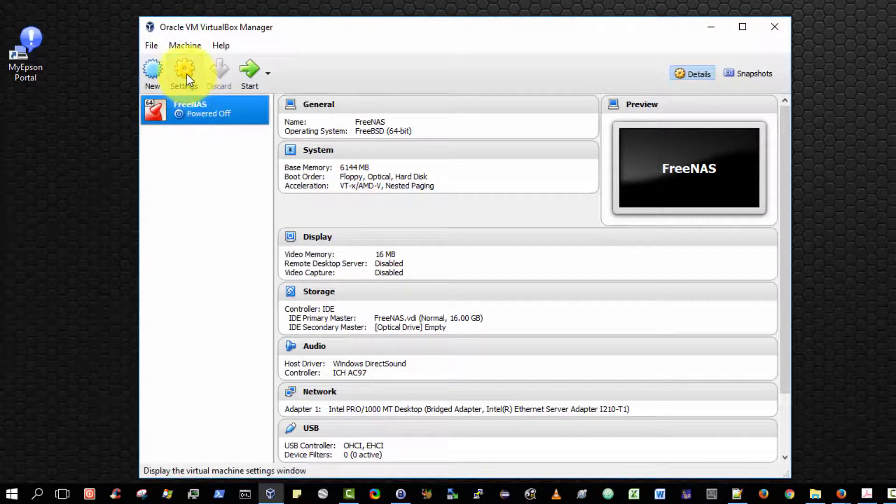
# - Show the Storage section of the FreeNAS machine's settings
pyautogui.click(182, 70)
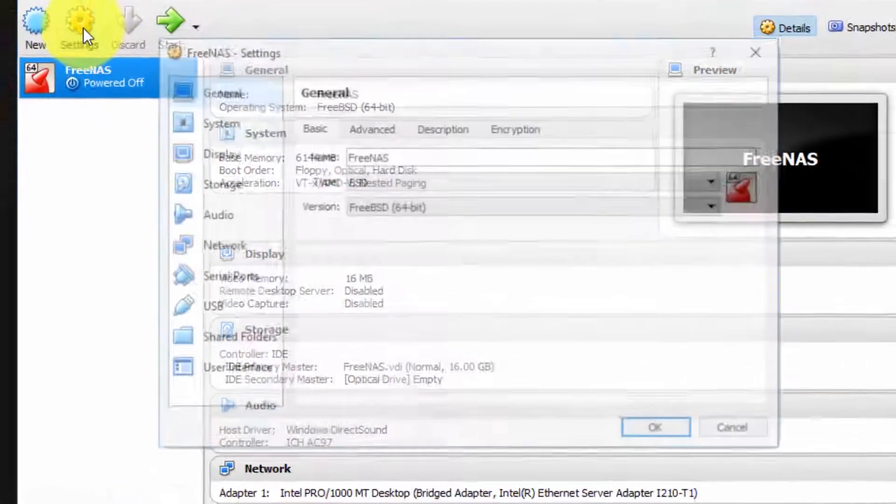
pyautogui.click(176, 183)
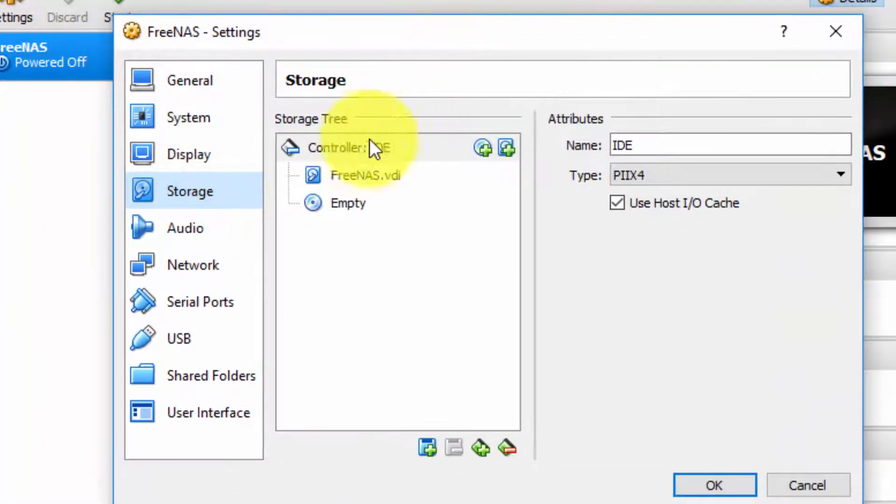
pyautogui.moveTo(329, 228)
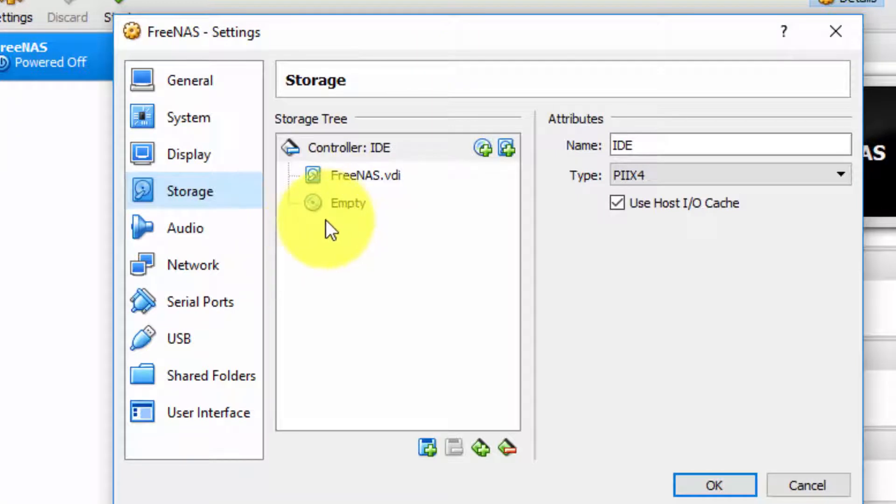
pyautogui.moveTo(332, 227)
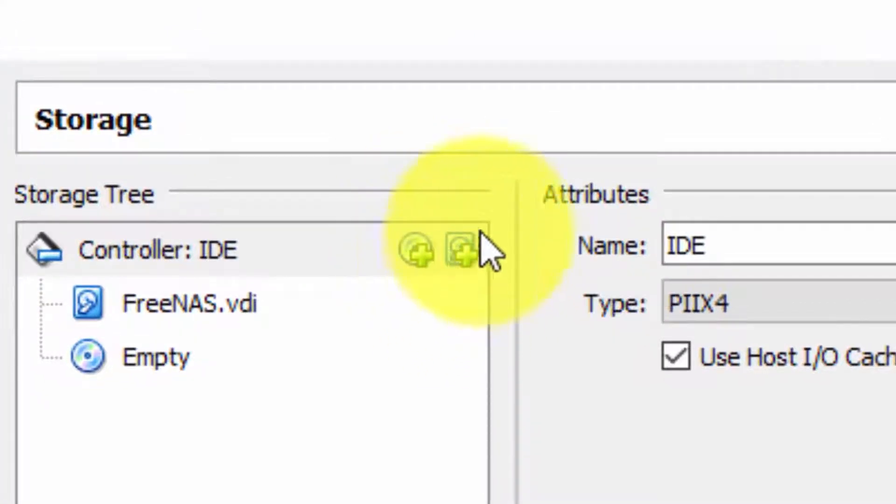
pyautogui.moveTo(461, 252)
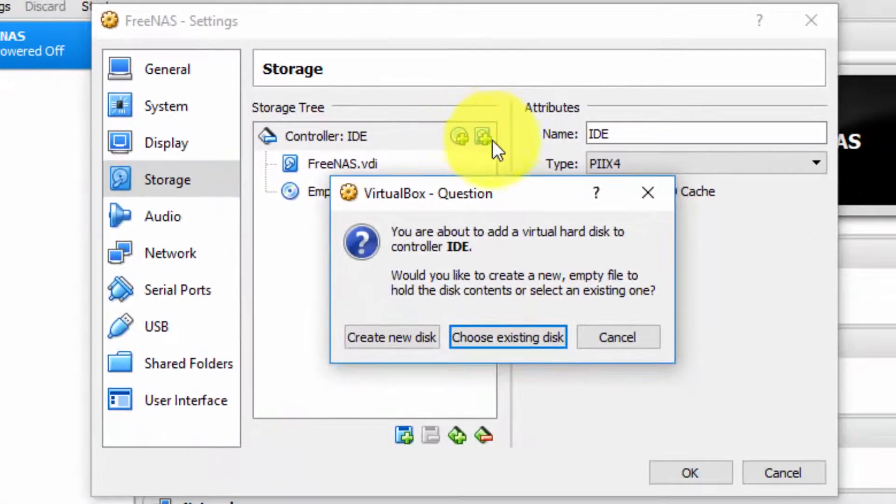
pyautogui.moveTo(391, 345)
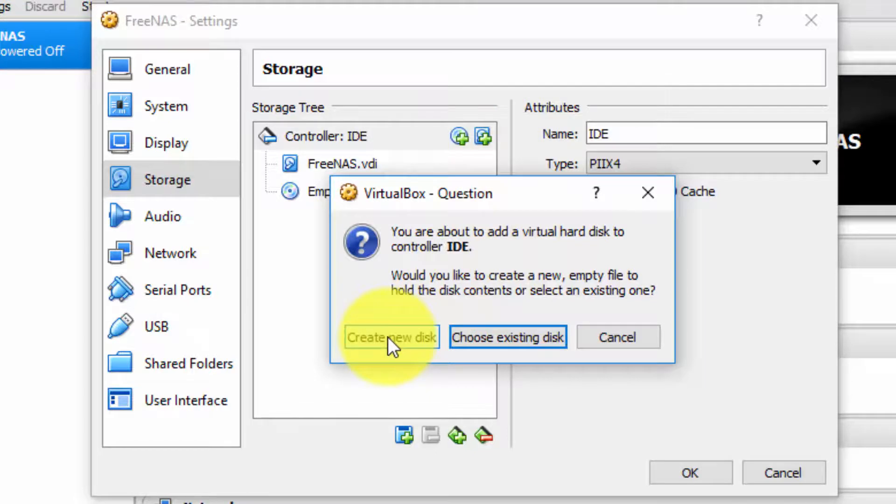
# - Create a new dynamically allocated 10 GB VDI named FreeNASDisk1 on the IDE controller
pyautogui.click(392, 337)
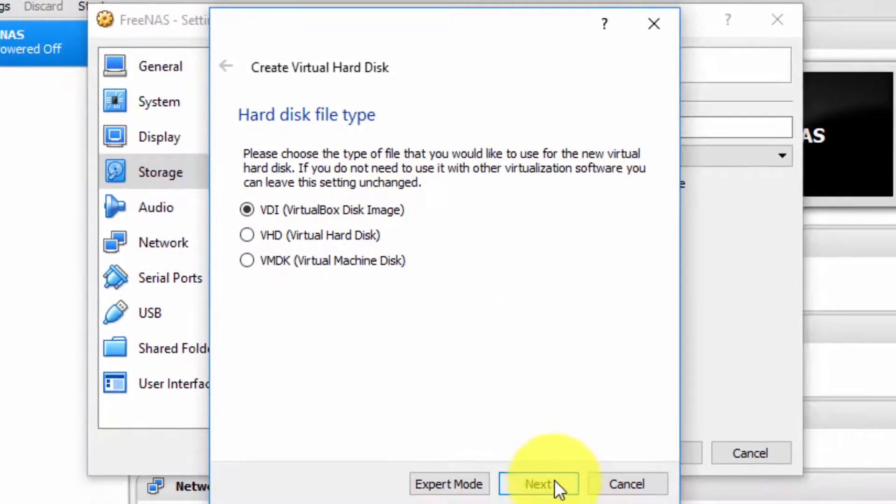
pyautogui.click(541, 497)
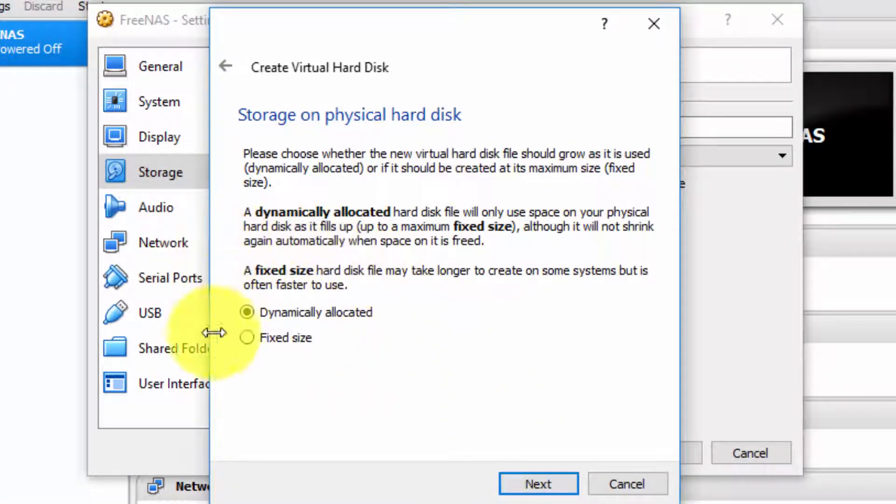
pyautogui.click(539, 497)
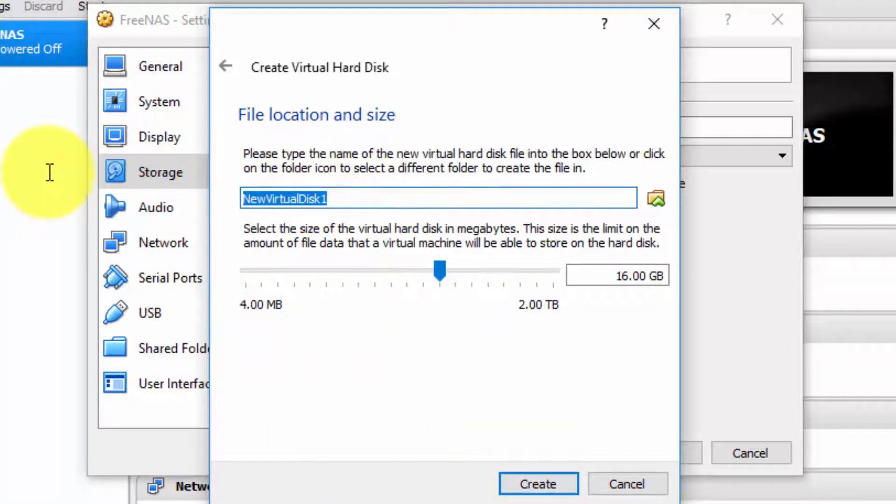
pyautogui.write('FreeDisk')
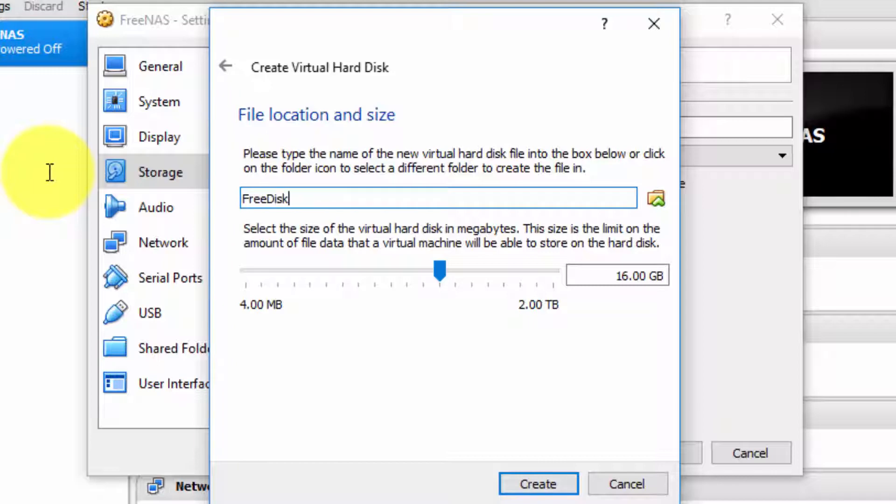
pyautogui.press('BackSpace')
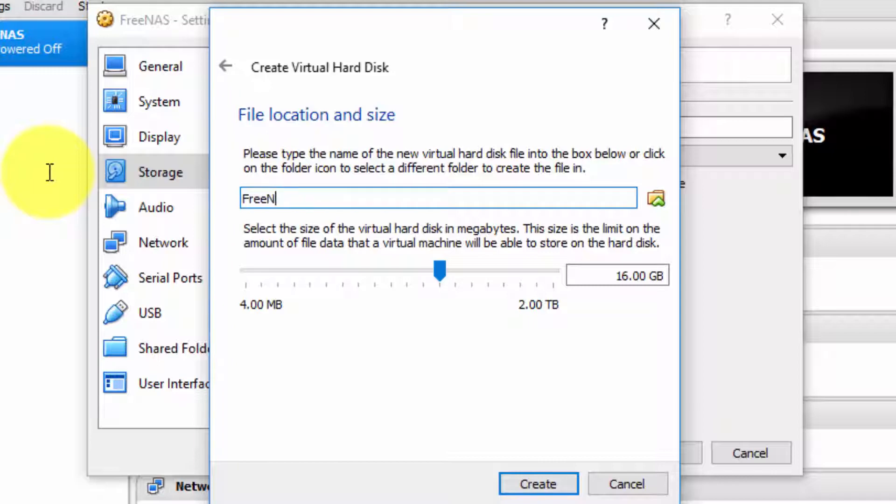
pyautogui.write('ASDisk1')
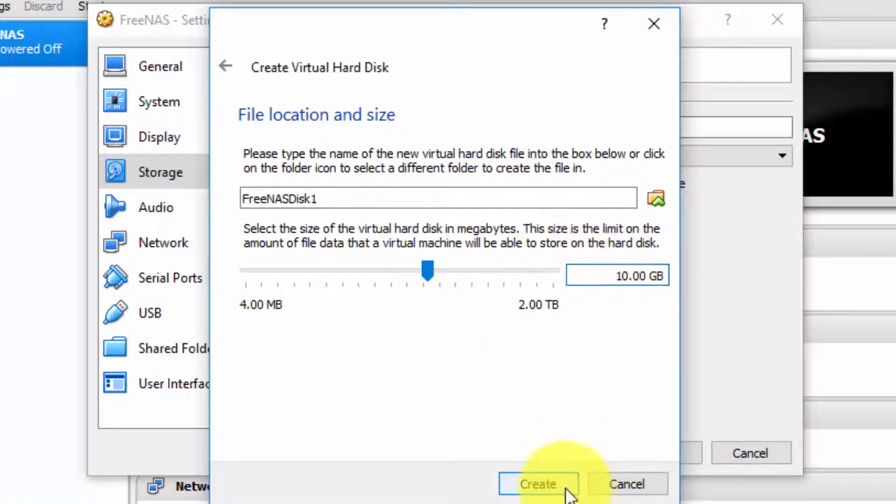
pyautogui.click(538, 496)
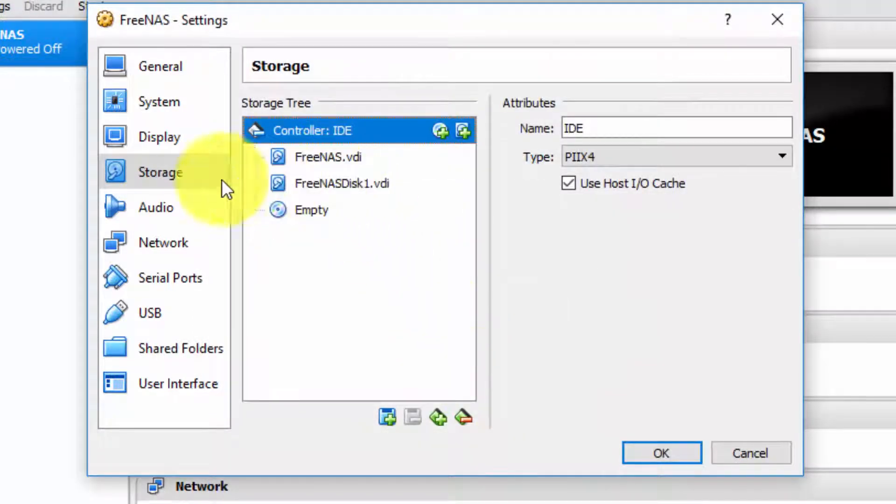
# - Create a second dynamically allocated 10 GB VDI named FreeNASDisk2 on the IDE controller
pyautogui.click(462, 131)
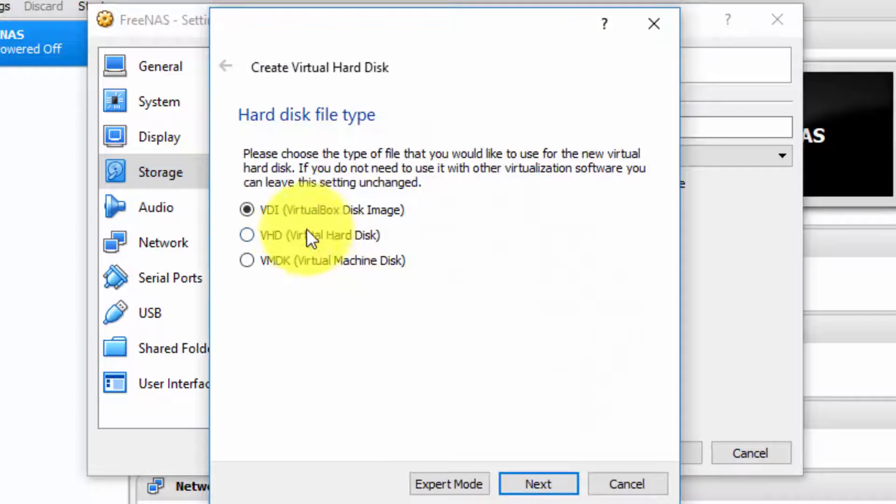
pyautogui.click(539, 497)
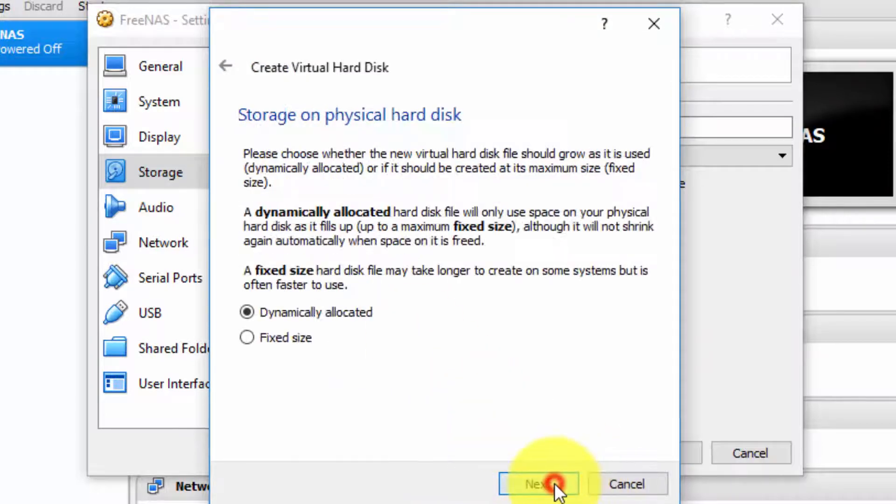
pyautogui.click(553, 497)
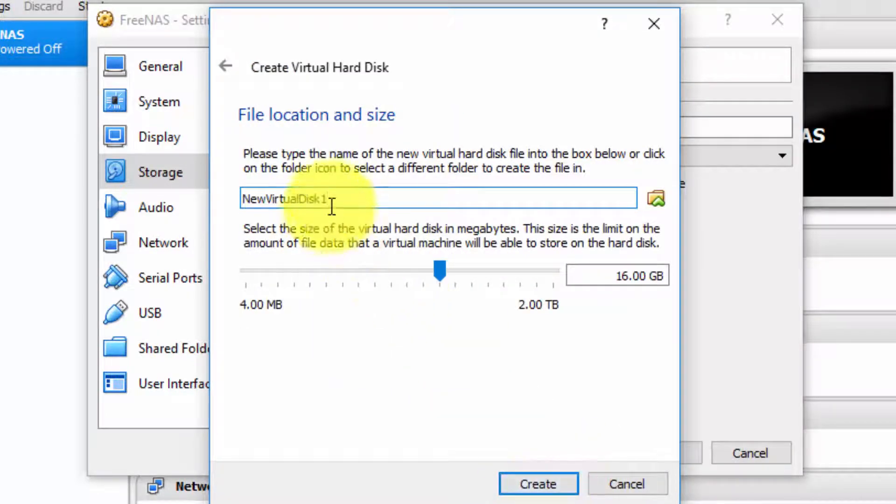
pyautogui.write('FreeNASDisk2')
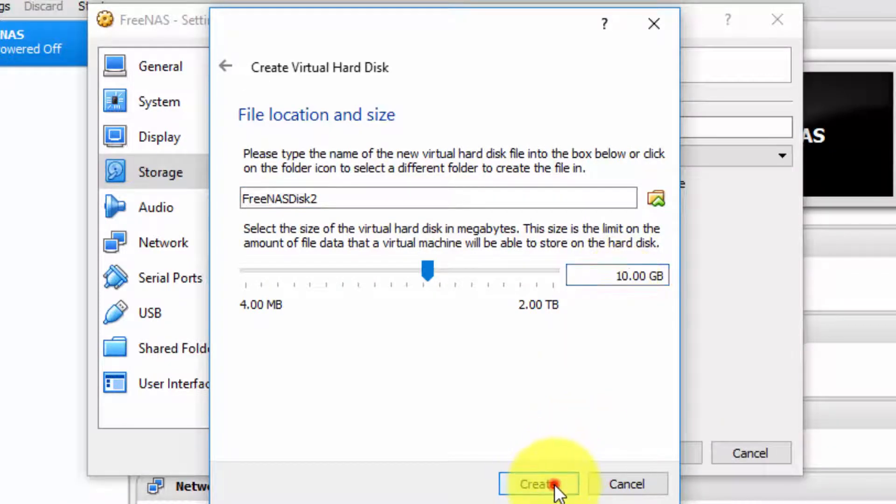
pyautogui.click(540, 496)
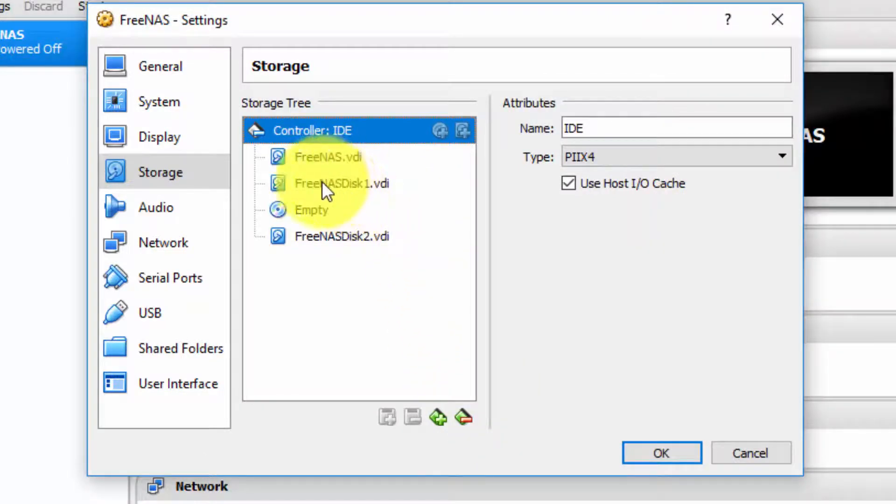
# - Review FreeNASDisk2.vdi and FreeNAS.vdi details, then save the storage changes
pyautogui.click(340, 237)
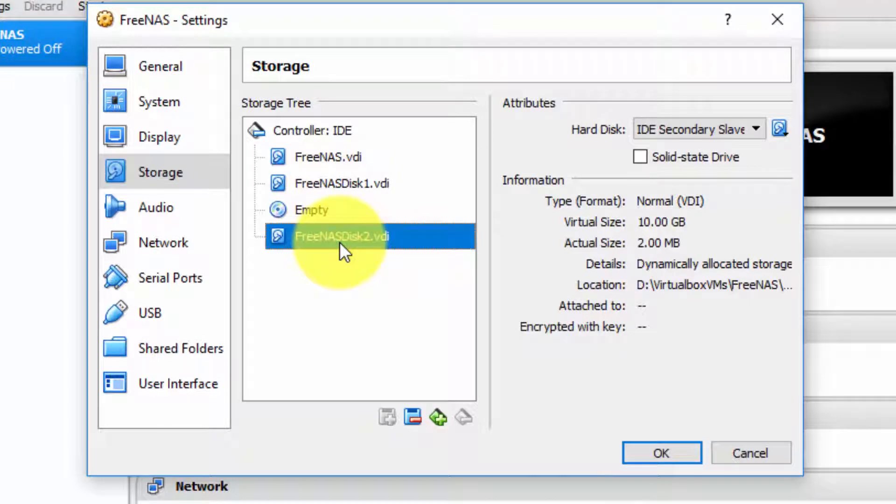
pyautogui.moveTo(356, 196)
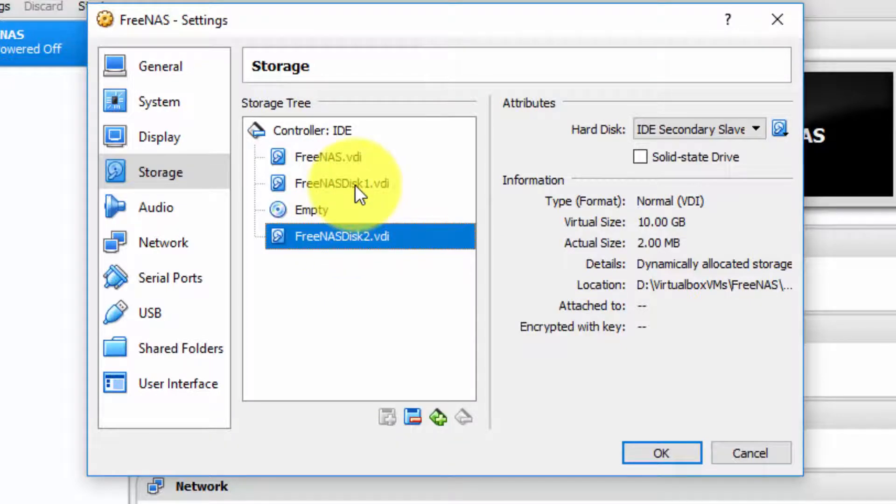
pyautogui.click(306, 157)
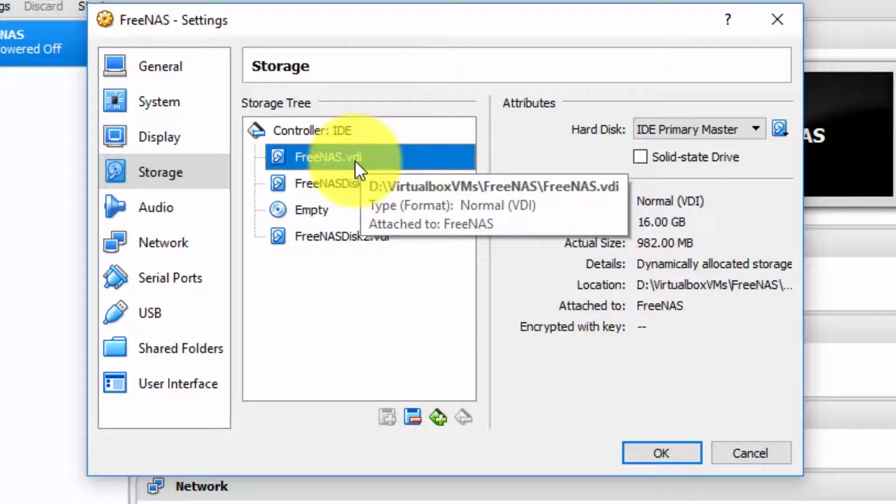
pyautogui.moveTo(625, 358)
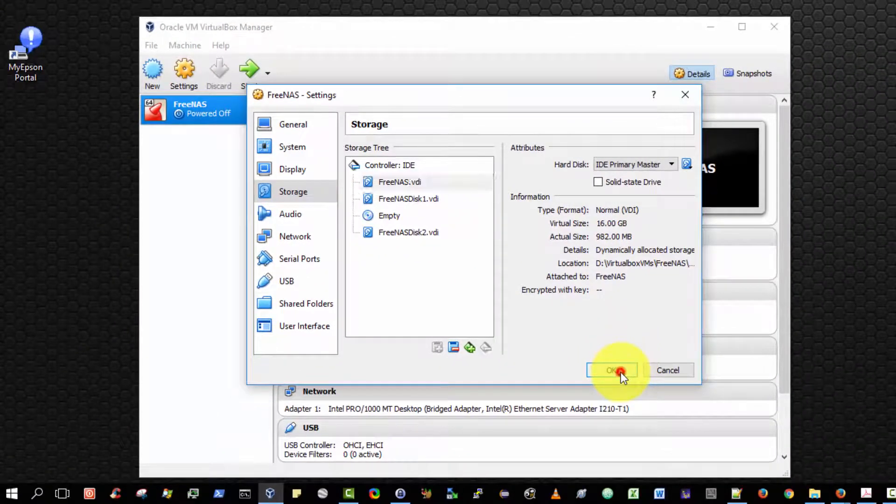
pyautogui.click(611, 369)
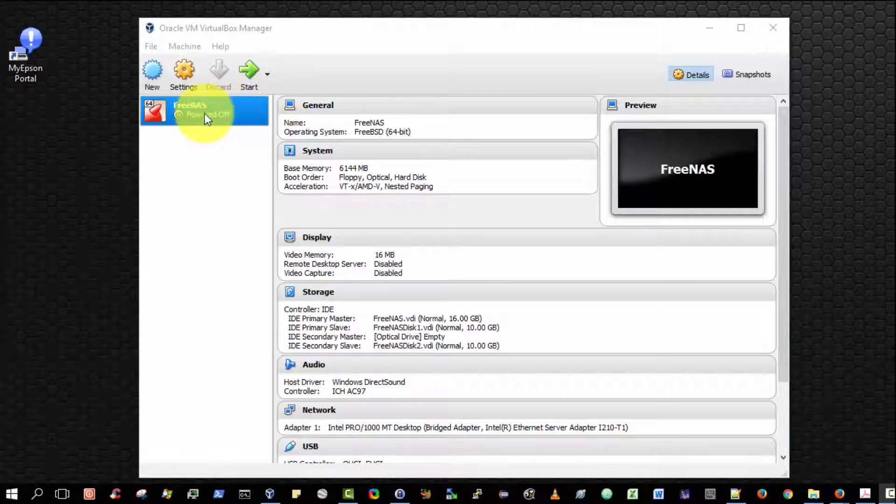
pyautogui.moveTo(254, 83)
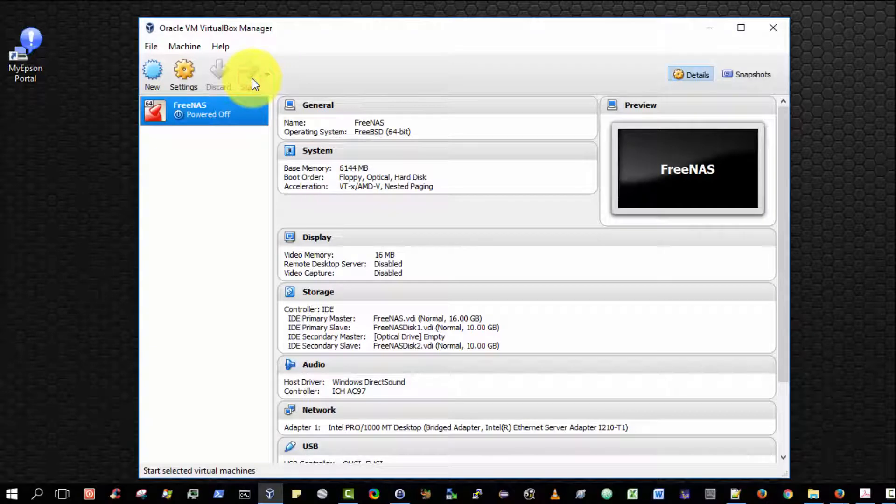
# - Power on the FreeNAS virtual machine from the VirtualBox Manager toolbar
pyautogui.click(251, 73)
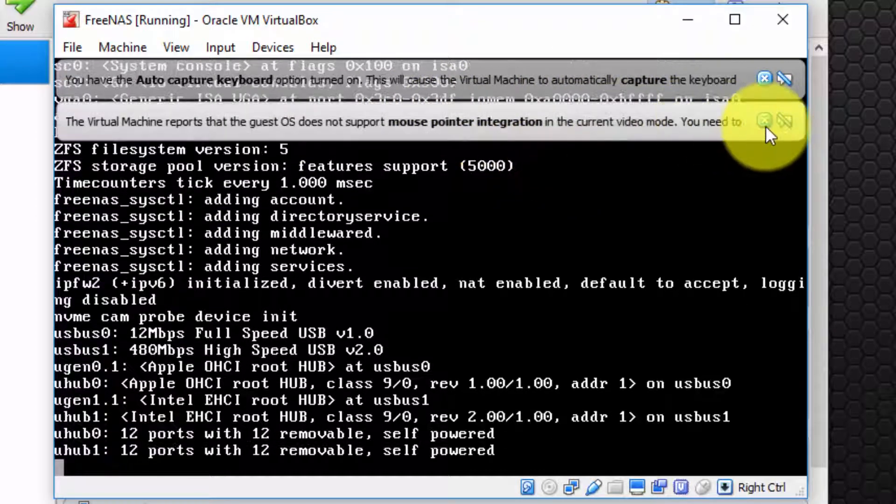
# - Dismiss the VM notification banners while FreeNAS boots to its console menu
pyautogui.click(762, 122)
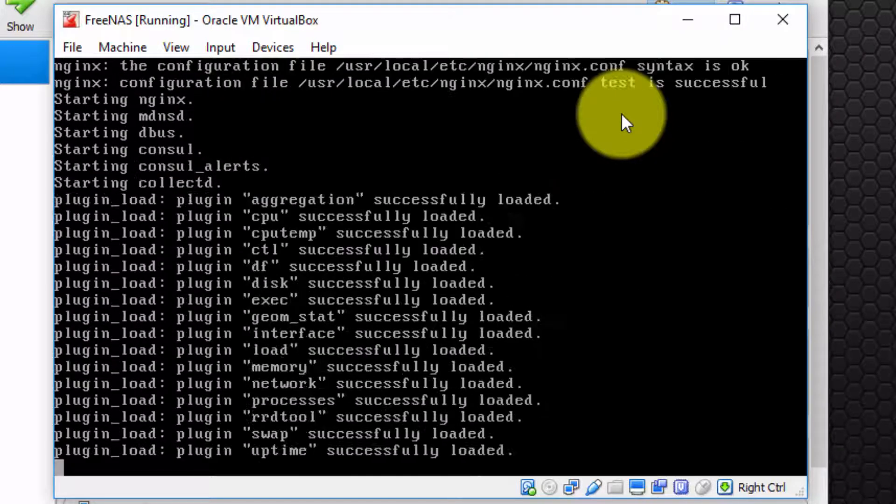
pyautogui.moveTo(598, 158)
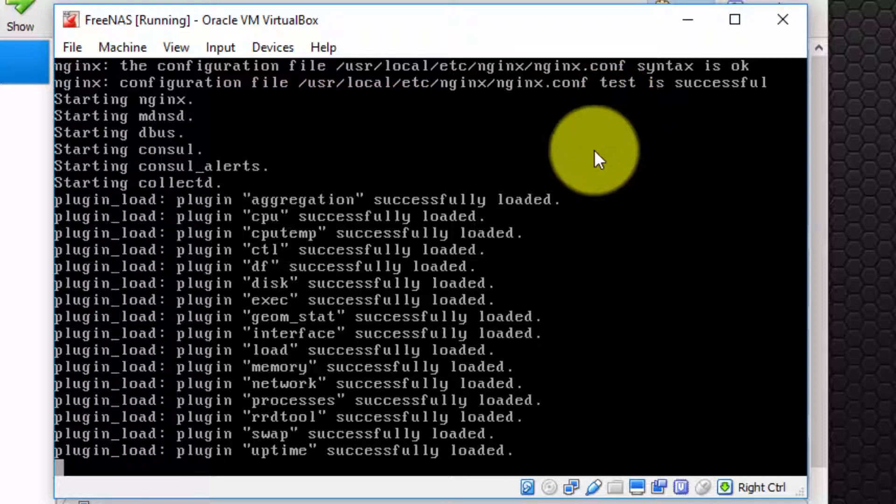
pyautogui.moveTo(614, 135)
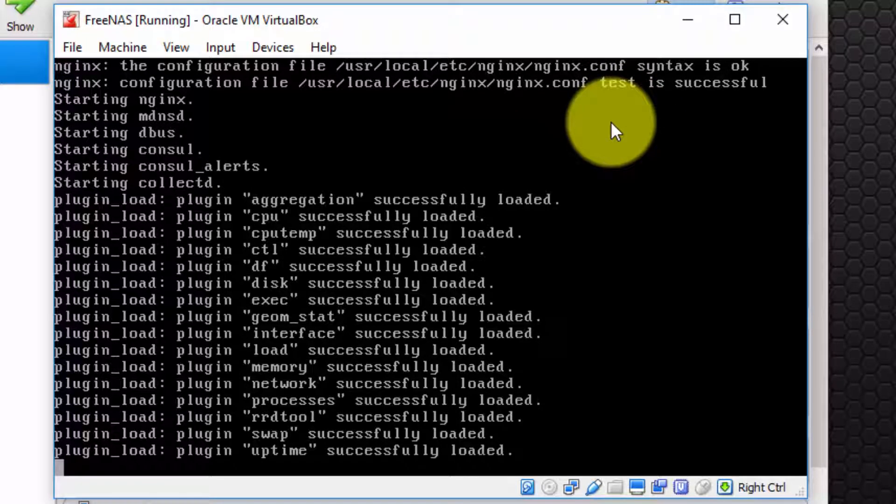
pyautogui.moveTo(394, 487)
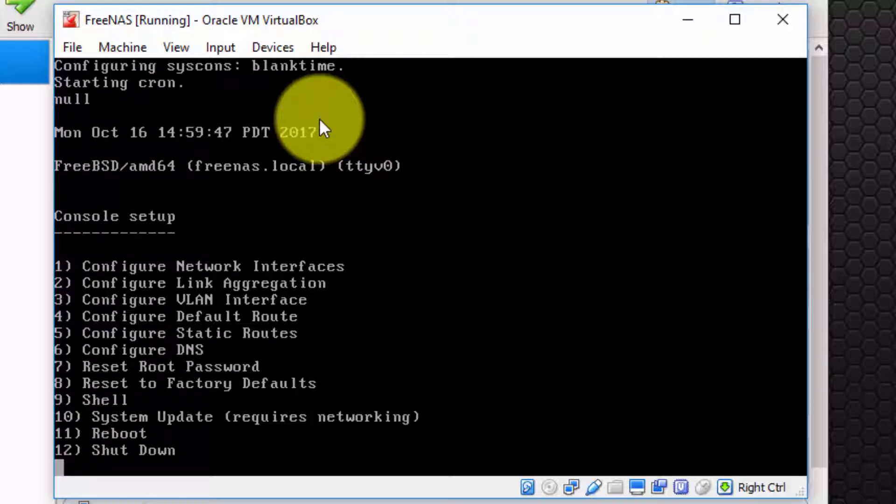
pyautogui.moveTo(409, 260)
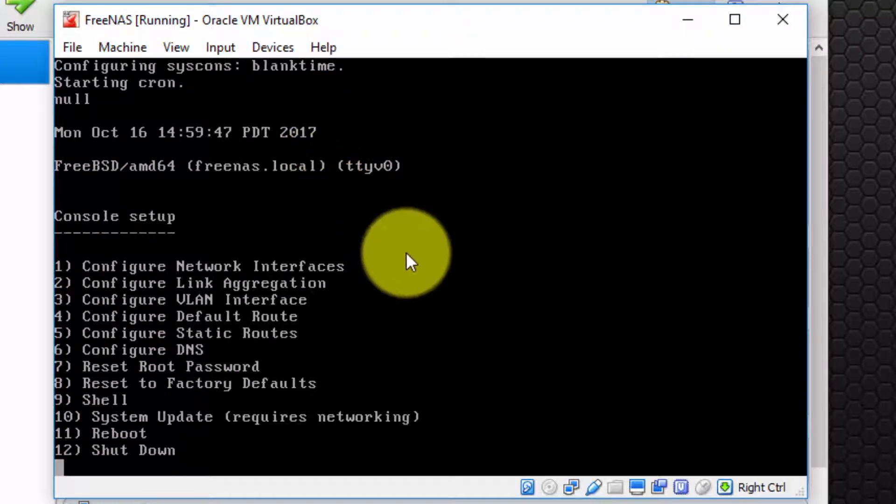
pyautogui.moveTo(420, 382)
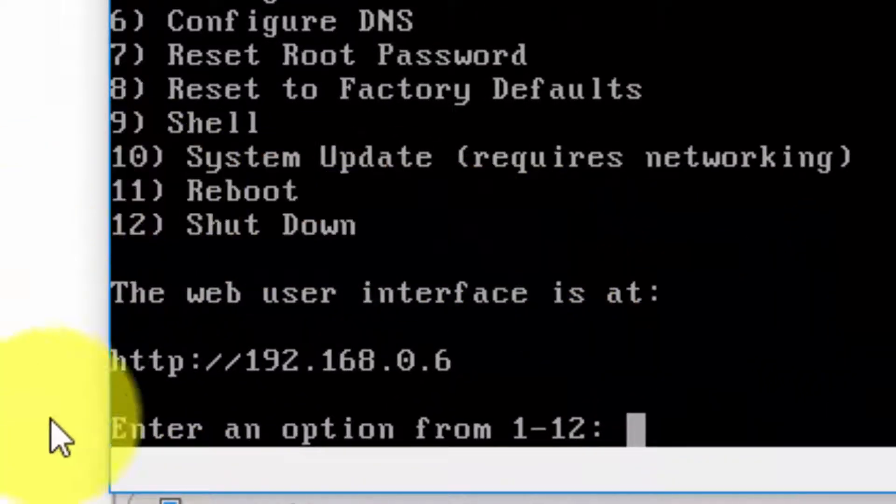
pyautogui.moveTo(70, 280)
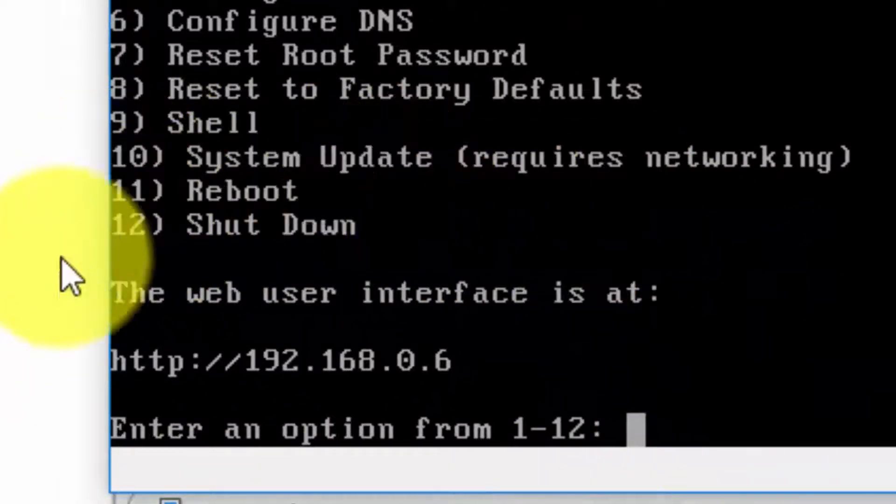
pyautogui.moveTo(632, 375)
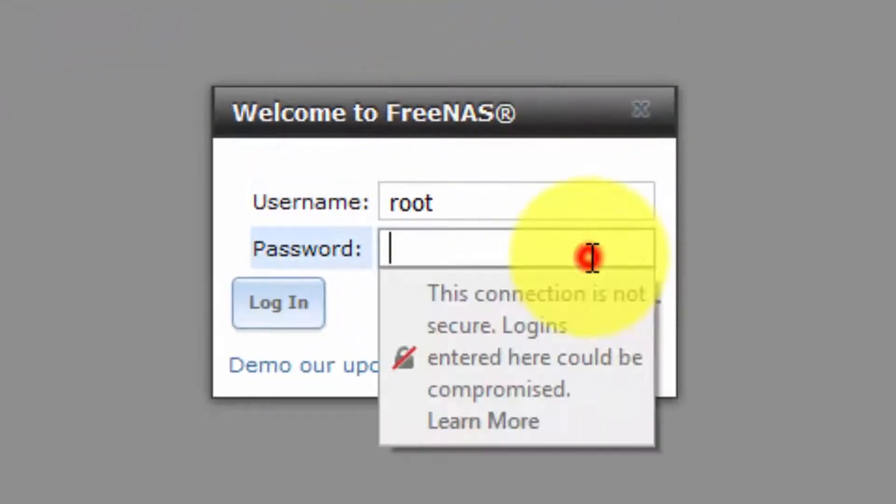
# - Log in to the FreeNAS web interface as root with the password
pyautogui.write('•')
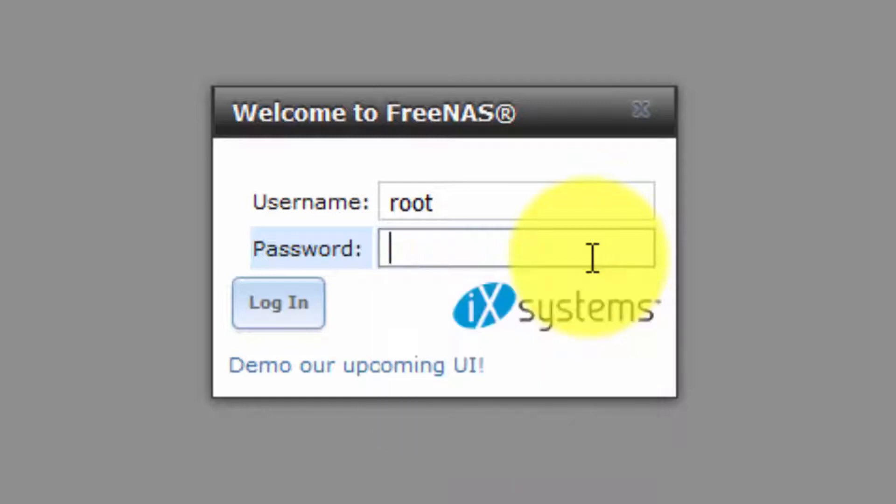
pyautogui.write('password')
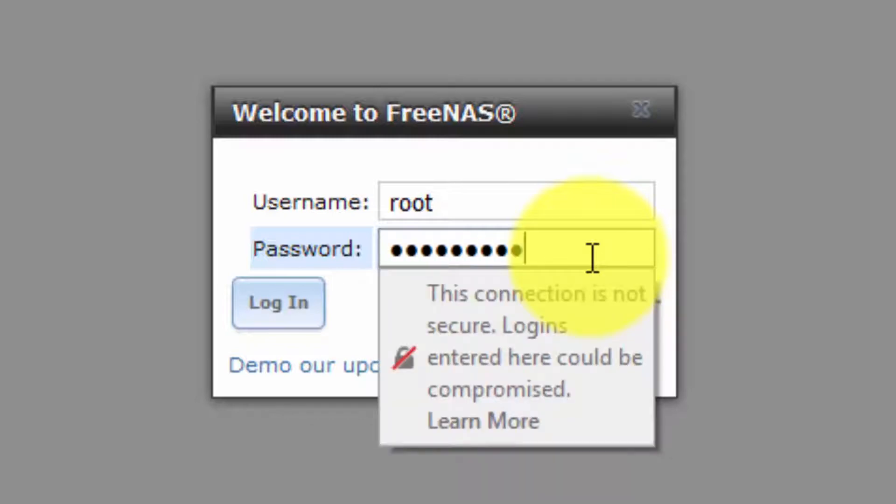
pyautogui.click(278, 302)
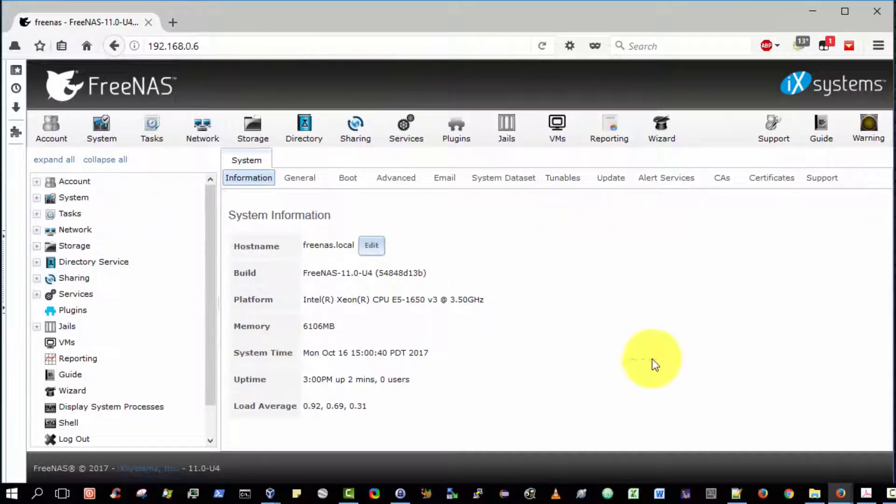
pyautogui.moveTo(829, 55)
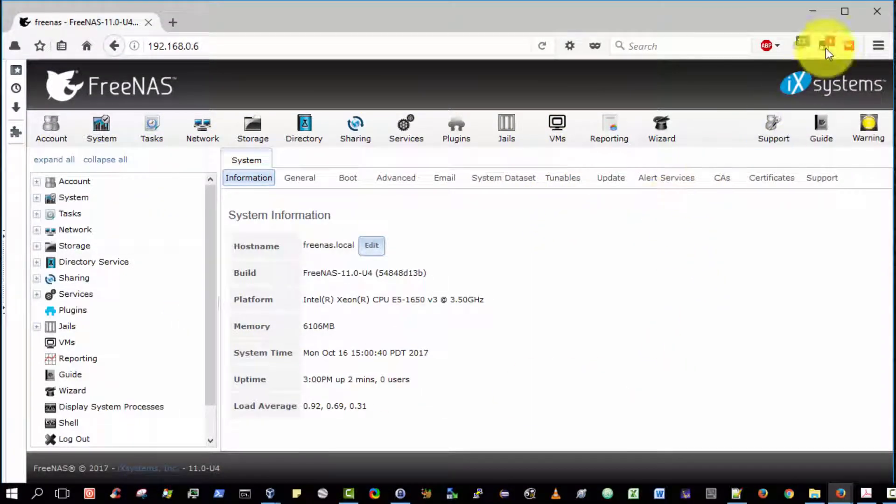
pyautogui.moveTo(490, 180)
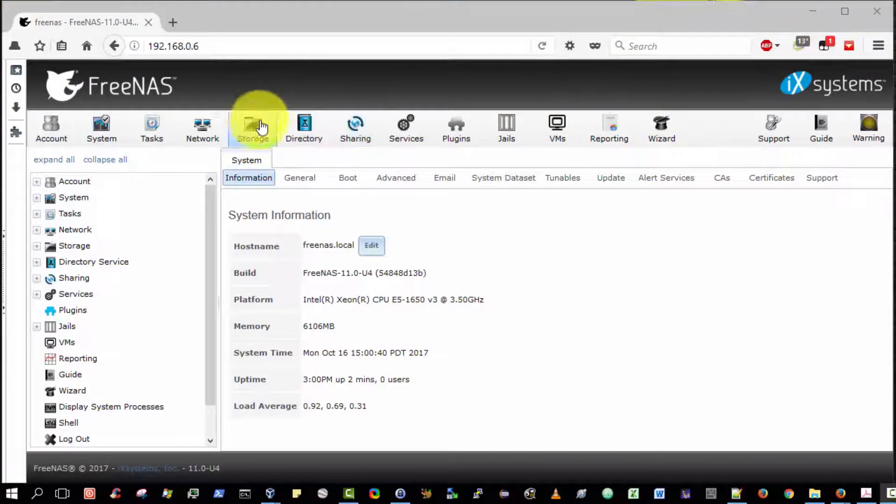
# - Go to Storage Volumes and request the list of available disks
pyautogui.click(252, 126)
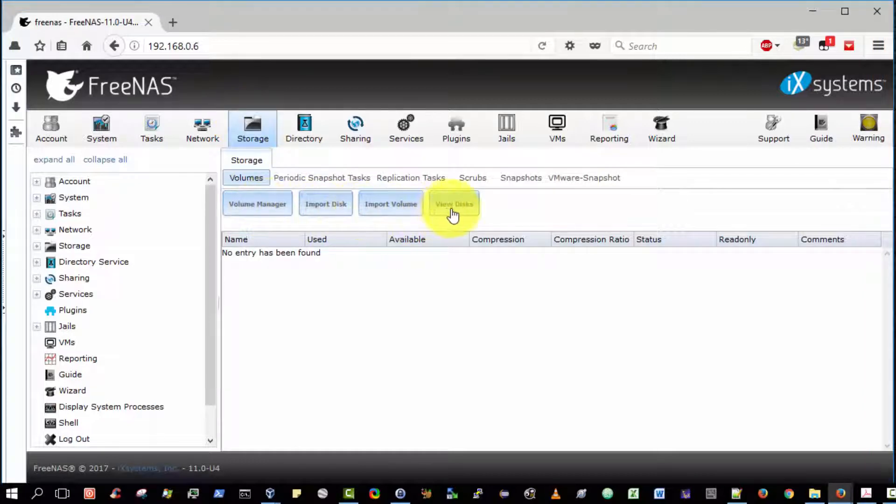
pyautogui.moveTo(280, 226)
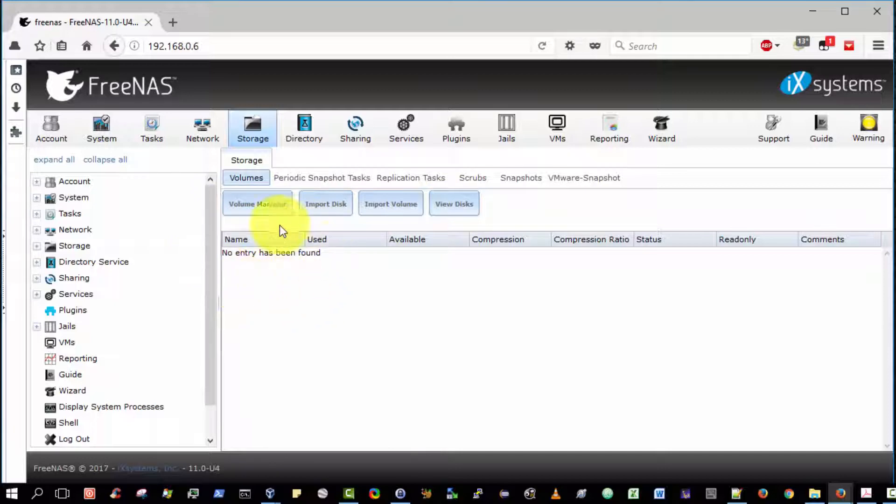
pyautogui.moveTo(343, 258)
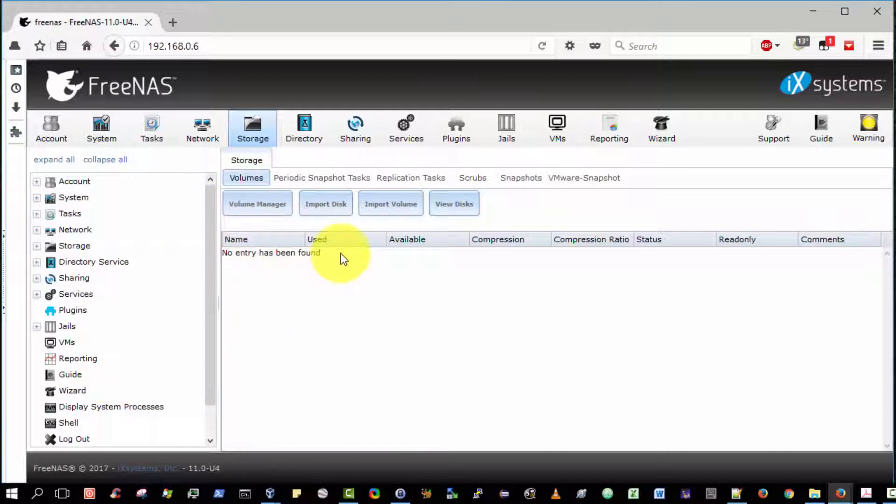
pyautogui.click(462, 203)
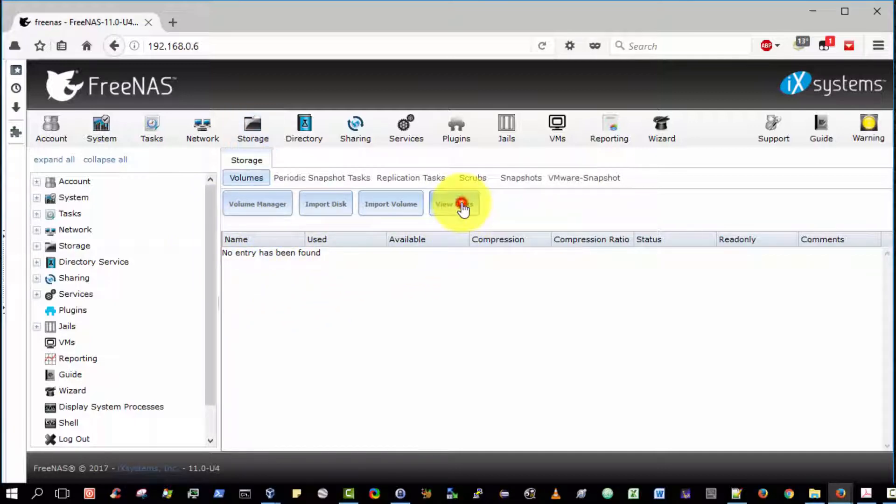
# - View Disks to list ada1 and ada2 at 10.7 GB each
pyautogui.click(461, 204)
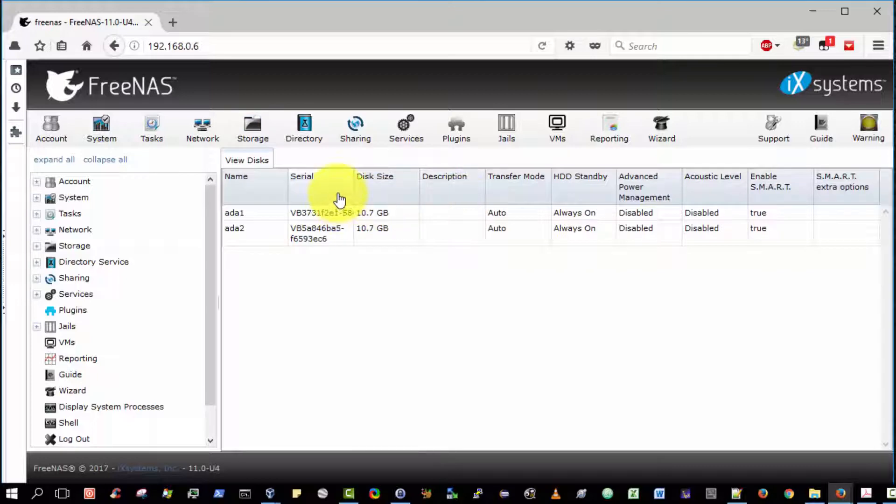
pyautogui.moveTo(315, 275)
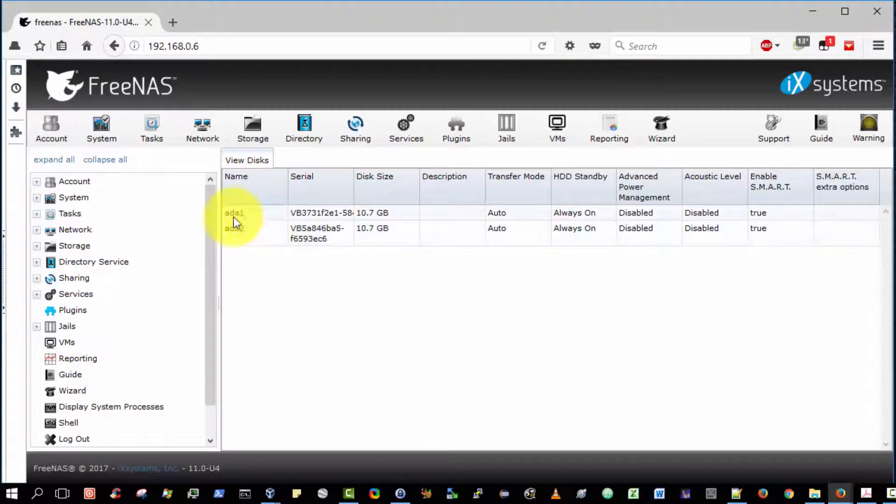
pyautogui.moveTo(240, 233)
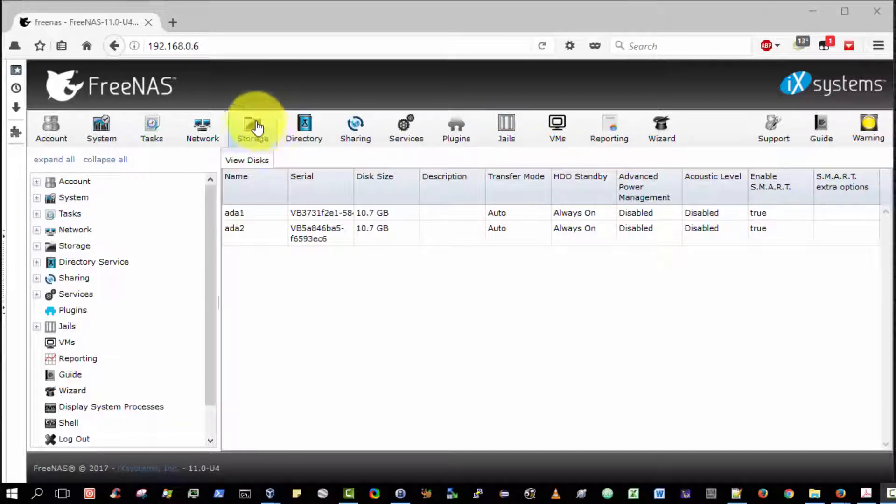
# - Start a new volume in Volume Manager named StripeVol
pyautogui.click(253, 126)
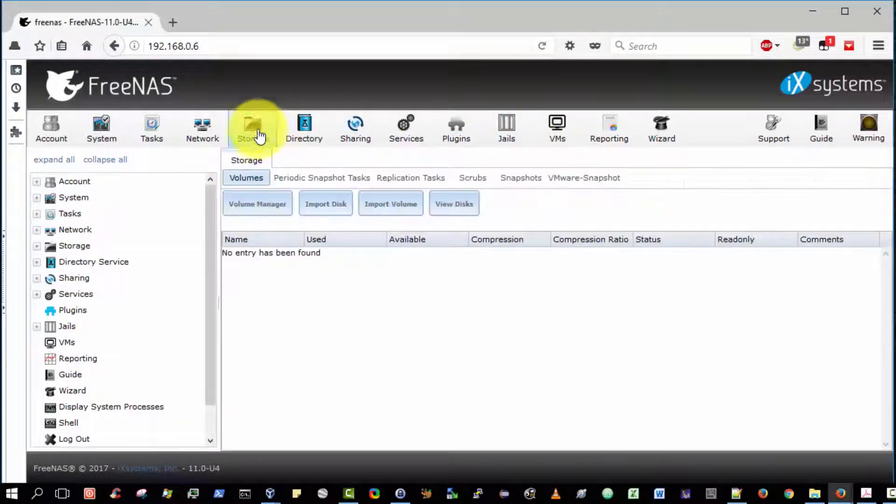
pyautogui.click(258, 203)
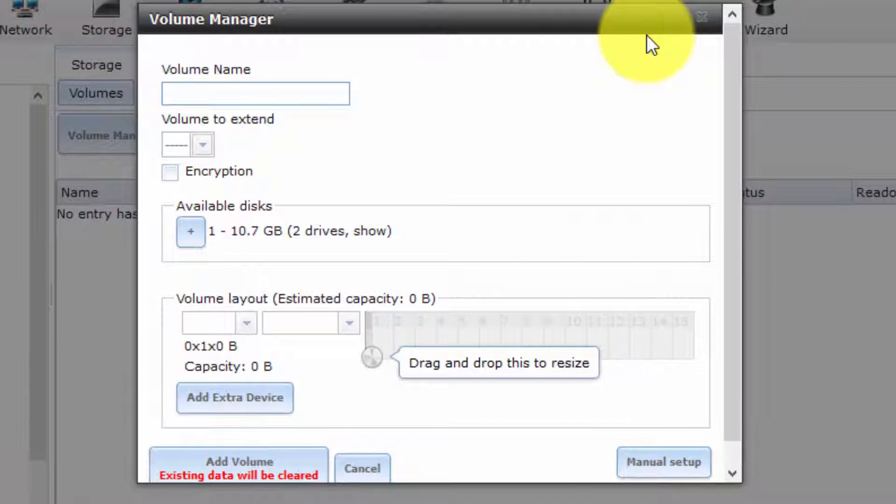
pyautogui.click(255, 94)
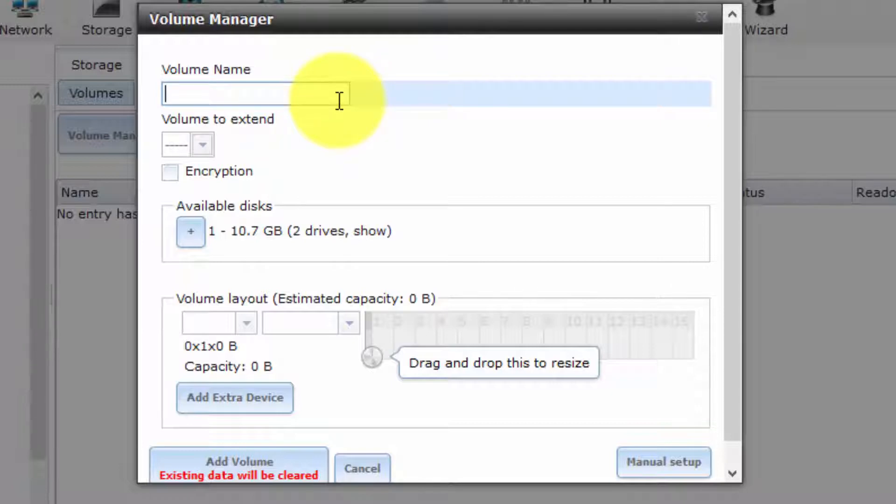
pyautogui.write('S')
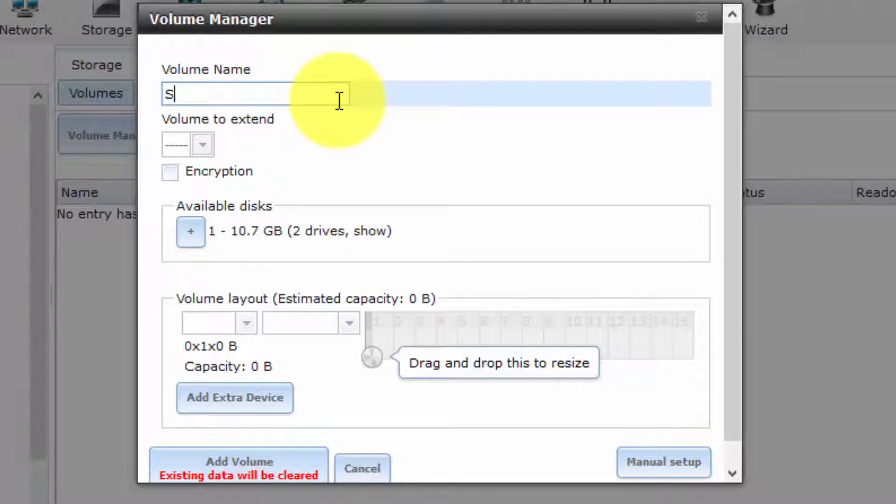
pyautogui.write('ti')
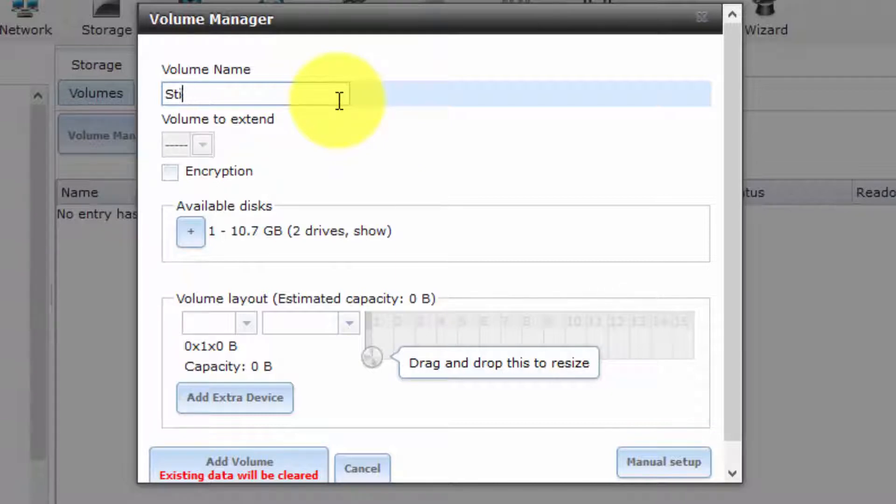
pyautogui.write('rt')
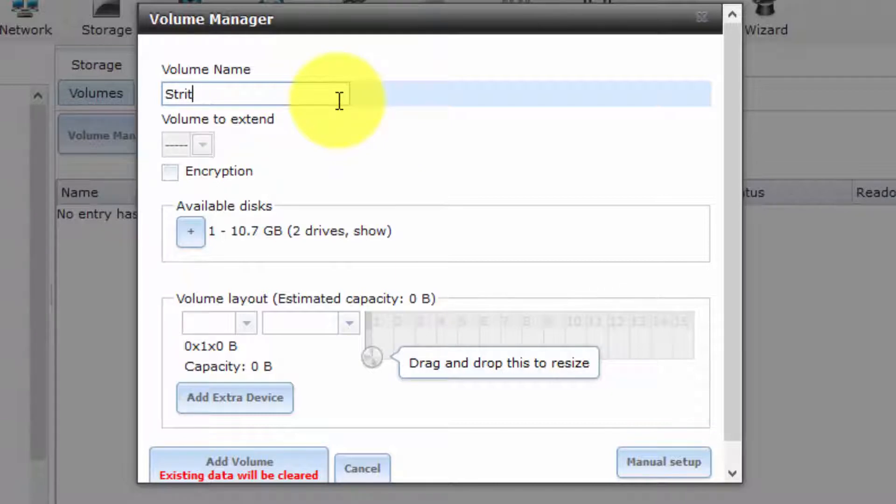
pyautogui.write('StripeVol')
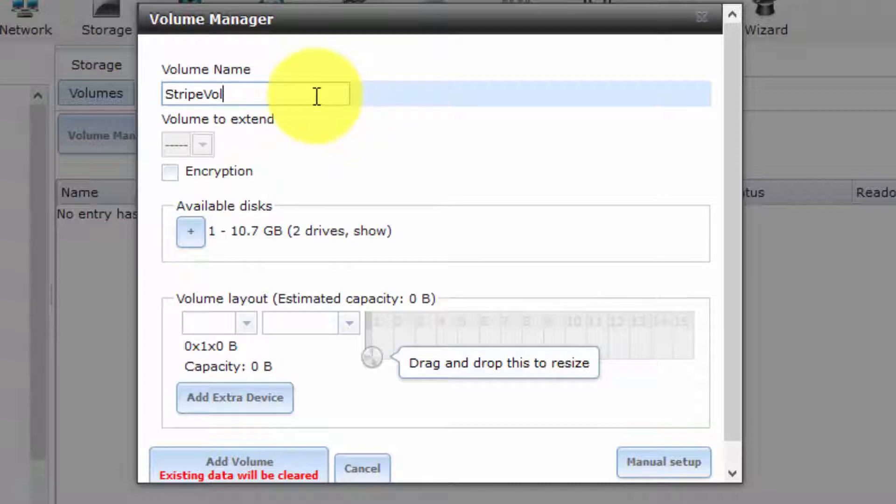
pyautogui.moveTo(259, 144)
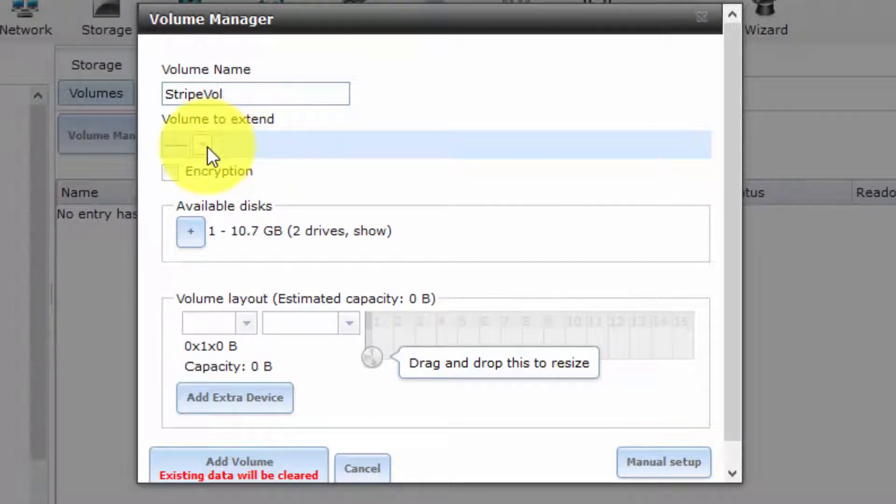
pyautogui.click(200, 147)
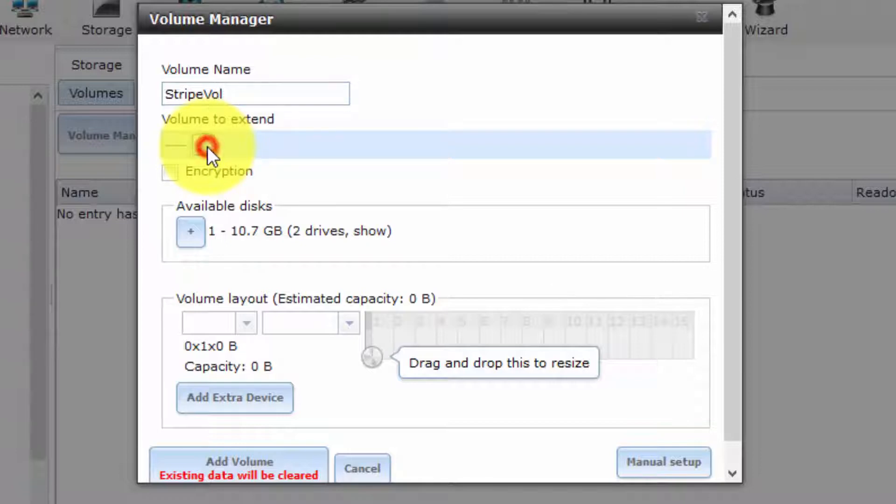
pyautogui.click(202, 146)
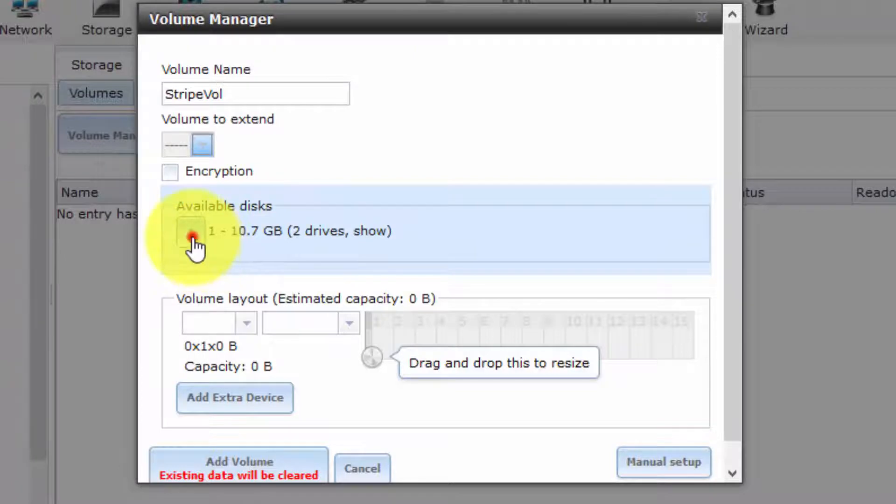
# - Add both available 10.7 GB drives (ada1, ada2) to StripeVol's layout, currently an 8.00 GiB mirror
pyautogui.click(190, 232)
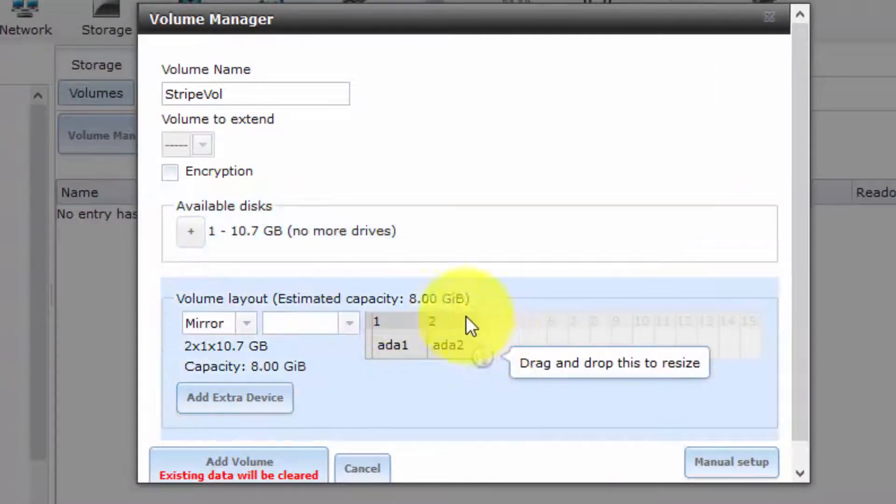
pyautogui.moveTo(341, 324)
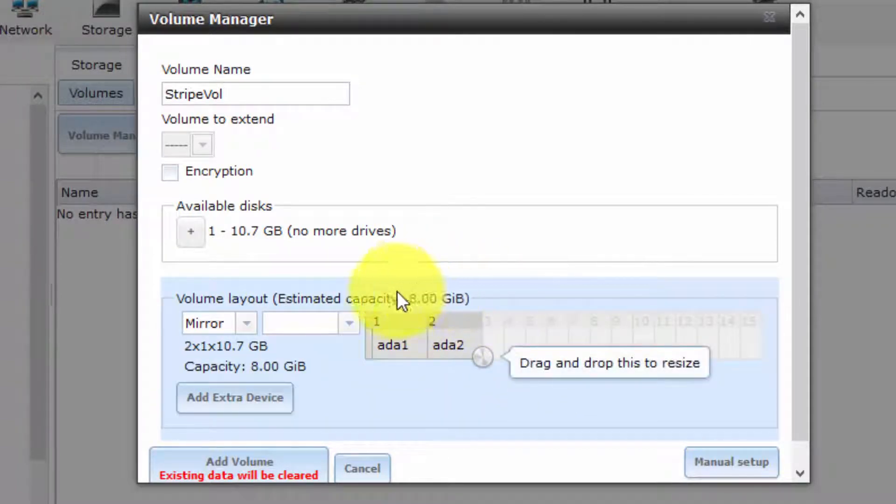
pyautogui.moveTo(246, 327)
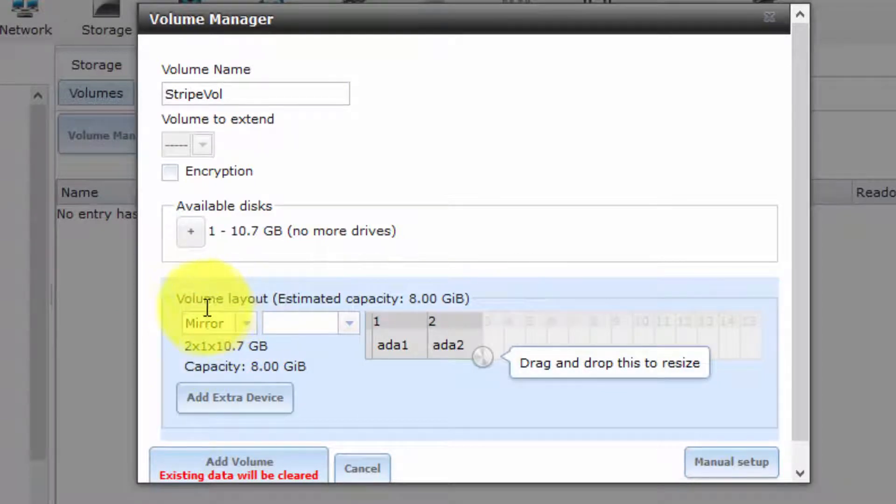
pyautogui.moveTo(199, 327)
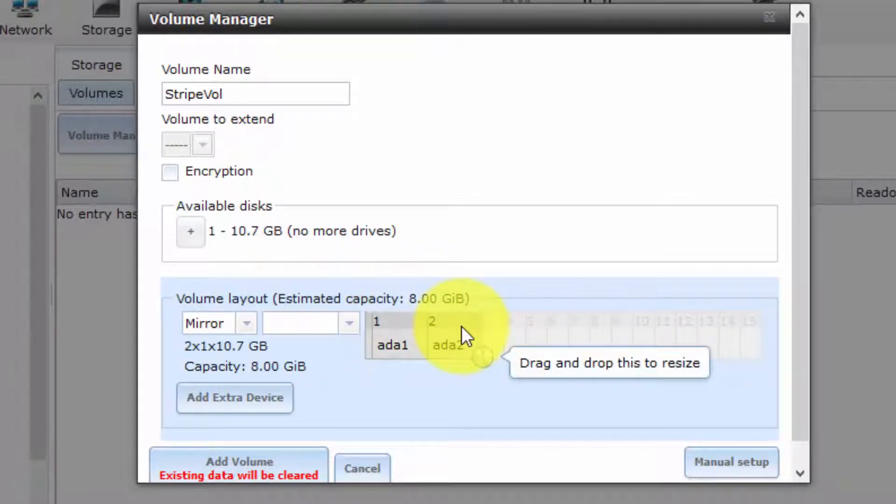
pyautogui.moveTo(423, 364)
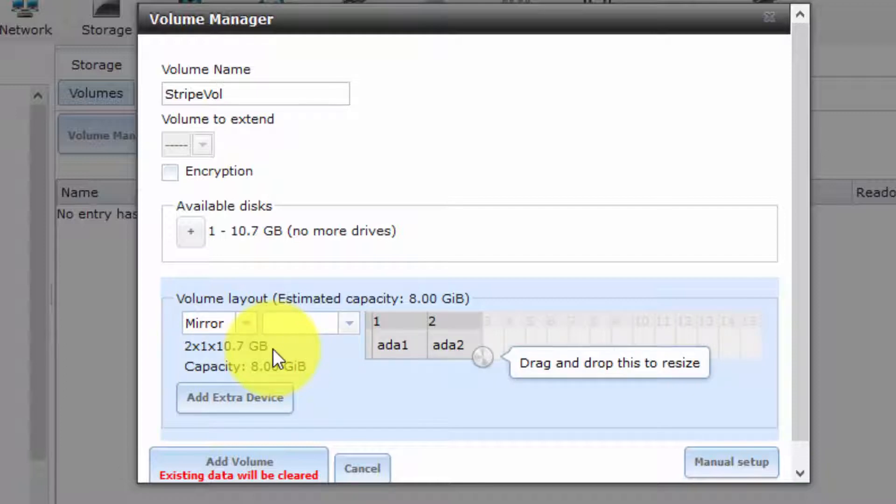
pyautogui.moveTo(441, 328)
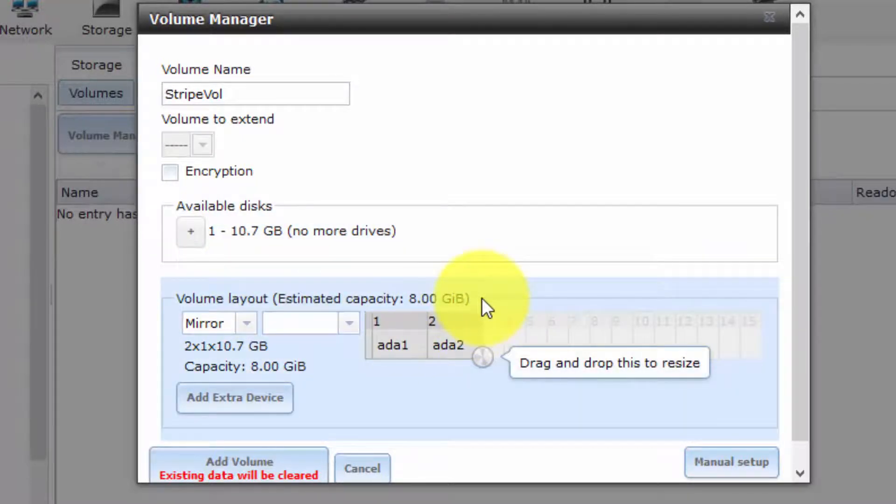
pyautogui.moveTo(405, 362)
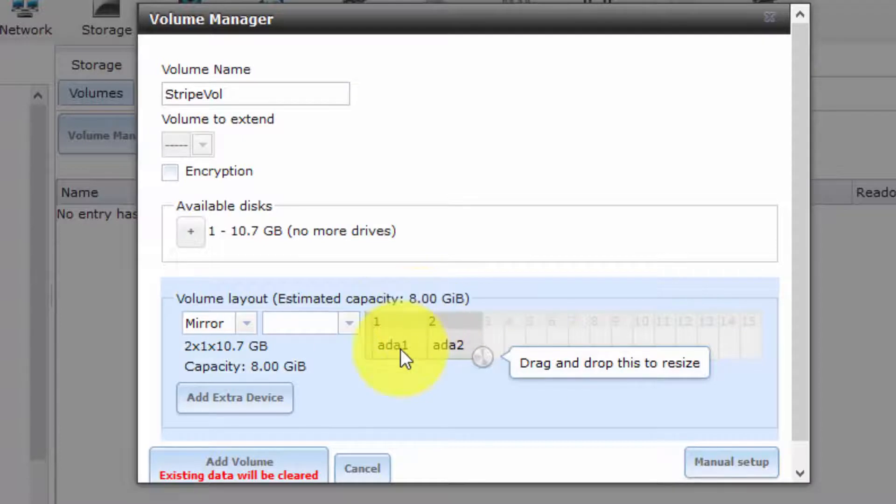
pyautogui.moveTo(505, 319)
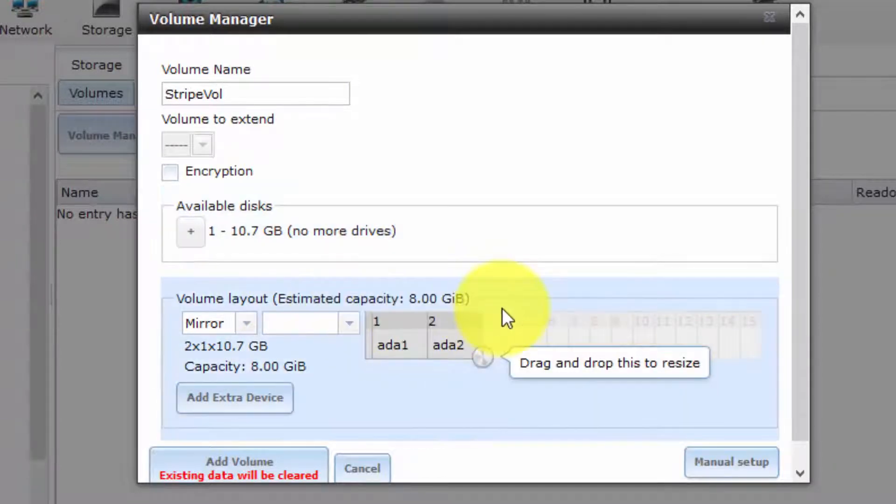
pyautogui.moveTo(463, 286)
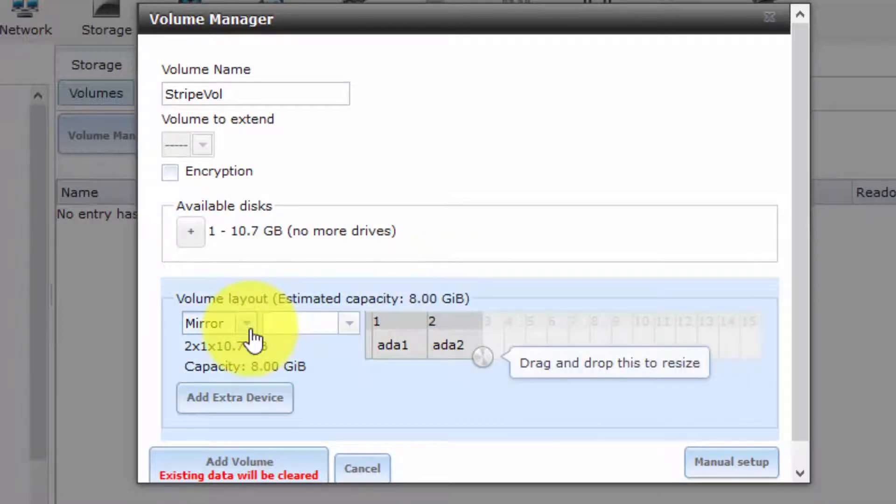
# - Change StripeVol's layout from Mirror to Stripe, raising estimated capacity to 16.00 GiB
pyautogui.click(245, 323)
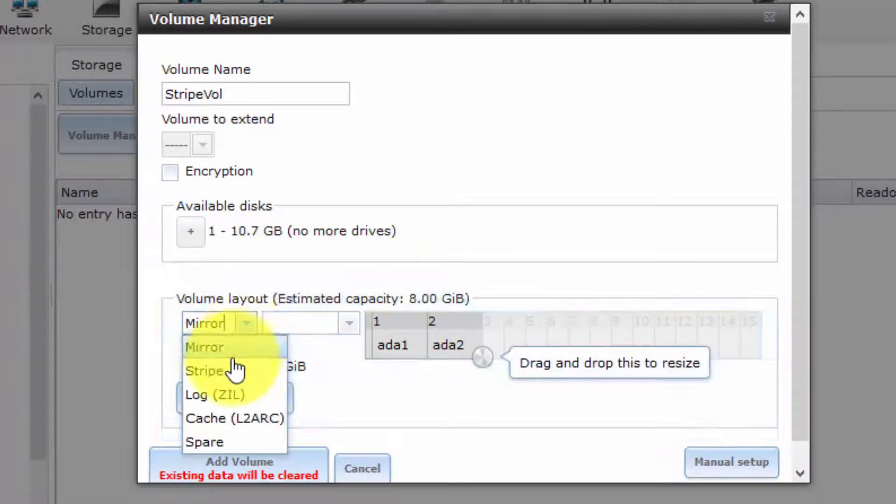
pyautogui.moveTo(229, 379)
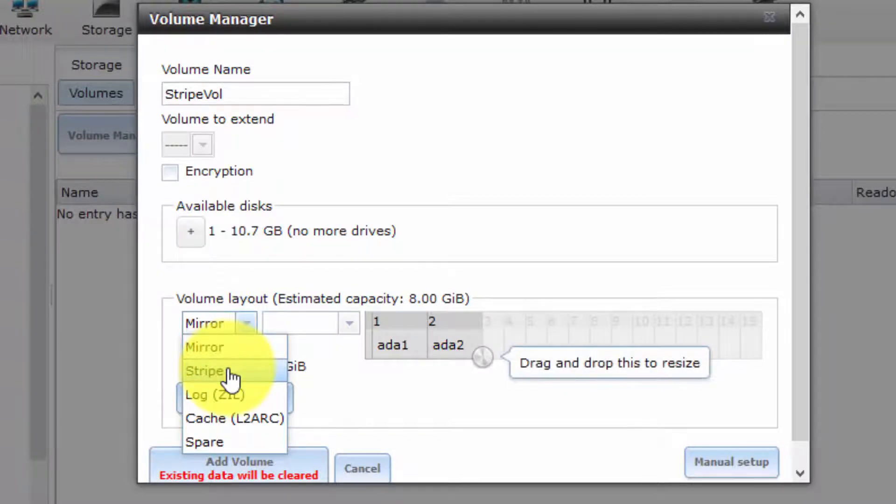
pyautogui.moveTo(258, 449)
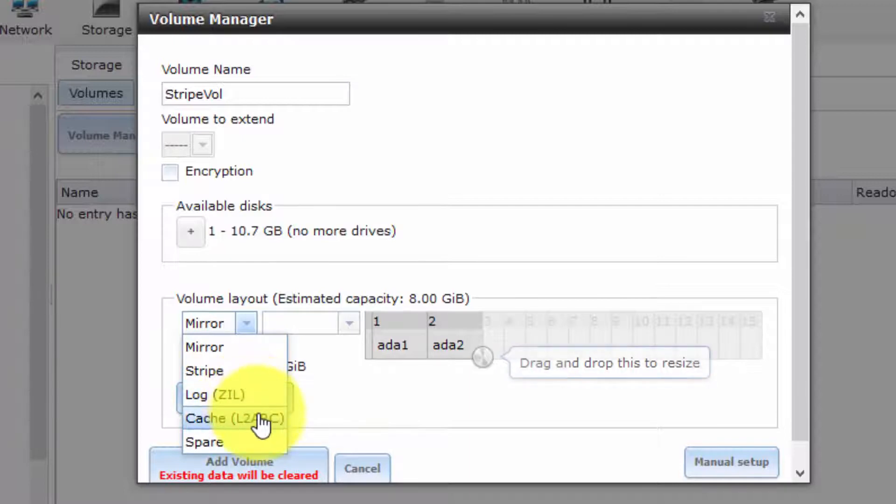
pyautogui.moveTo(266, 457)
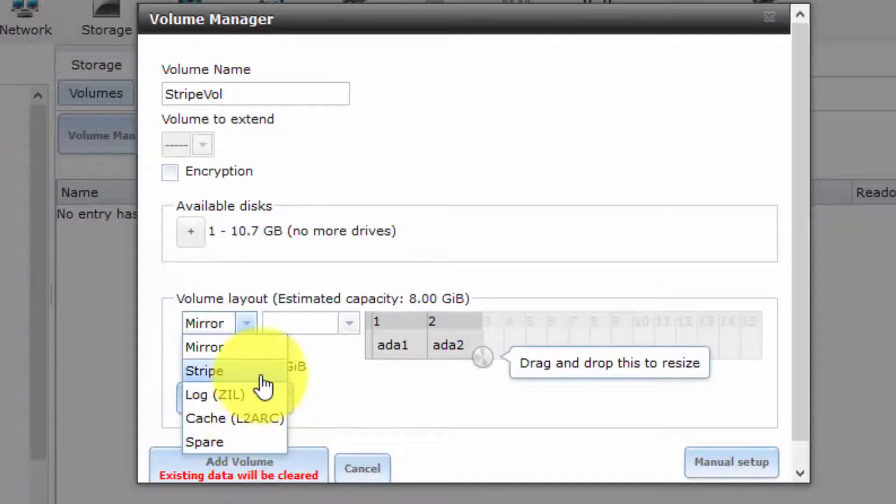
pyautogui.click(204, 369)
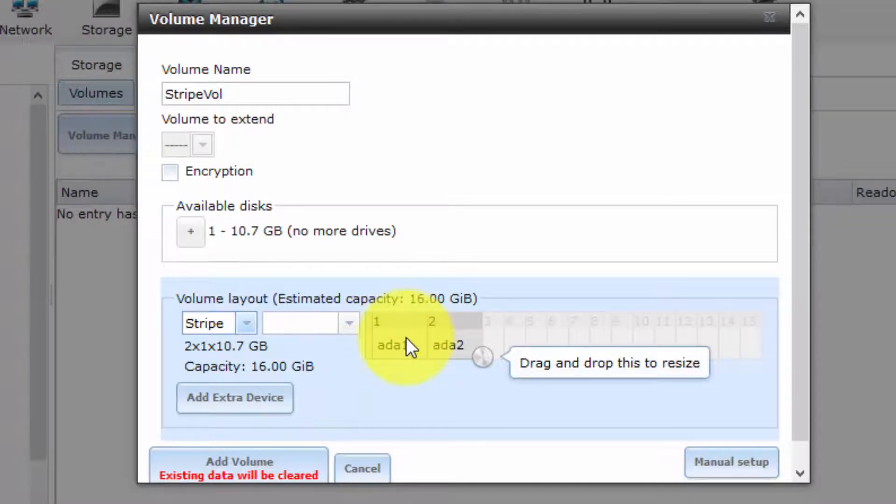
pyautogui.moveTo(403, 322)
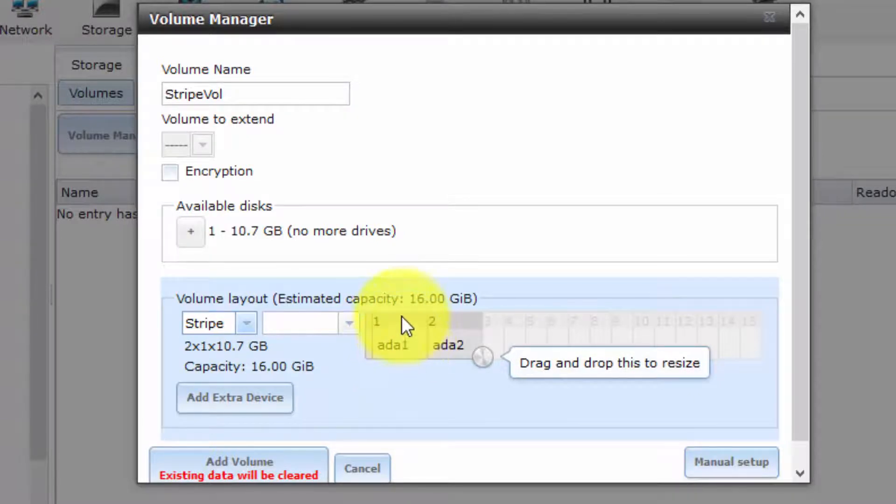
pyautogui.moveTo(406, 350)
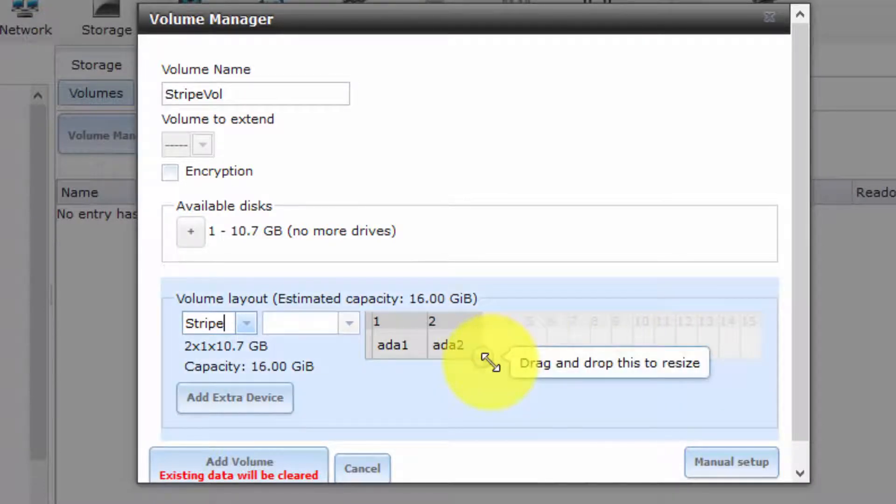
# - Confirm Add Volume to start creating the striped StripeVol from ada1 and ada2
pyautogui.click(247, 323)
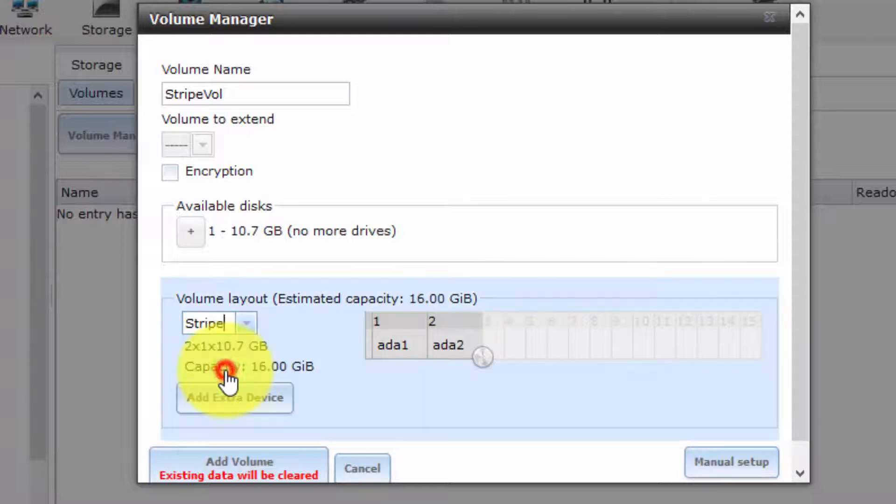
pyautogui.moveTo(459, 433)
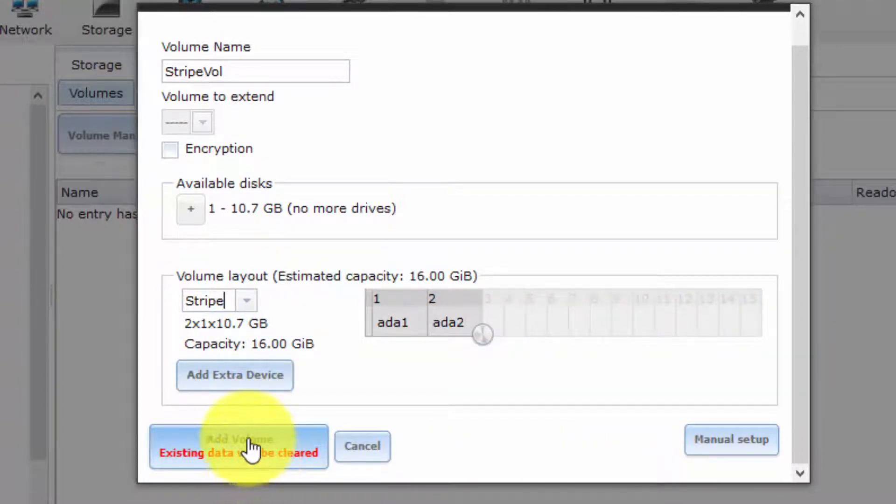
pyautogui.click(238, 444)
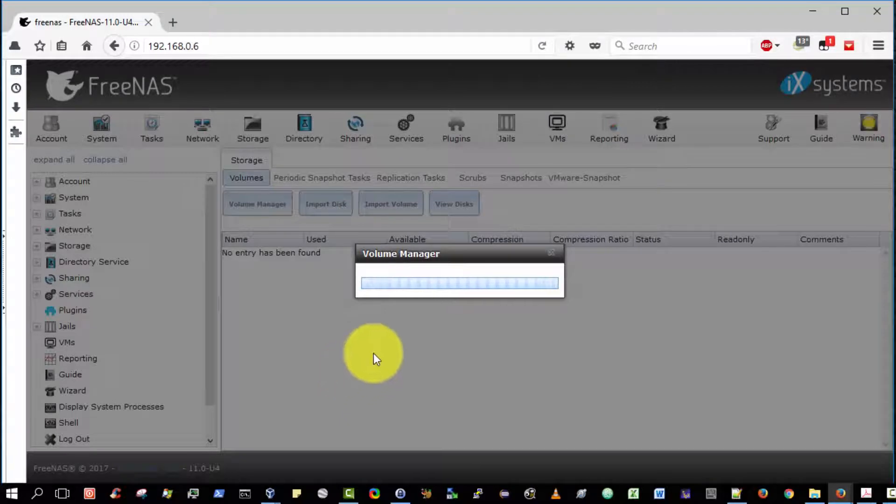
pyautogui.moveTo(455, 322)
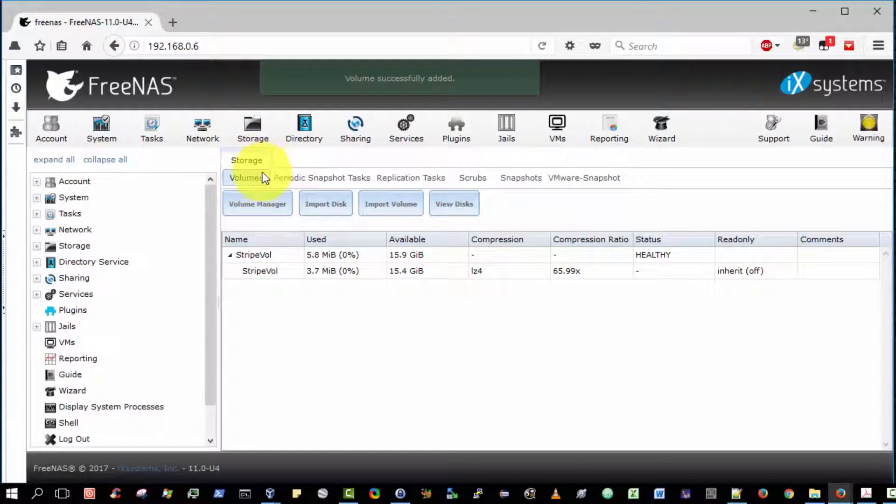
pyautogui.click(254, 177)
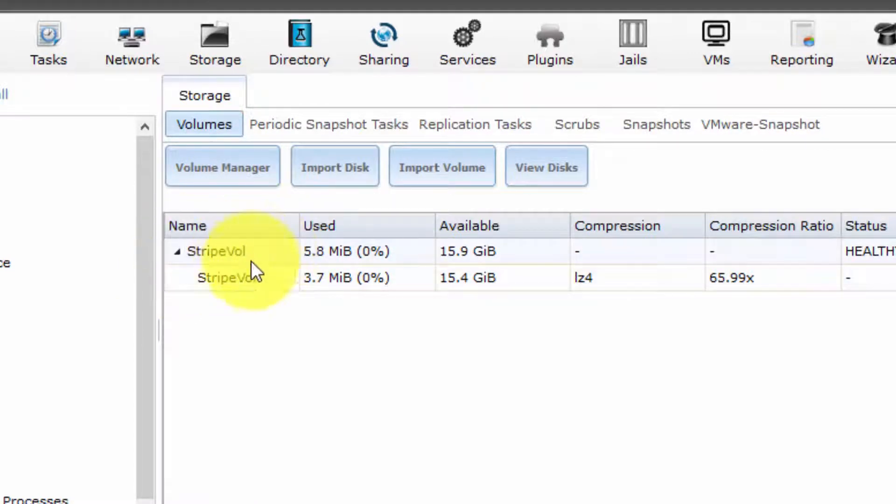
pyautogui.moveTo(234, 285)
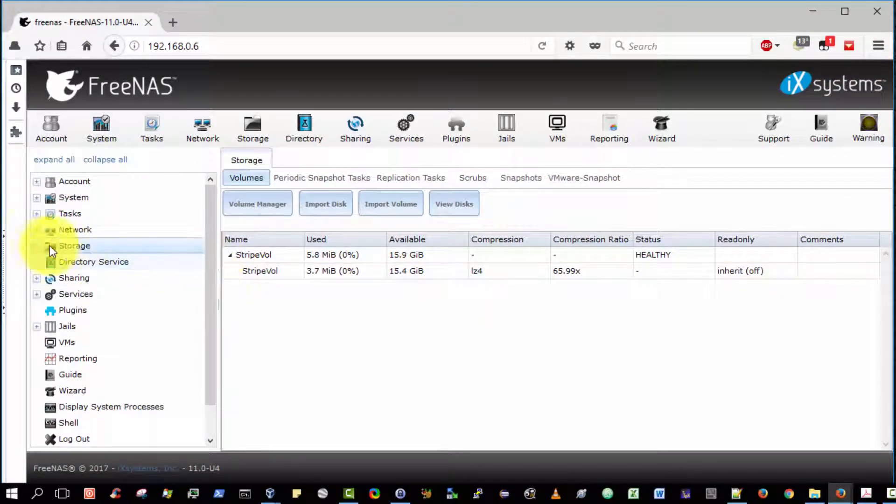
pyautogui.click(75, 246)
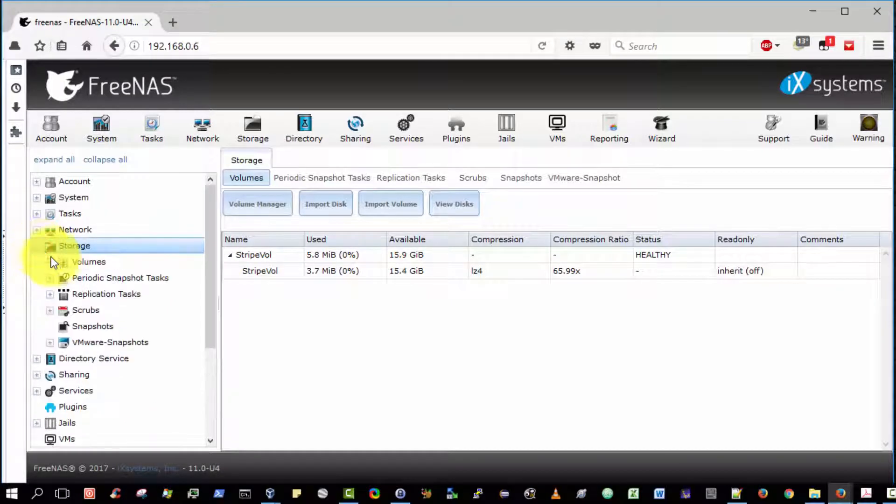
pyautogui.click(88, 262)
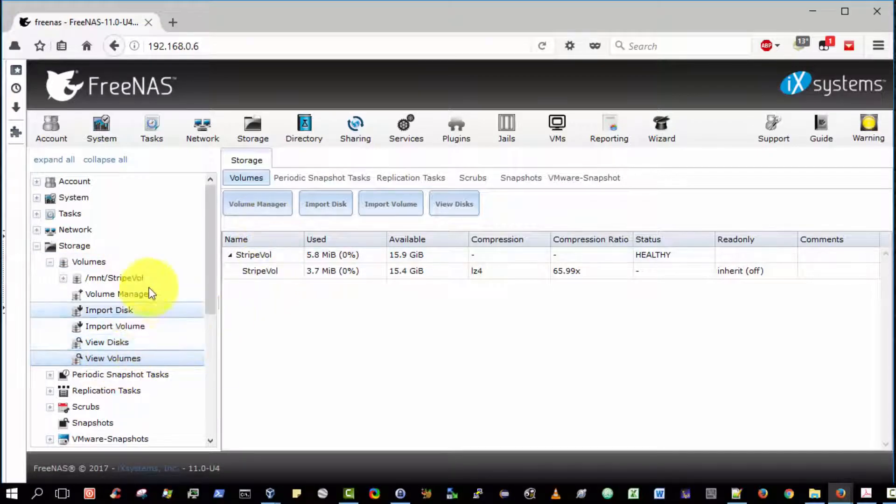
pyautogui.moveTo(135, 239)
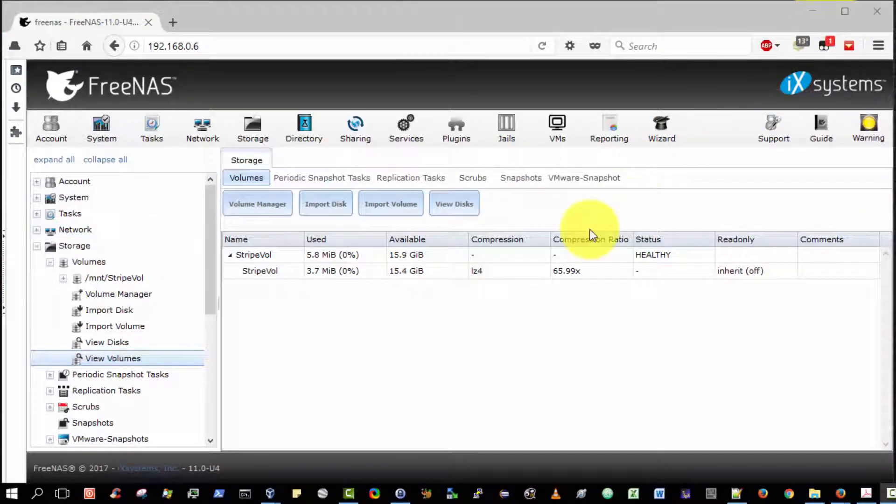
pyautogui.moveTo(544, 251)
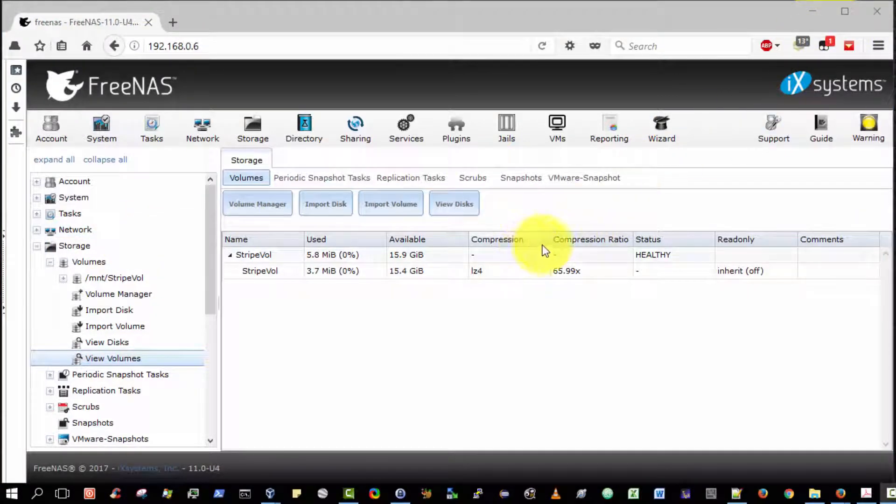
pyautogui.moveTo(455, 287)
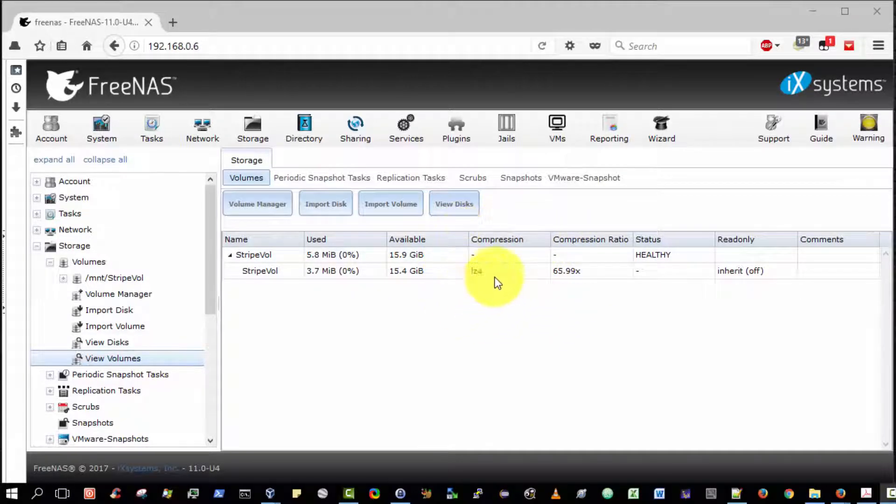
pyautogui.moveTo(467, 274)
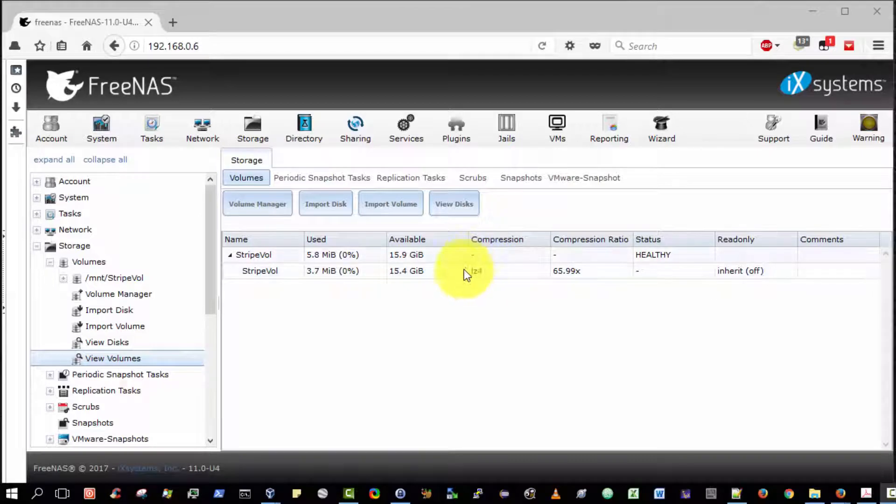
pyautogui.moveTo(500, 291)
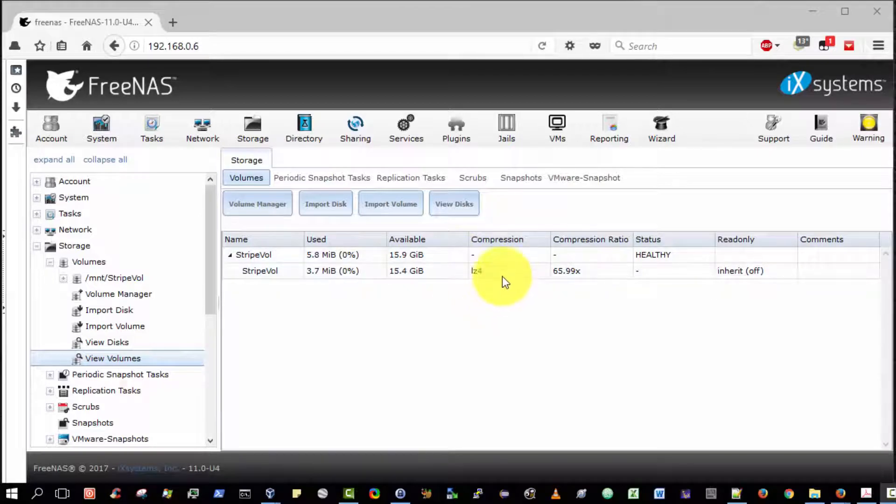
pyautogui.moveTo(493, 296)
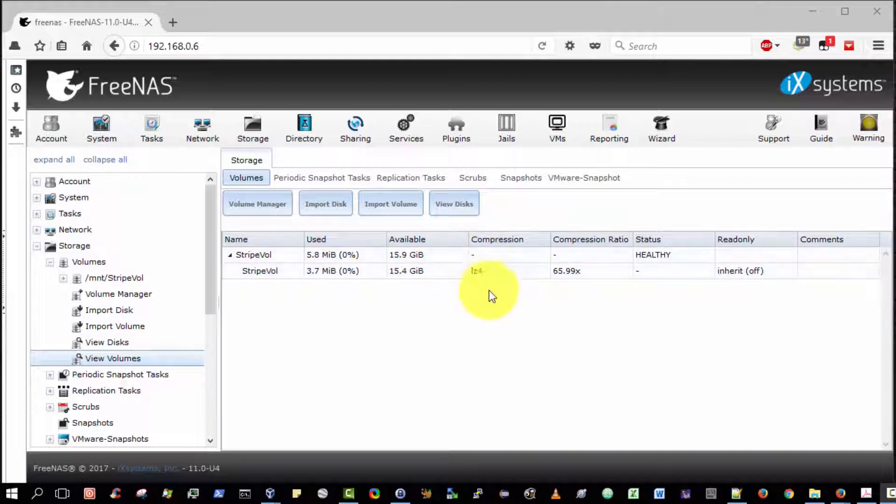
pyautogui.moveTo(478, 264)
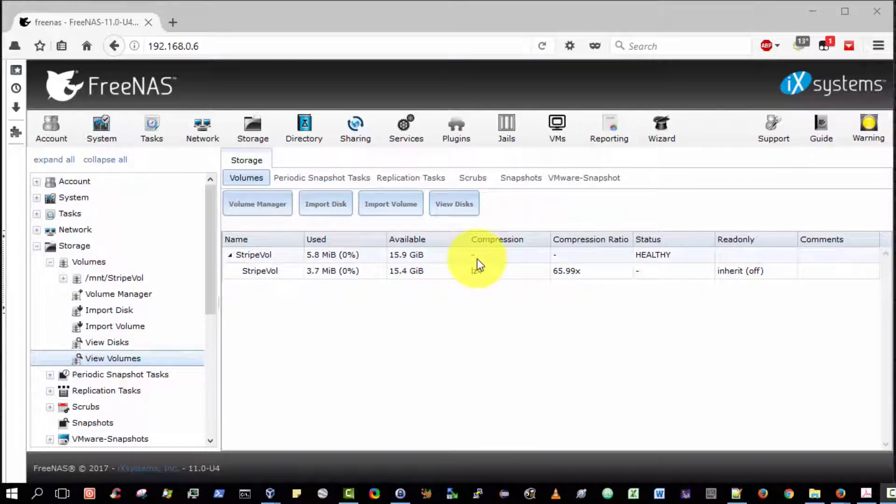
pyautogui.moveTo(475, 255)
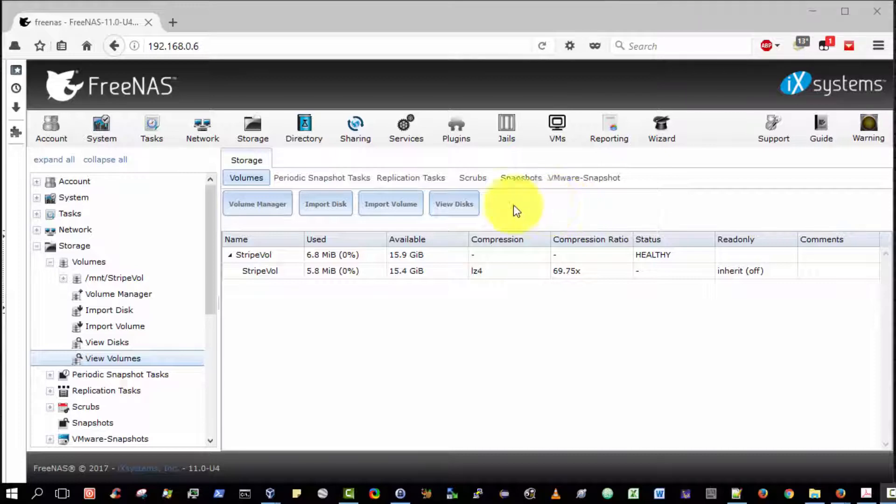
# - Select the StripeVol dataset and bring up Change Permissions for /mnt/StripeVol (owner root, group wheel)
pyautogui.click(259, 271)
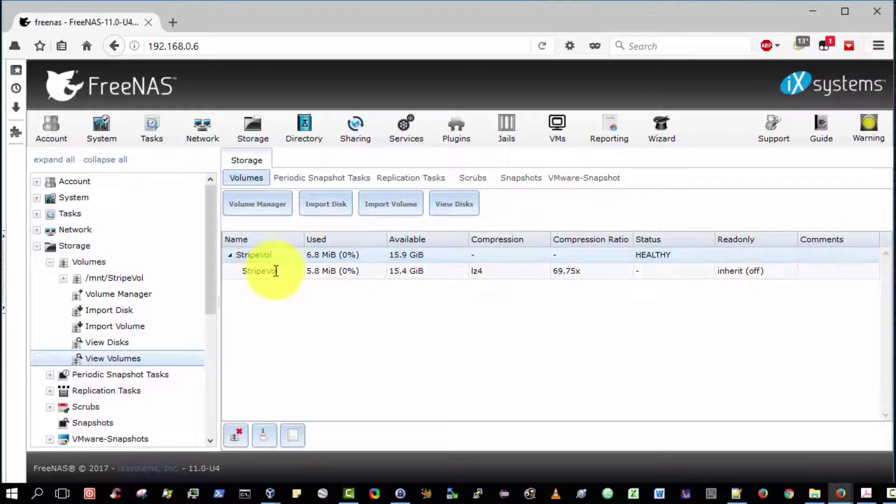
pyautogui.click(258, 270)
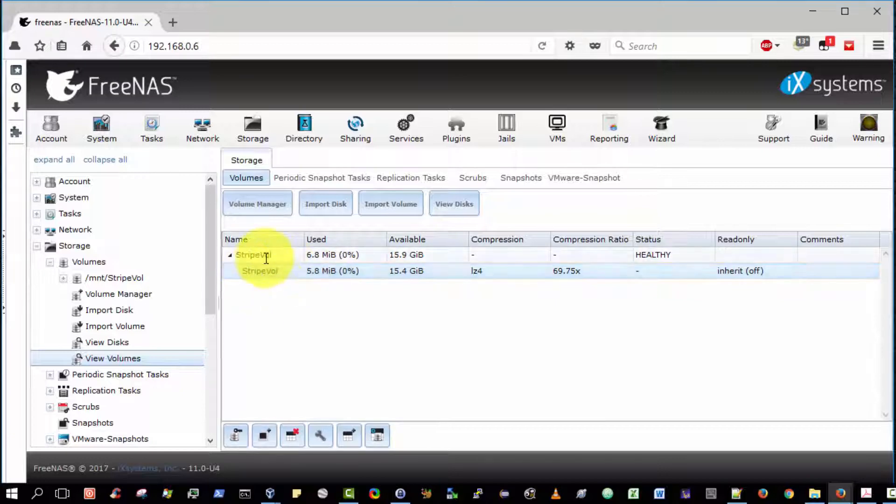
pyautogui.moveTo(237, 435)
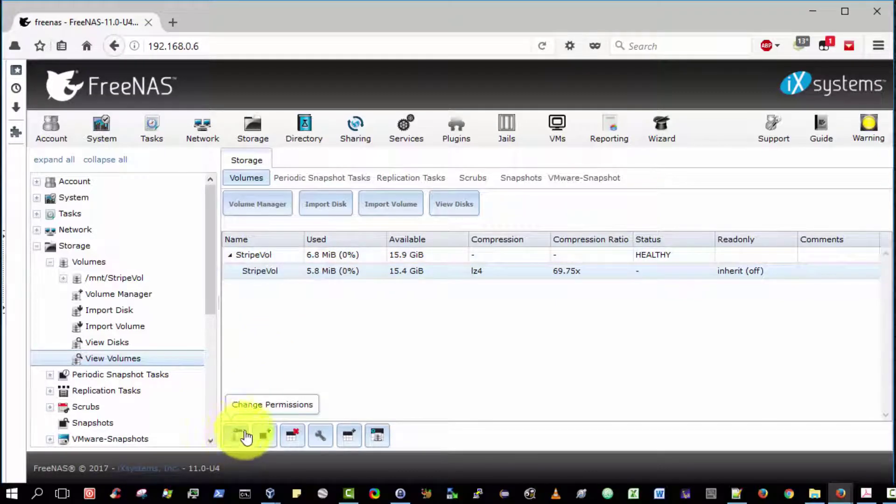
pyautogui.click(238, 435)
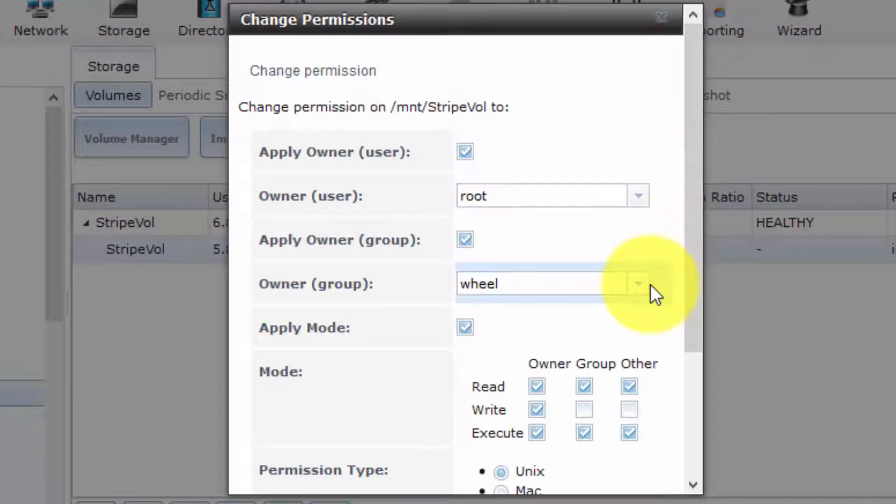
# - Keep Unix permission type, allow group and other to write, and apply recursively to /mnt/StripeVol
pyautogui.scroll(-3)
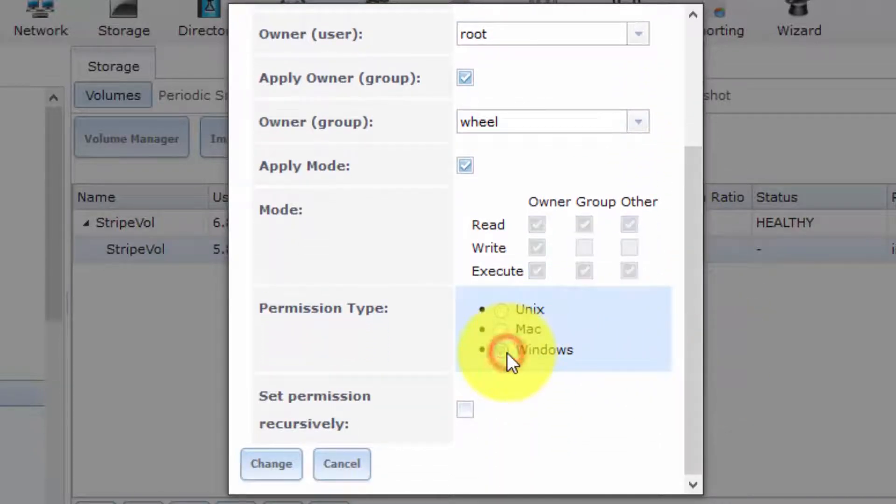
pyautogui.click(501, 350)
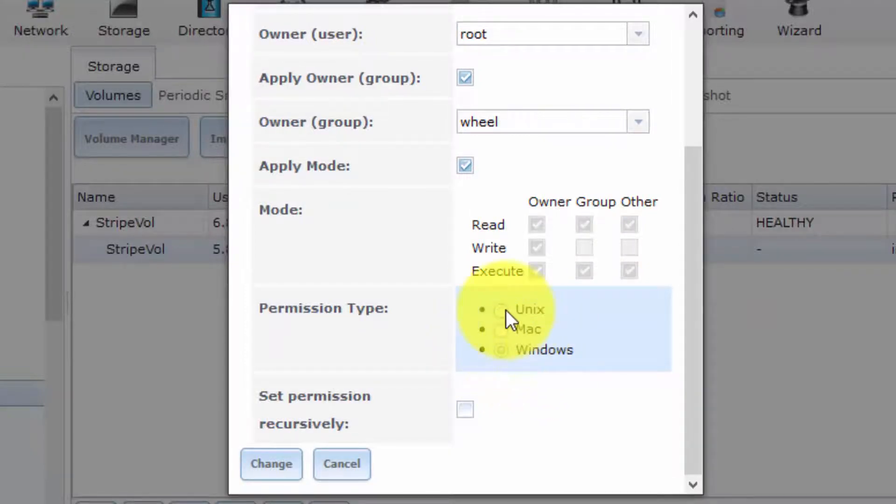
pyautogui.click(500, 309)
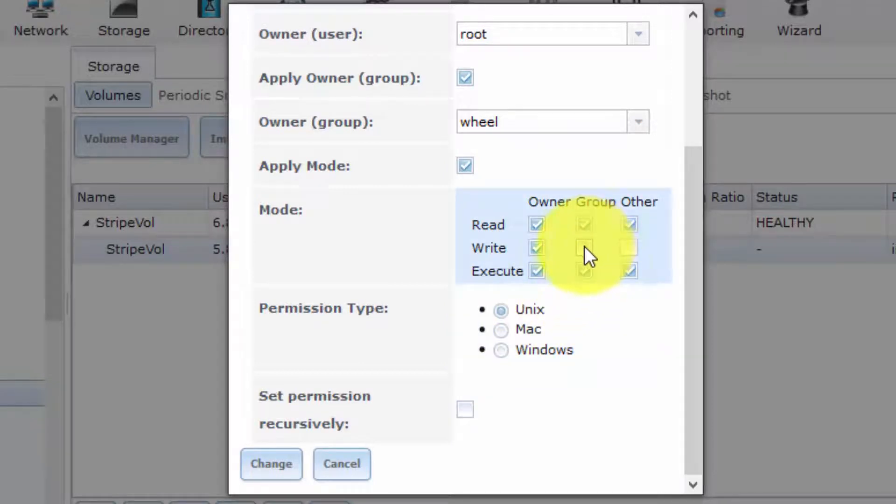
pyautogui.click(582, 249)
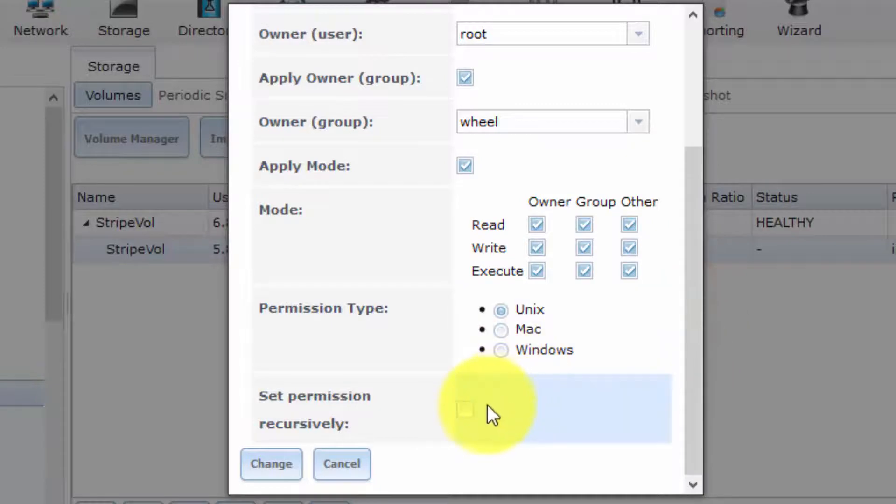
pyautogui.click(465, 411)
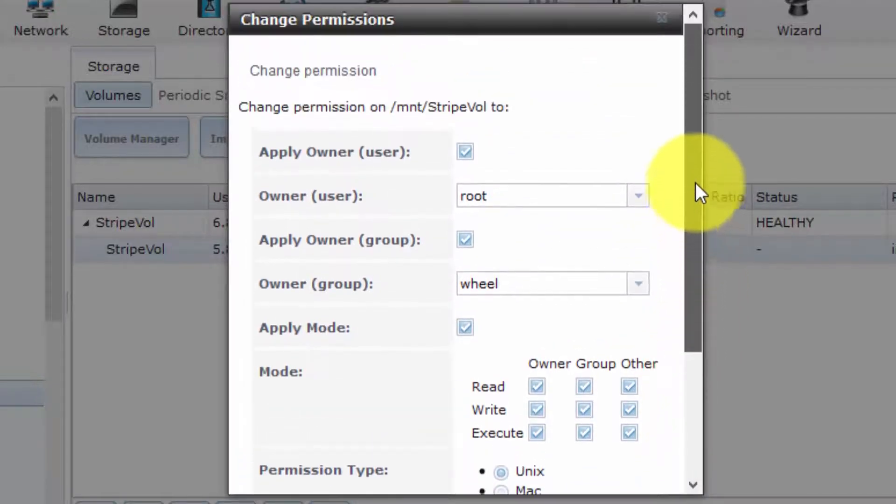
pyautogui.scroll(-3)
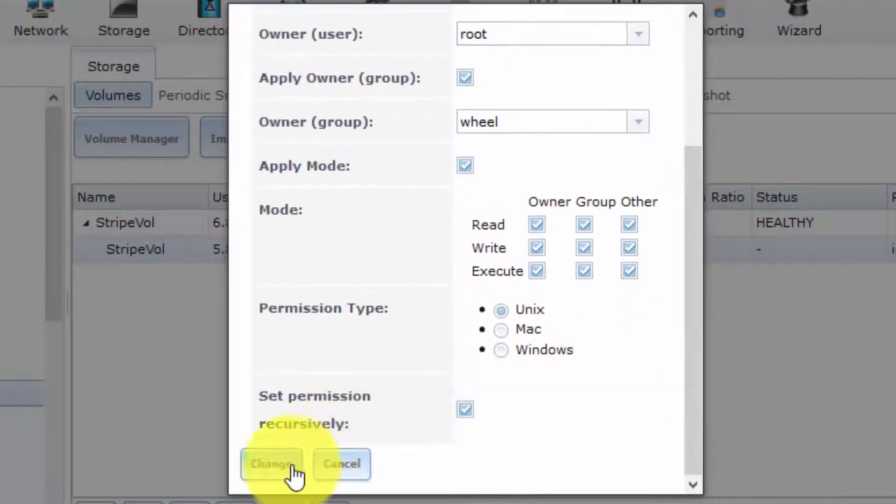
pyautogui.click(270, 464)
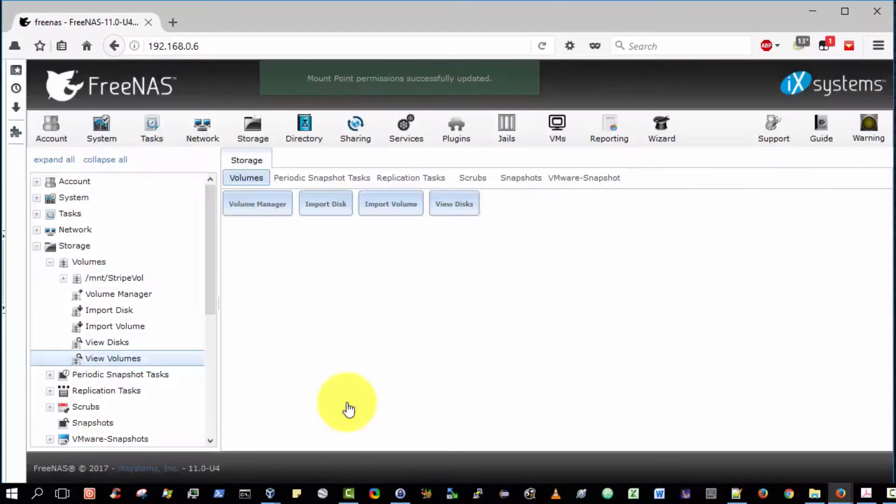
# - Go to the Sharing section, which shows no Apple (AFP) shares yet
pyautogui.click(113, 358)
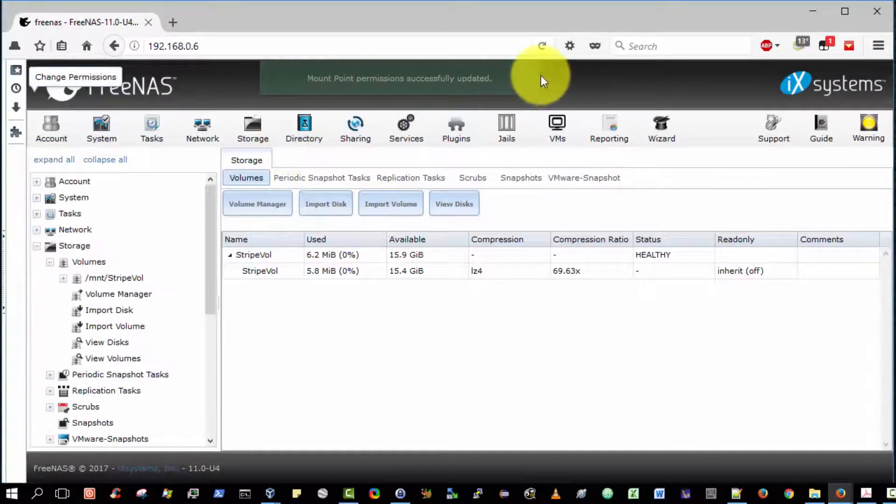
pyautogui.moveTo(369, 27)
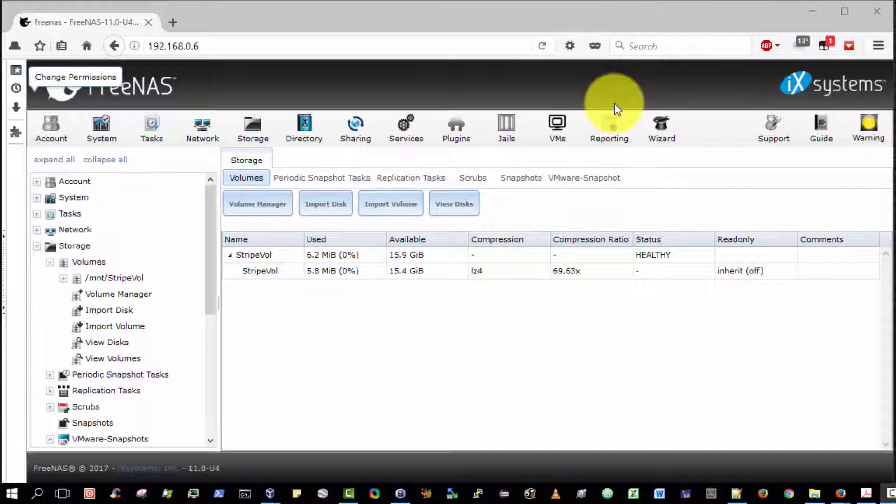
pyautogui.moveTo(426, 112)
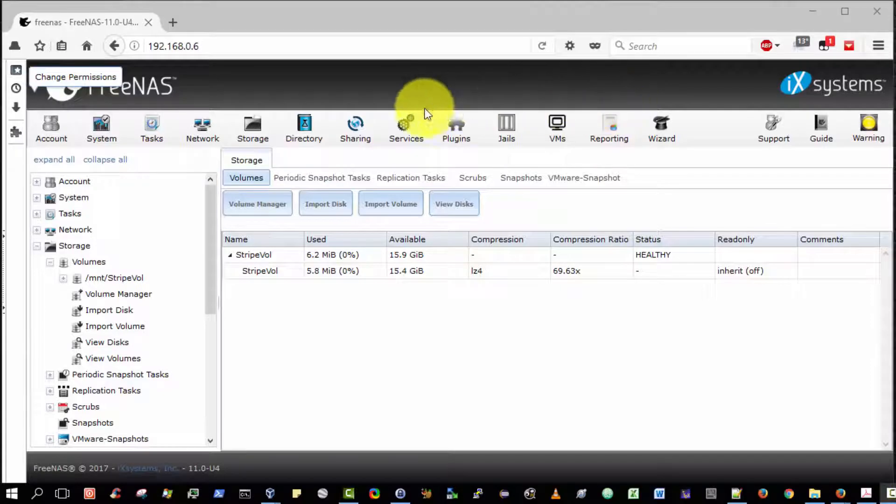
pyautogui.click(355, 126)
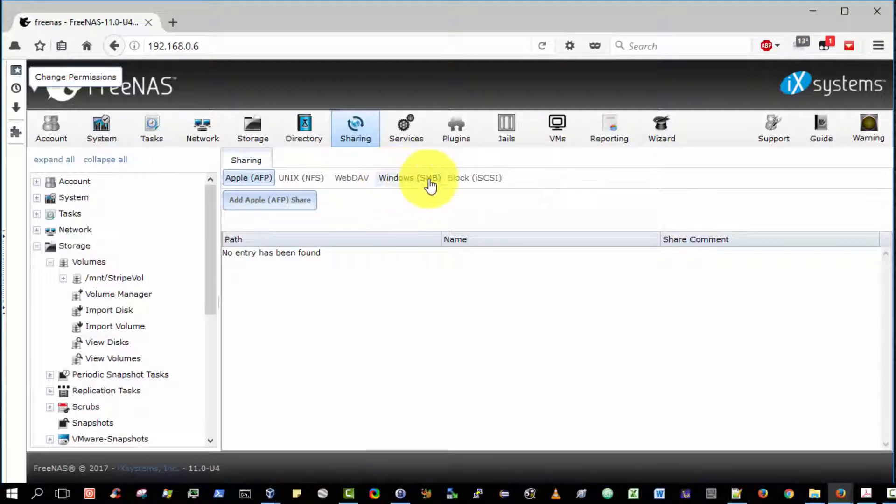
# - Switch to Windows (SMB) shares and start a new Add Windows (SMB) Share form
pyautogui.click(408, 178)
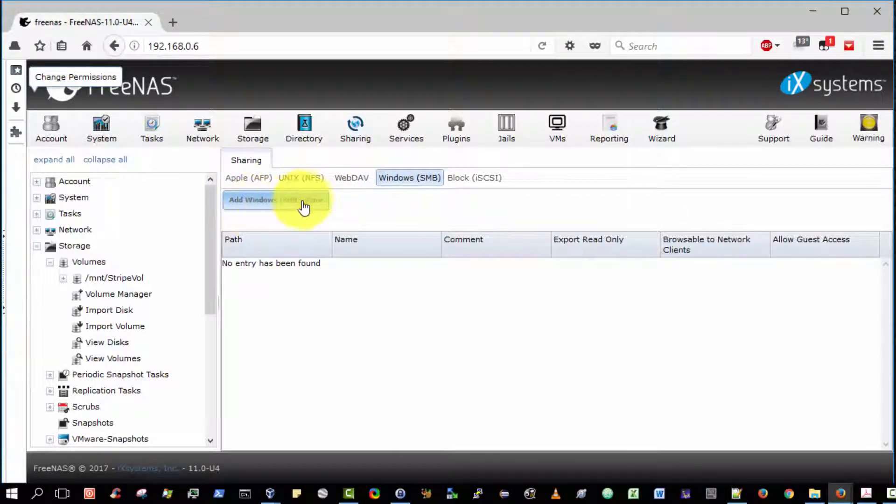
pyautogui.click(277, 200)
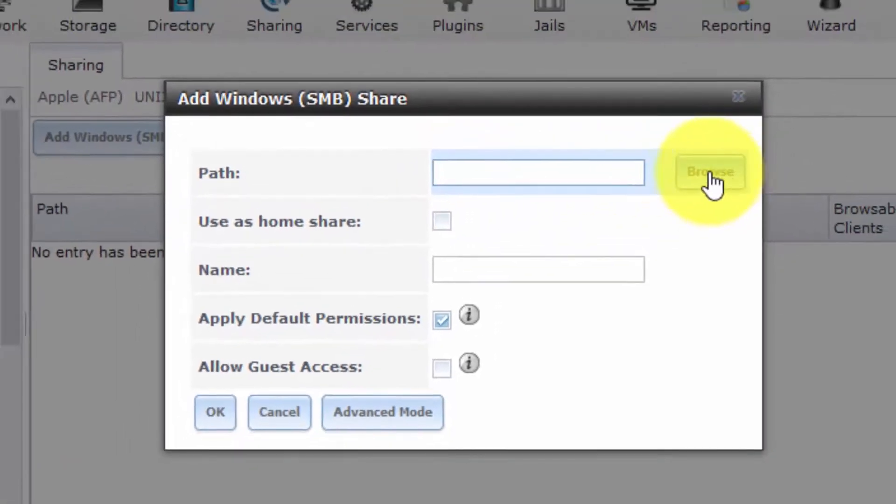
# - Browse and choose /mnt/StripeVol as the new share's path
pyautogui.click(710, 172)
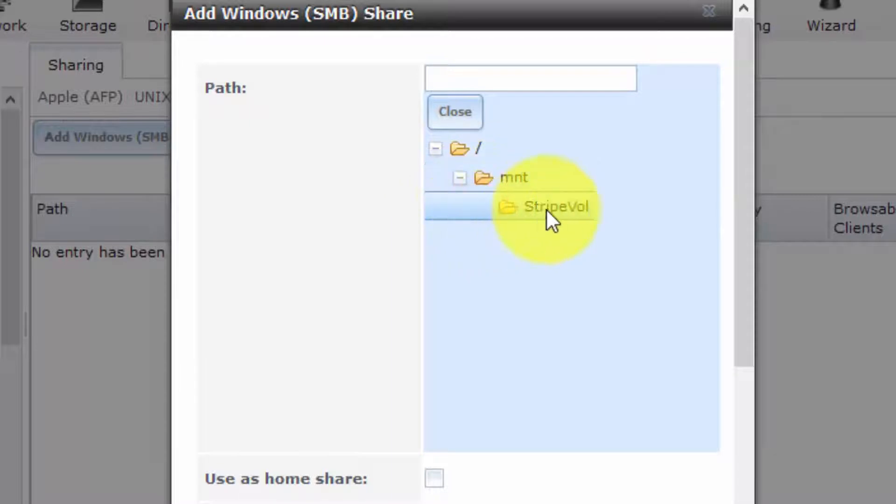
pyautogui.click(557, 206)
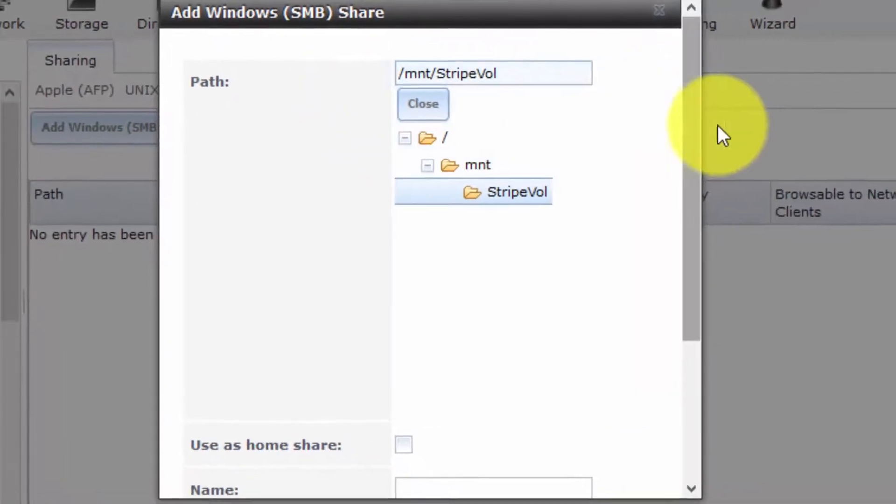
pyautogui.scroll(-3)
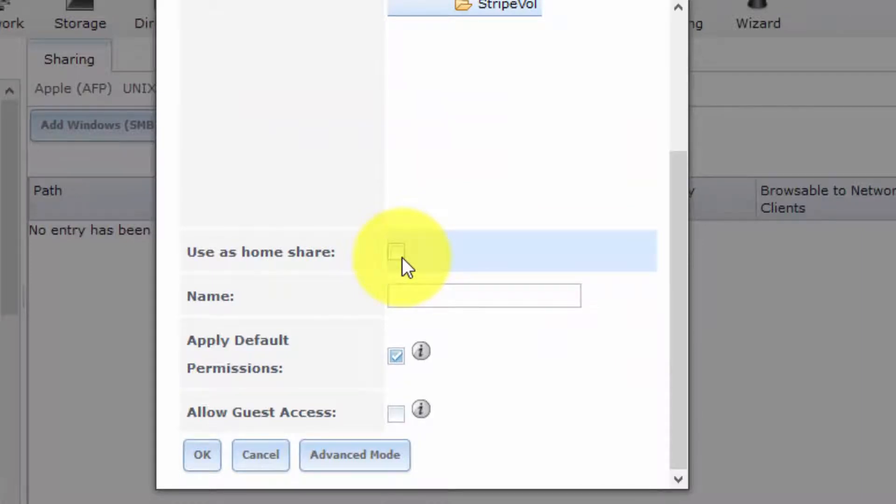
# - Name the share stripeshare, allow guest access, and save it as an SMB share on /mnt/StripeVol
pyautogui.click(396, 252)
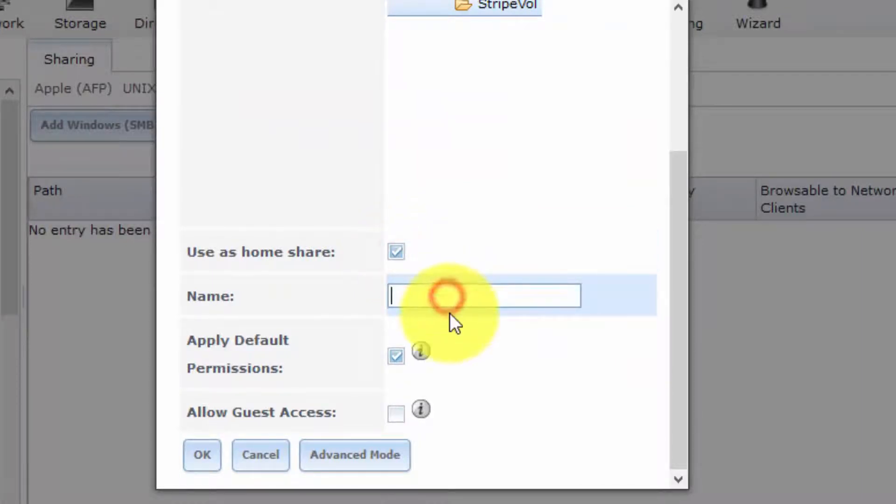
pyautogui.click(445, 296)
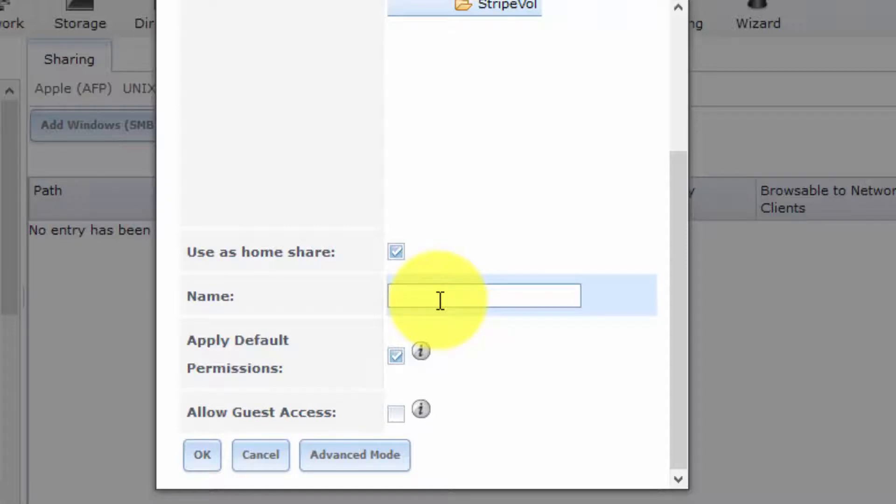
pyautogui.write('stripeshare')
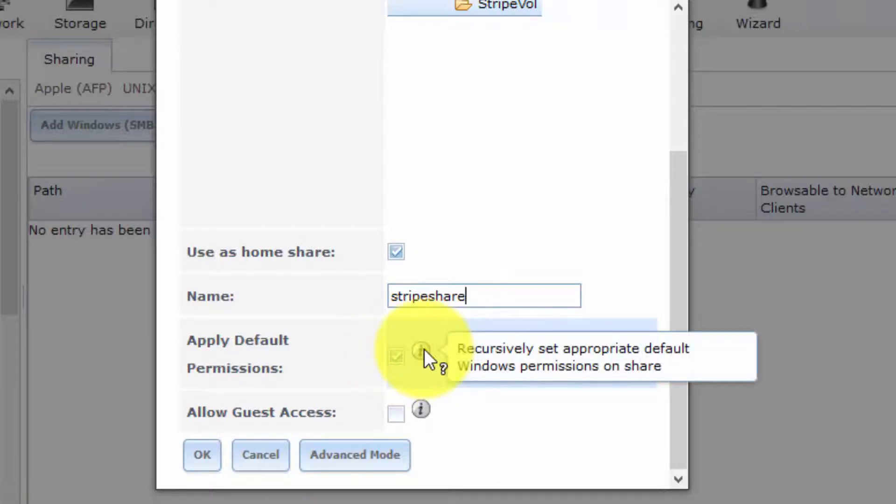
pyautogui.moveTo(408, 424)
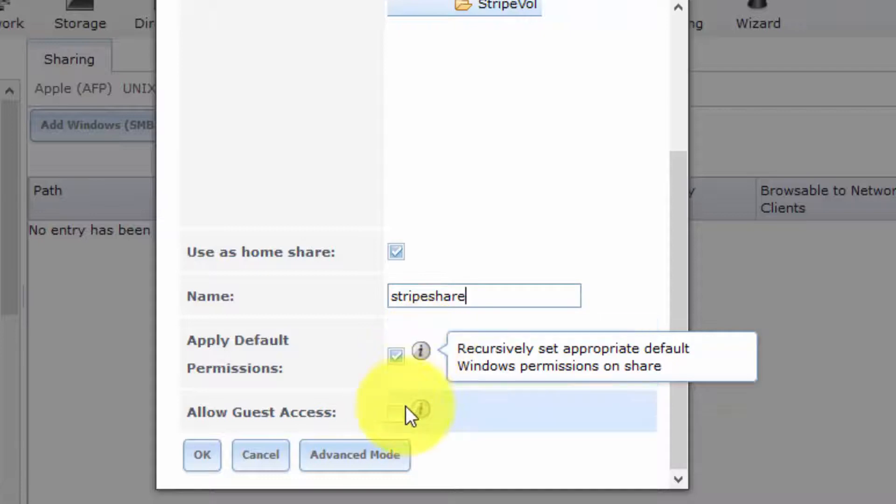
pyautogui.click(396, 419)
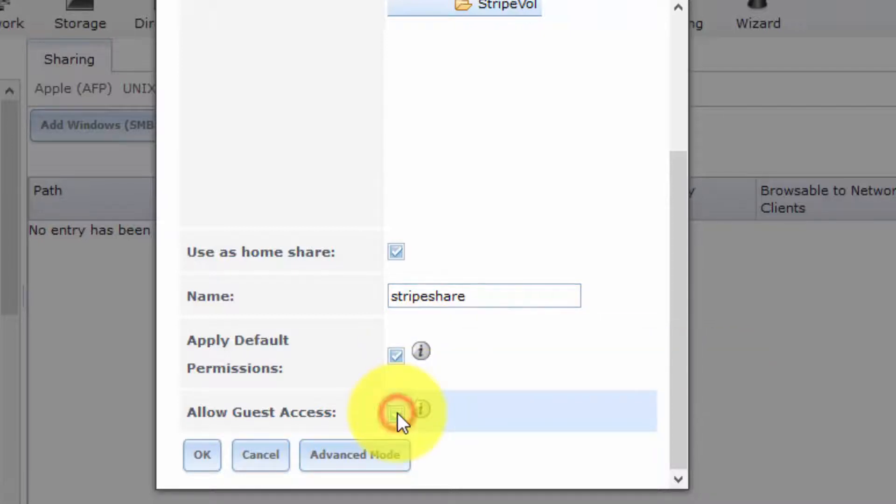
pyautogui.click(394, 412)
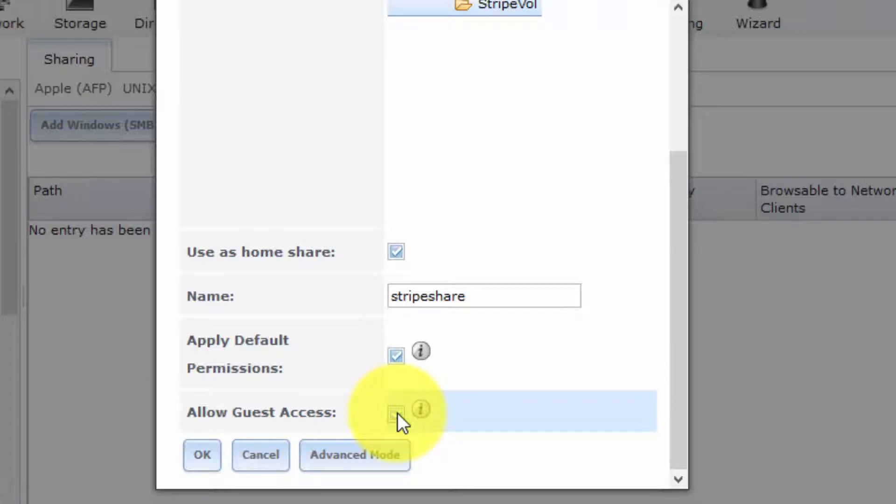
pyautogui.click(396, 412)
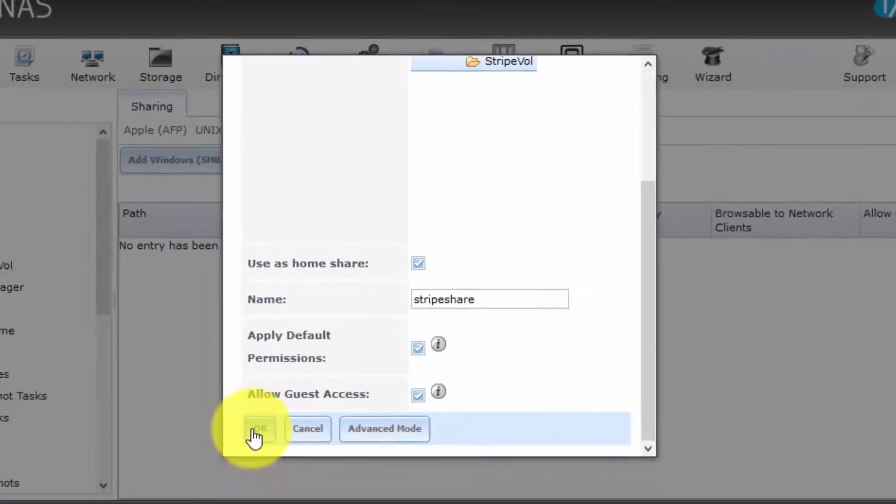
pyautogui.click(258, 429)
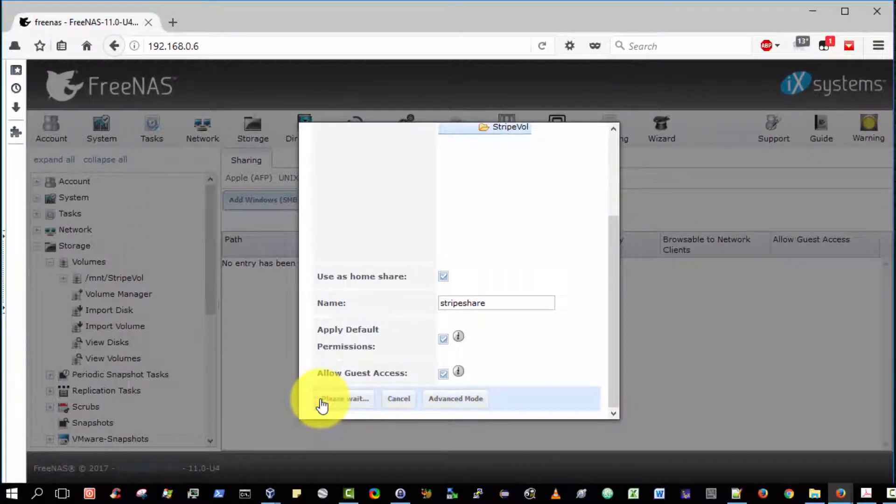
pyautogui.click(345, 398)
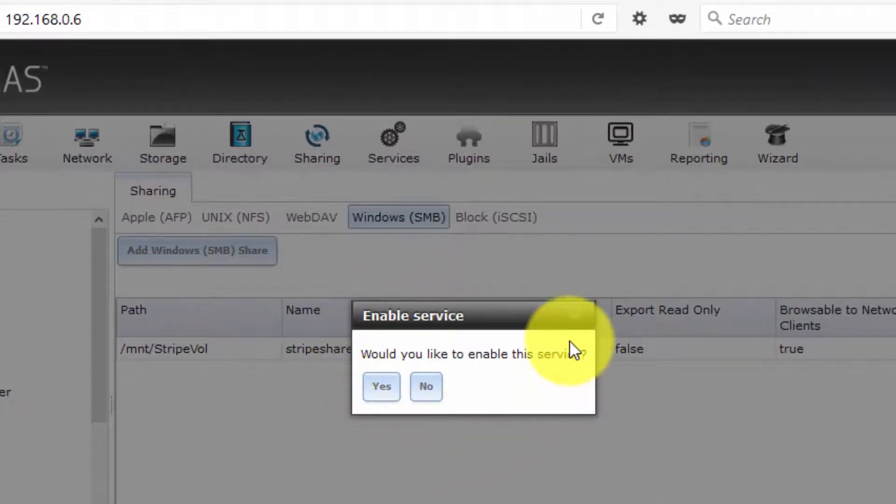
pyautogui.moveTo(605, 359)
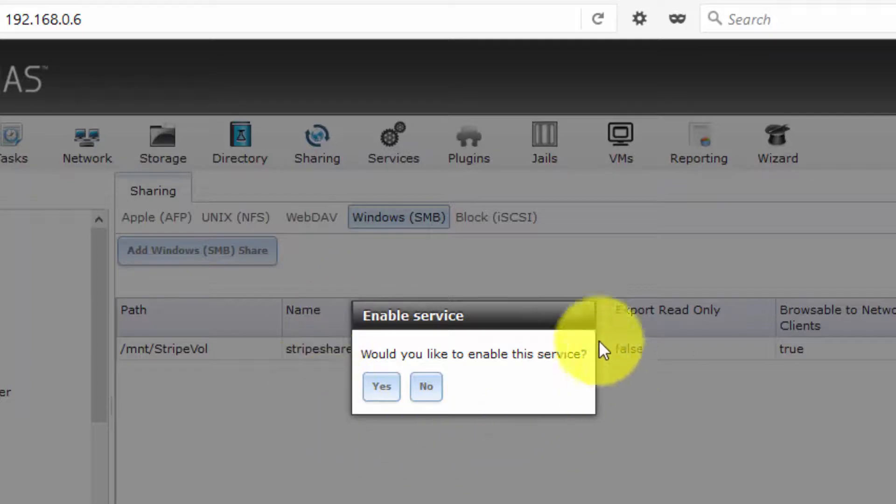
# - Agree to enable the SMB service and confirm it shows Running with start on boot
pyautogui.click(391, 332)
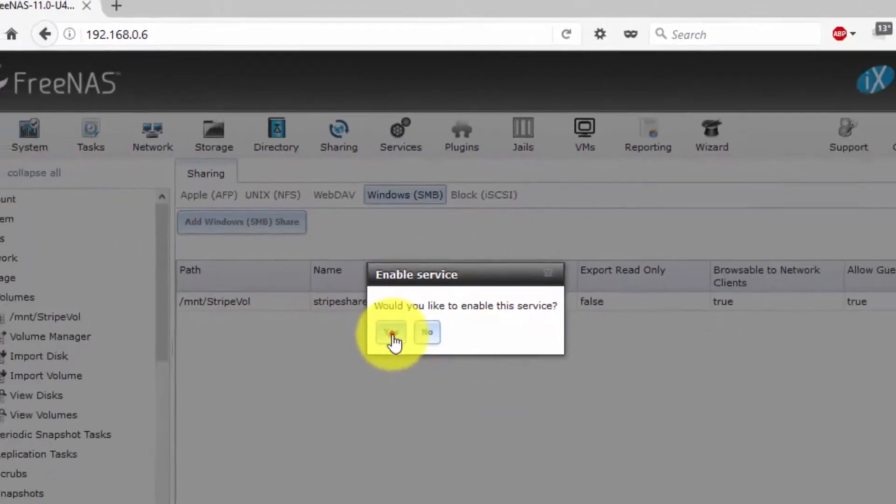
pyautogui.click(390, 333)
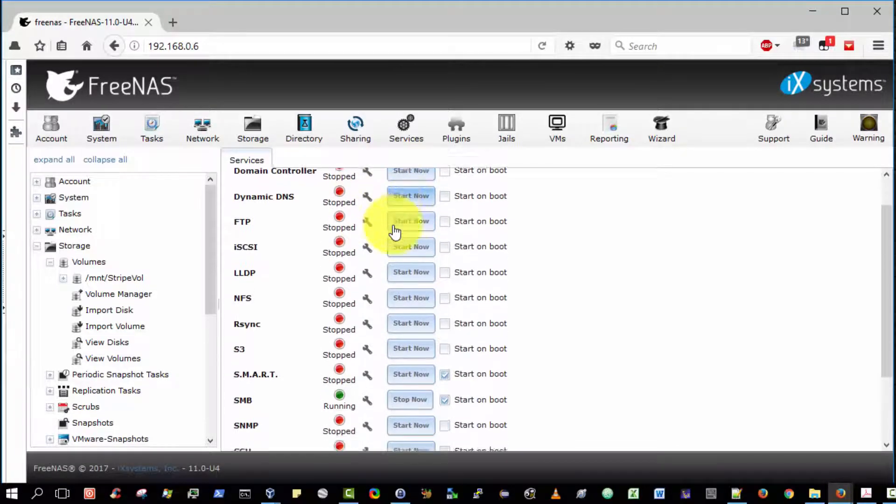
pyautogui.scroll(-3)
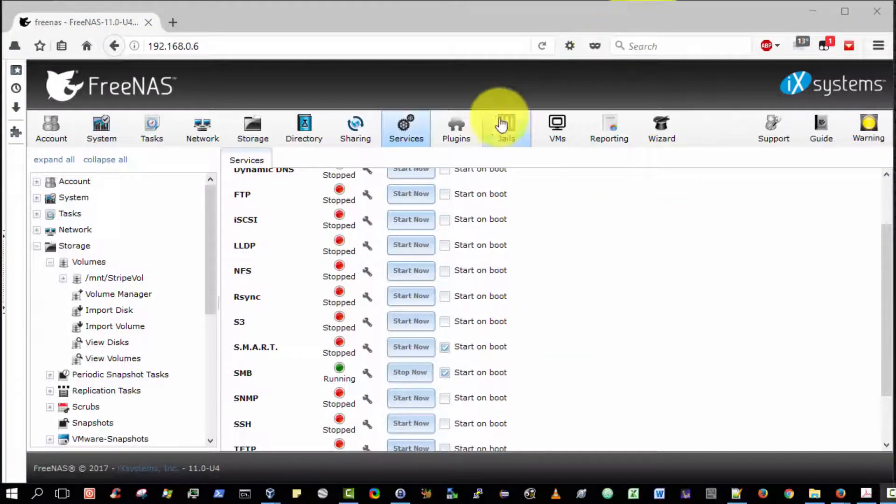
pyautogui.moveTo(279, 347)
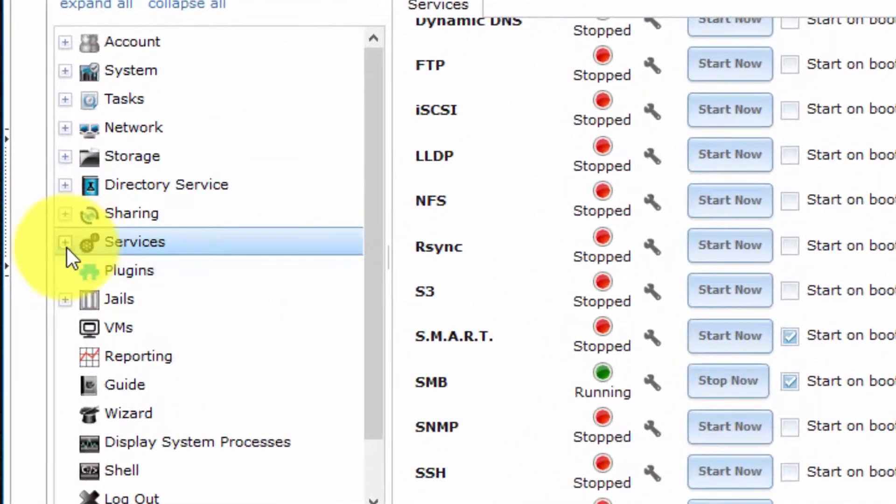
# - Bring up the SMB service settings from the Services list
pyautogui.click(64, 242)
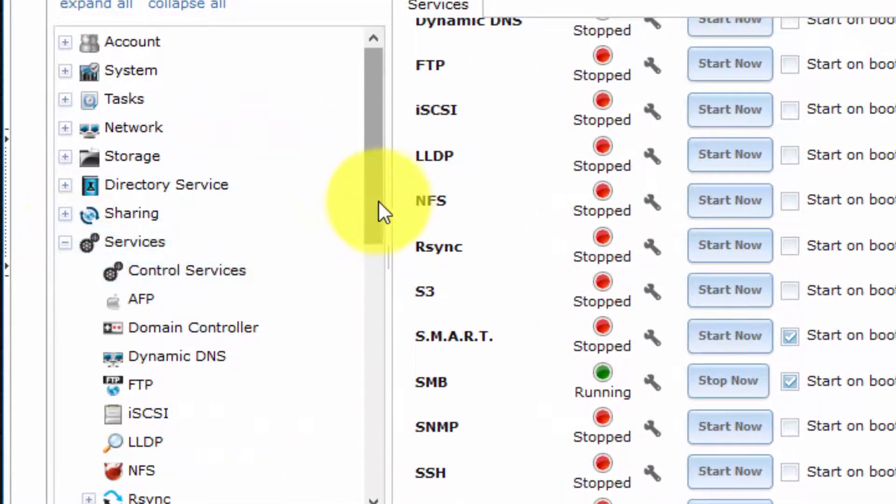
pyautogui.scroll(-3)
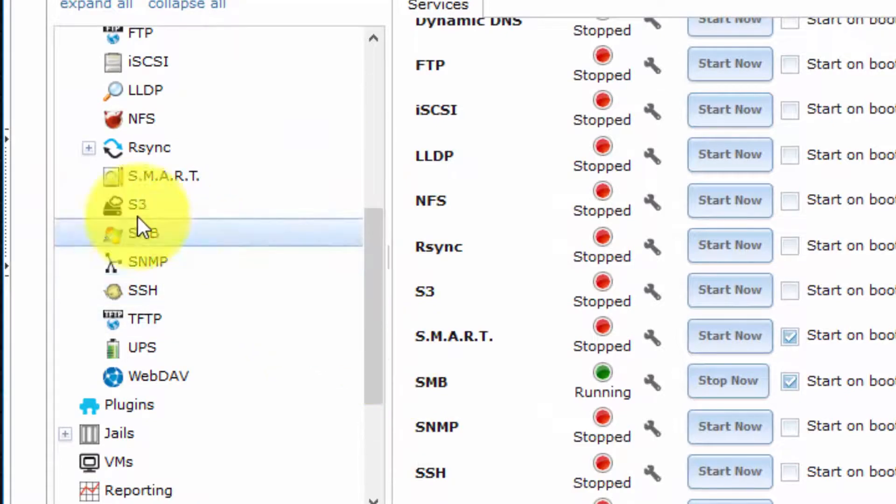
pyautogui.click(137, 233)
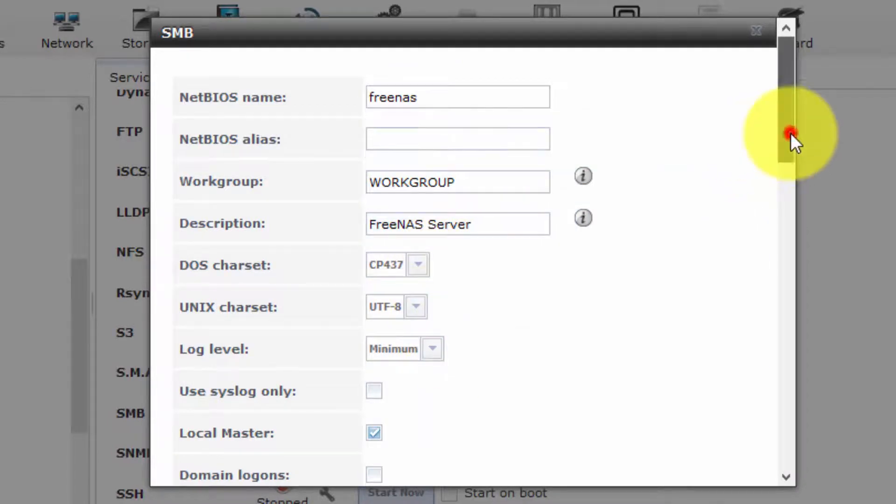
# - Enable Allow Empty Password for the SMB service and save the settings
pyautogui.scroll(-3)
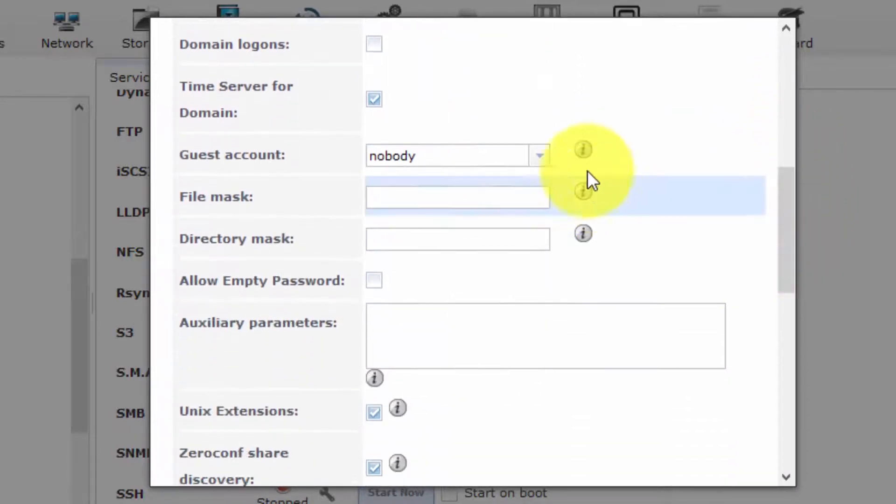
pyautogui.moveTo(583, 149)
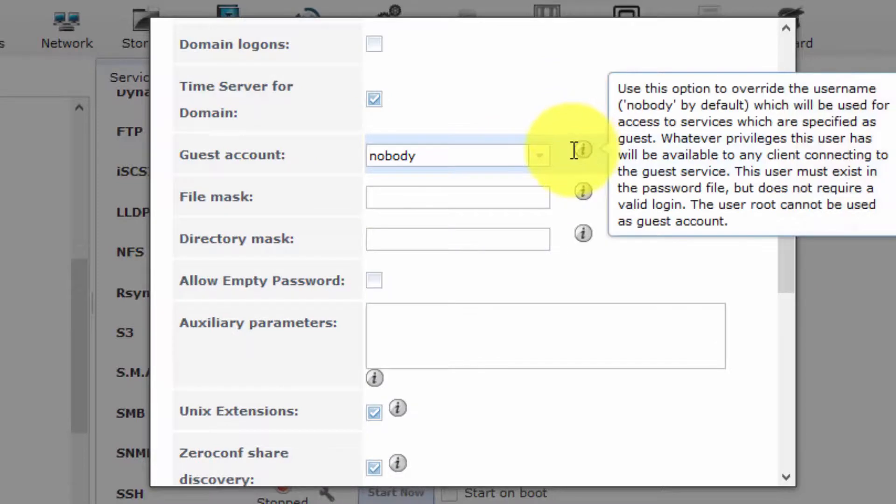
pyautogui.click(373, 280)
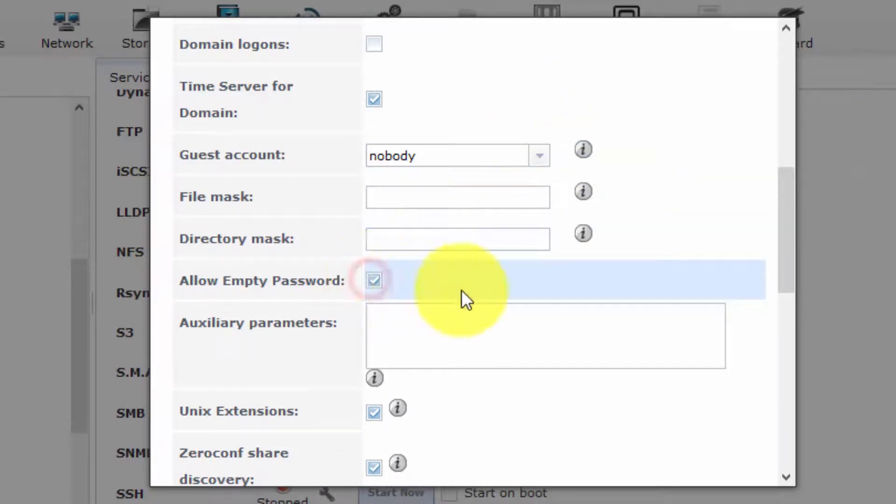
pyautogui.scroll(-3)
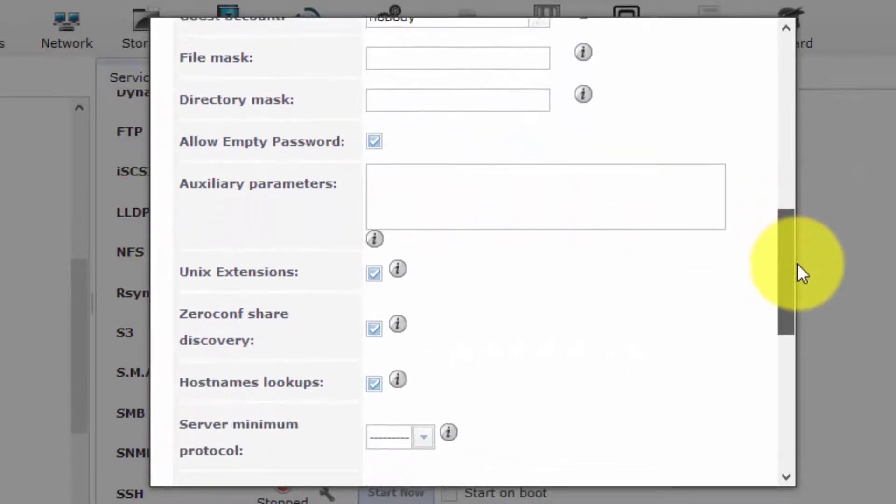
pyautogui.scroll(-3)
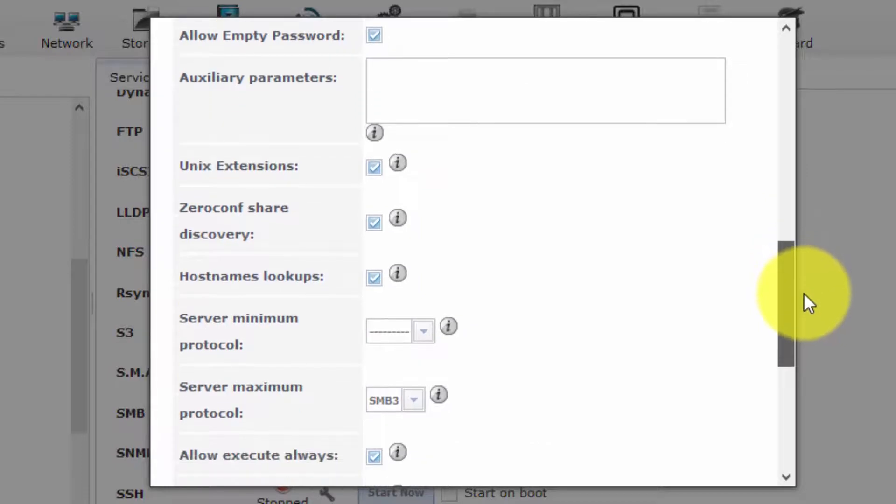
pyautogui.scroll(-3)
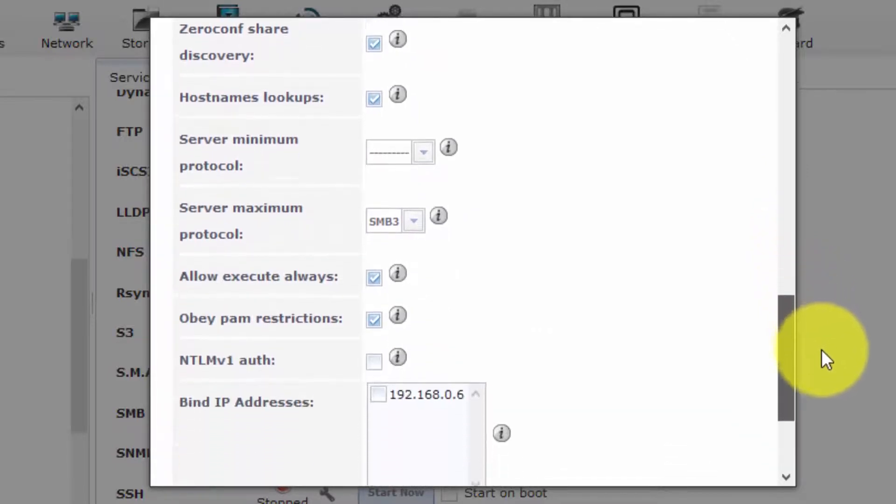
pyautogui.scroll(-3)
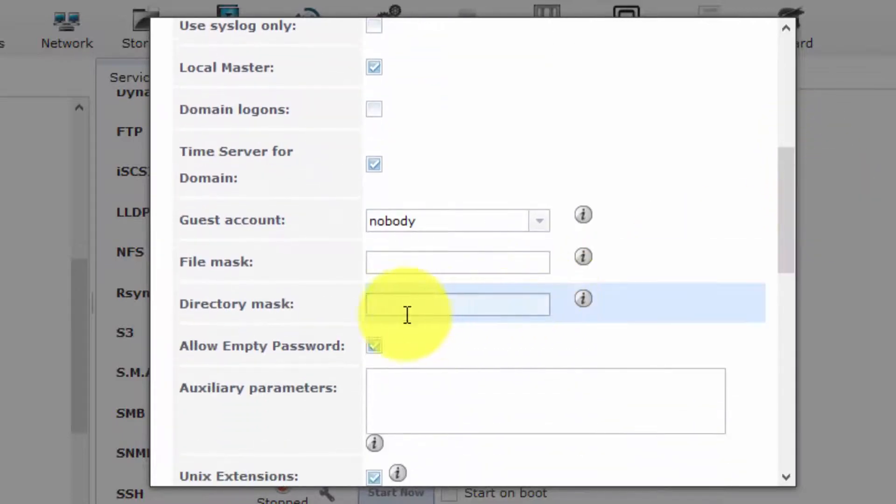
pyautogui.scroll(-3)
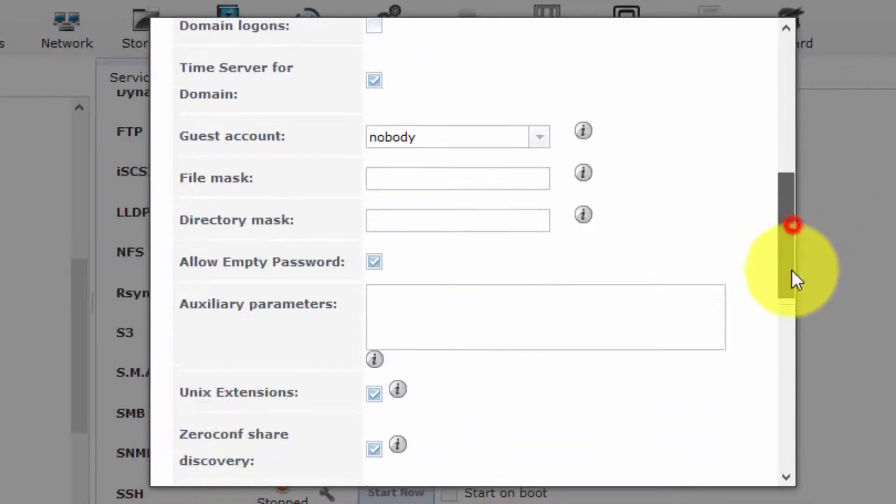
pyautogui.scroll(-3)
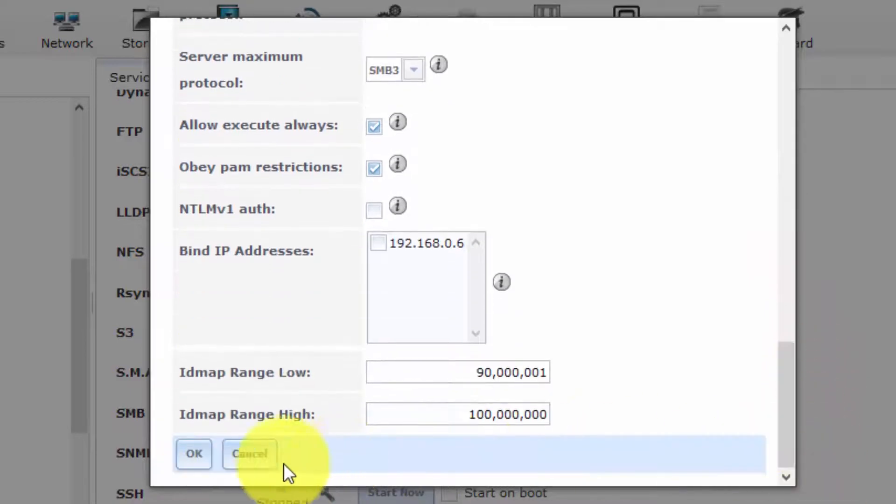
pyautogui.click(194, 454)
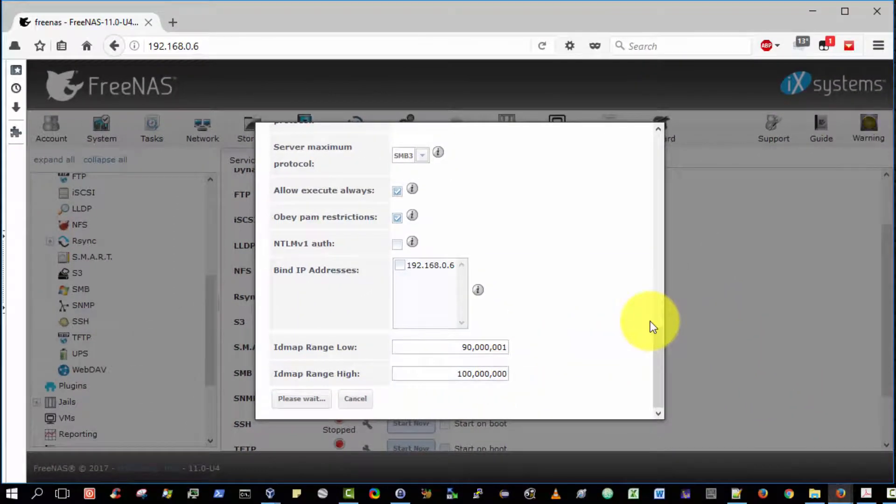
pyautogui.click(301, 399)
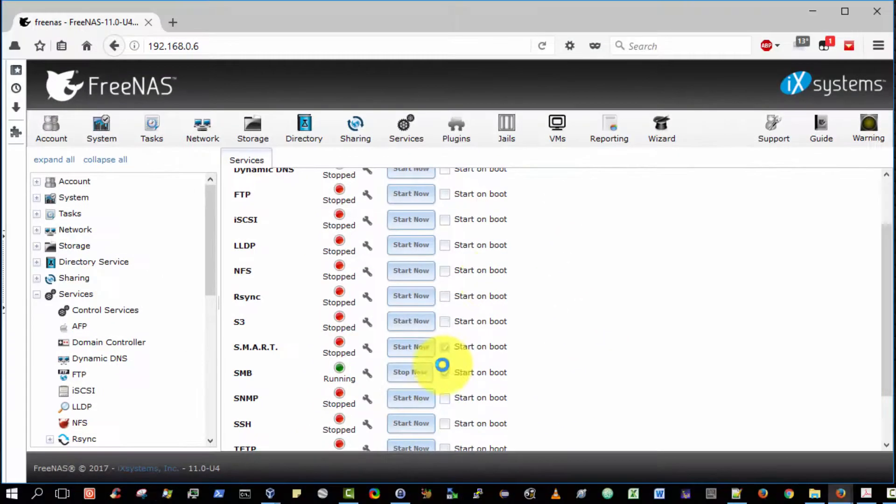
pyautogui.click(444, 372)
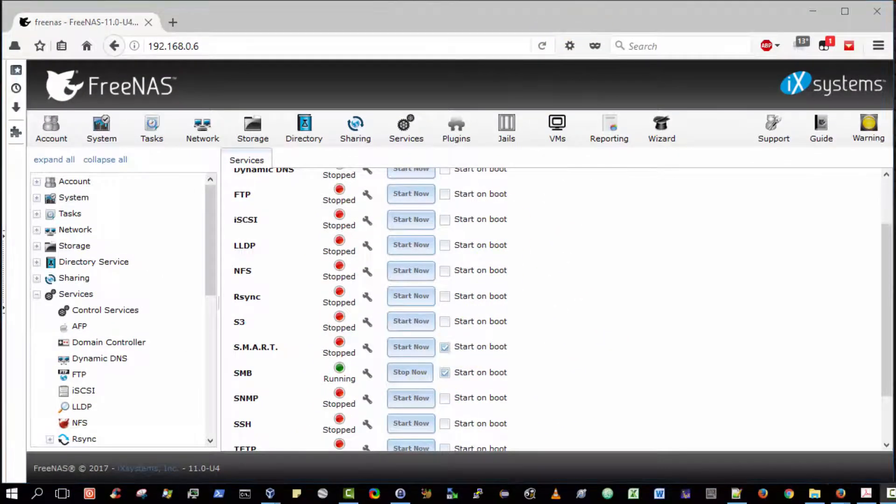
pyautogui.scroll(-3)
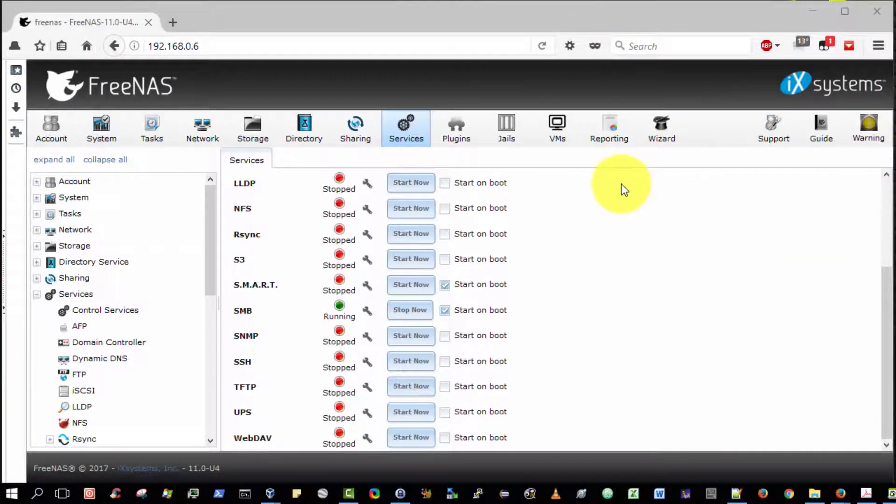
pyautogui.moveTo(471, 164)
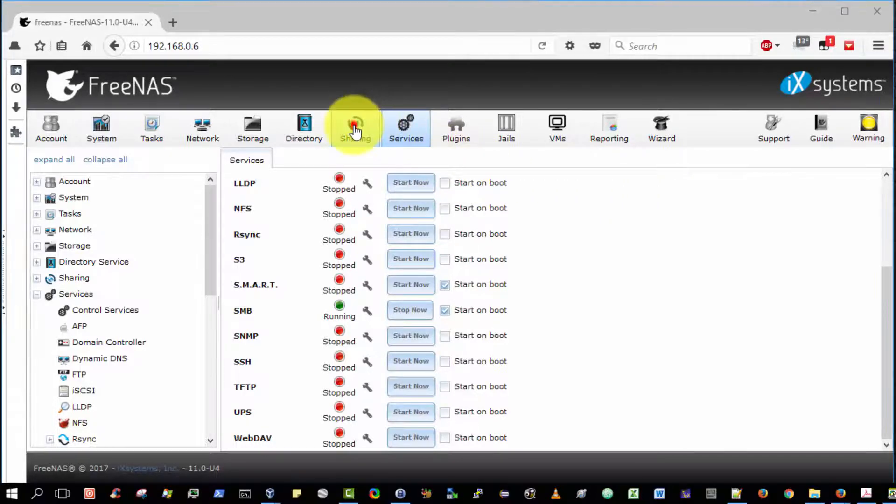
# - Bring up the stripeshare share's settings under Sharing > Windows (SMB)
pyautogui.click(355, 126)
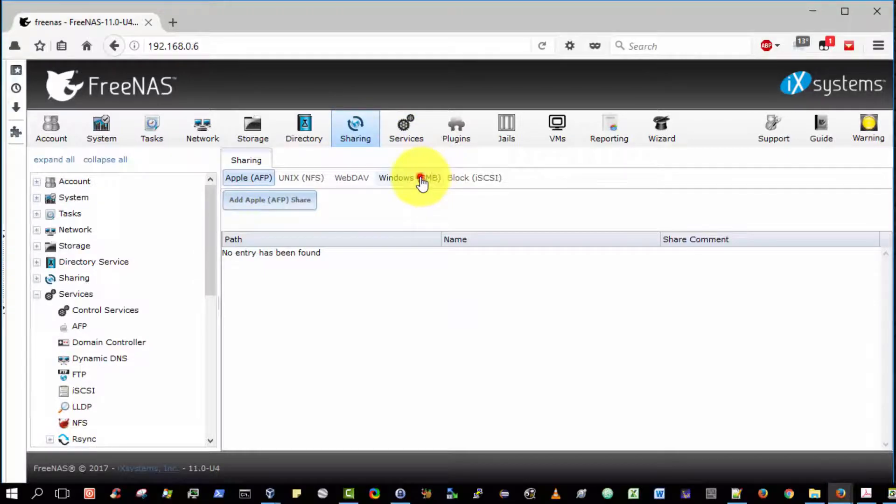
pyautogui.click(420, 177)
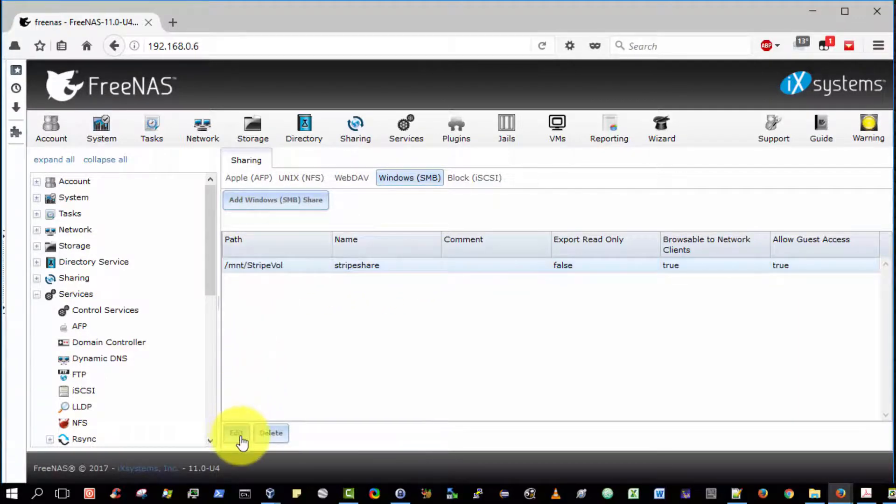
pyautogui.click(236, 433)
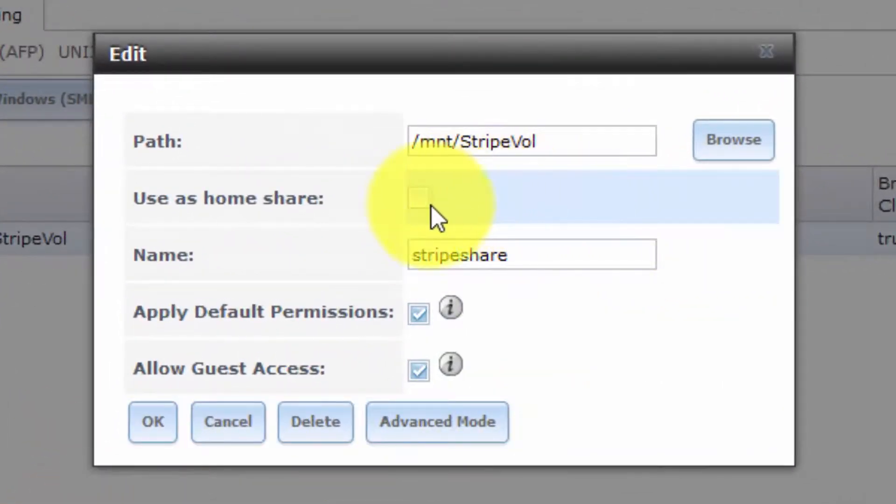
# - Toggle 'Use as home share' on and back off, then save stripeshare with guest access kept on
pyautogui.click(419, 198)
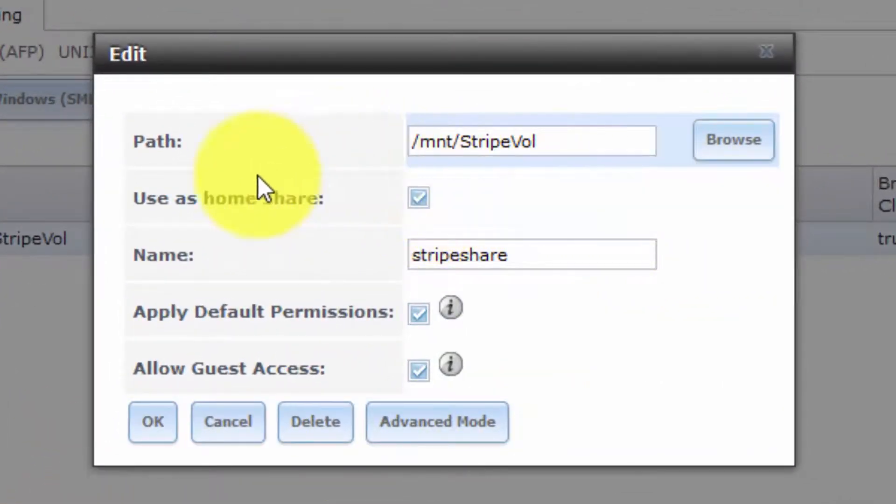
pyautogui.click(418, 197)
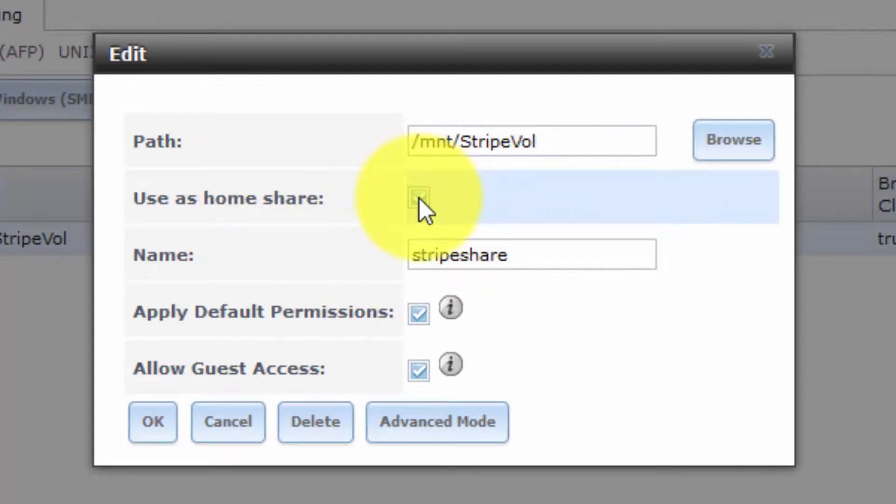
pyautogui.click(418, 199)
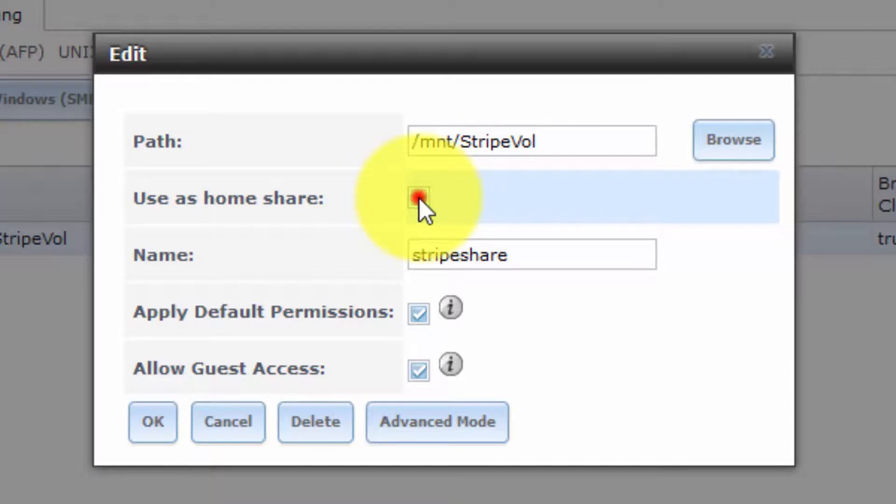
pyautogui.click(418, 198)
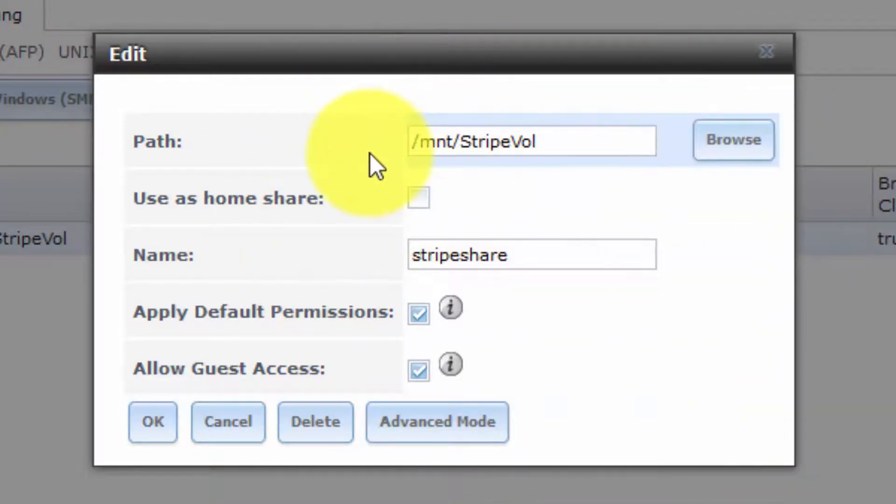
pyautogui.click(153, 422)
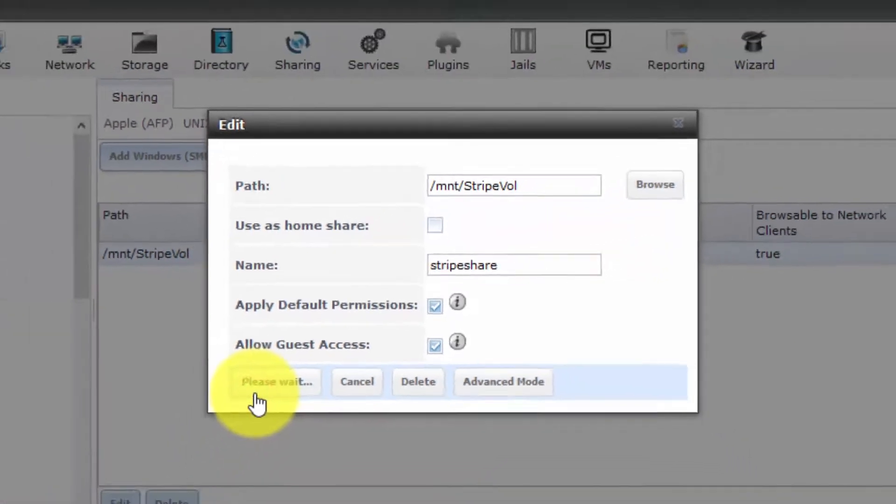
pyautogui.click(277, 382)
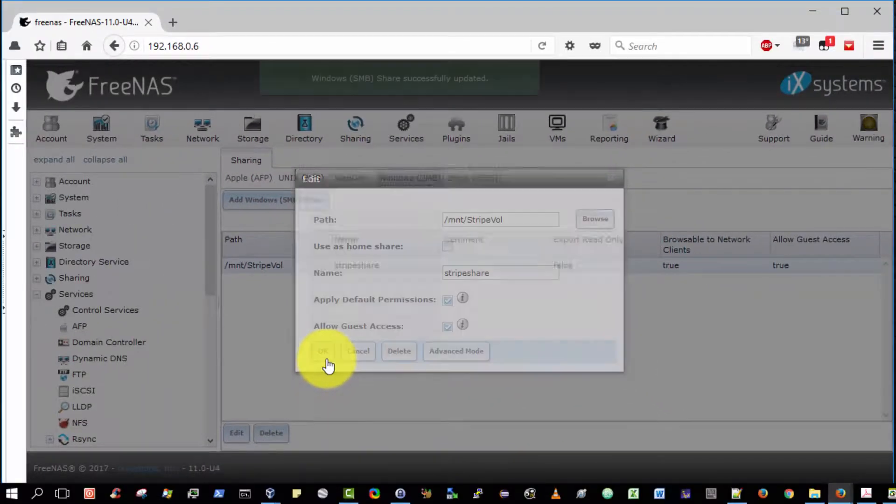
pyautogui.click(323, 351)
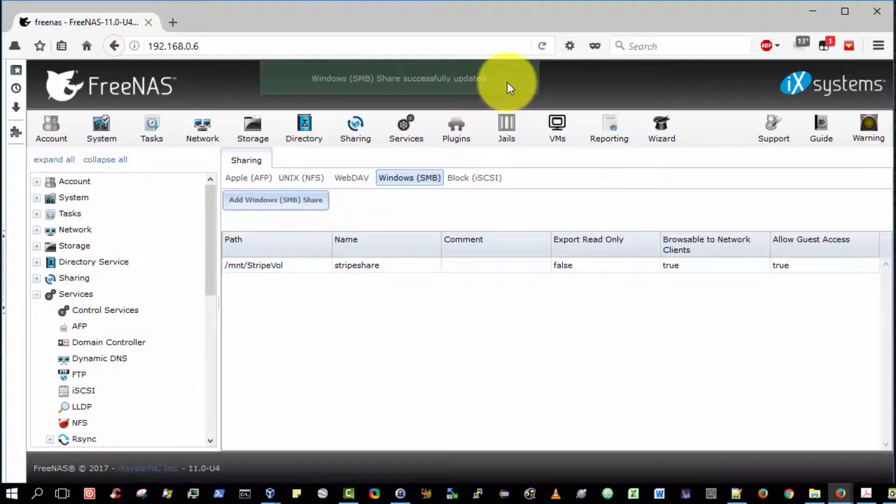
pyautogui.moveTo(564, 152)
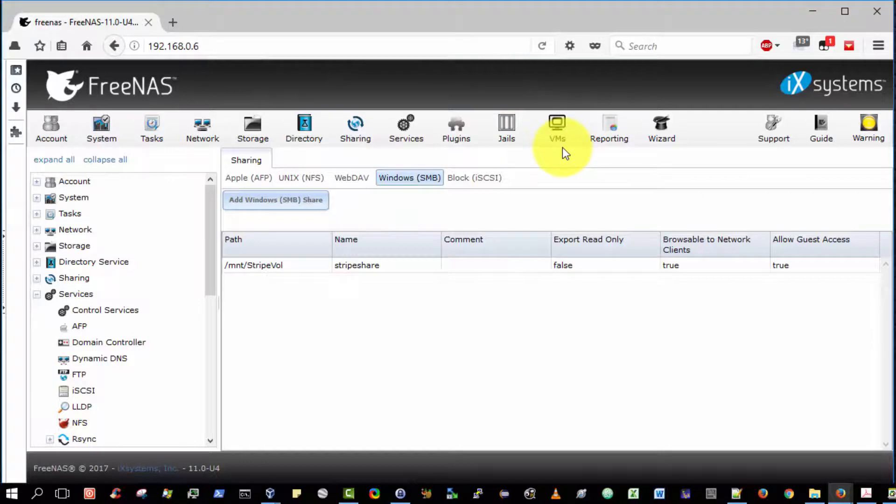
pyautogui.moveTo(295, 243)
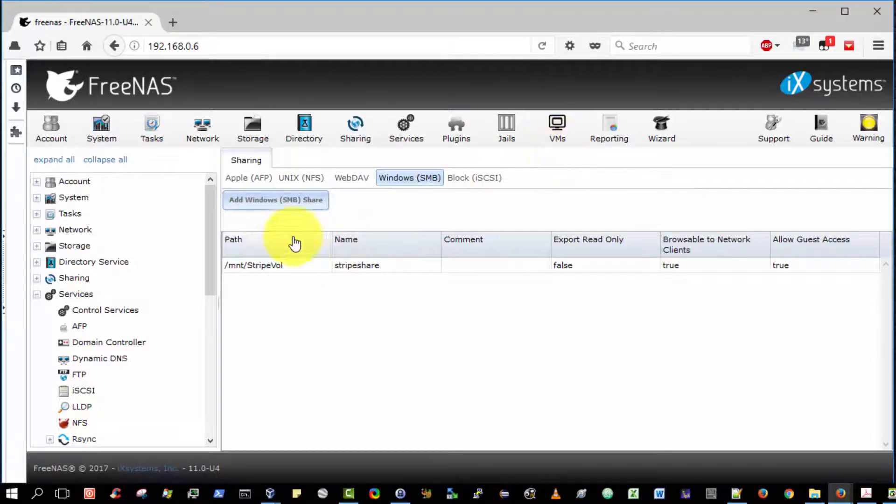
pyautogui.moveTo(286, 293)
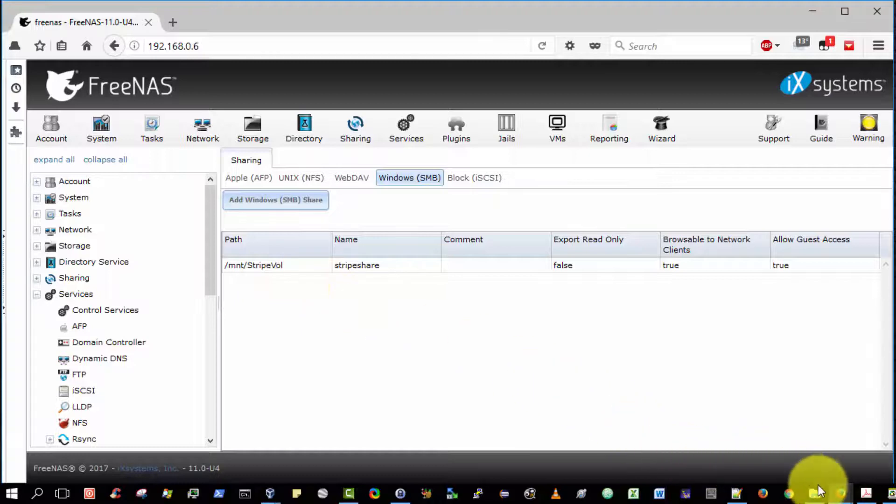
# - Launch File Explorer from the taskbar, bringing up the Add Network Location wizard
pyautogui.click(815, 493)
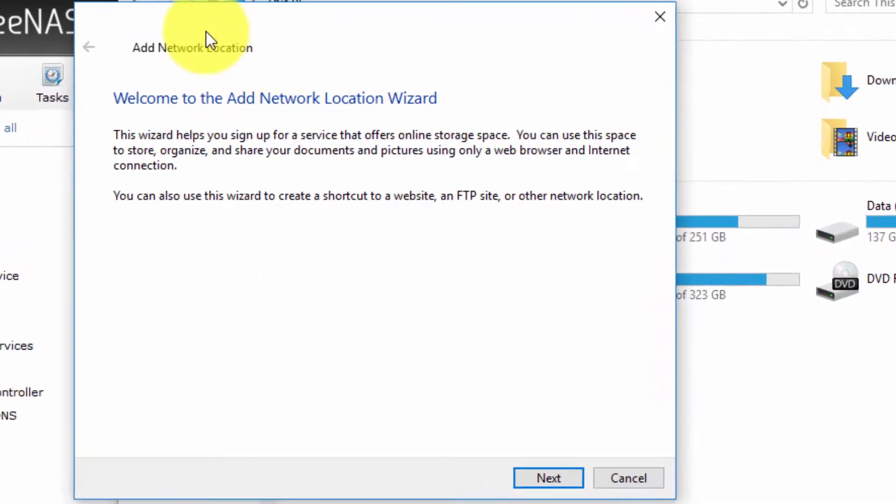
# - Advance the wizard choosing a custom network location, reaching the address prompt
pyautogui.click(549, 478)
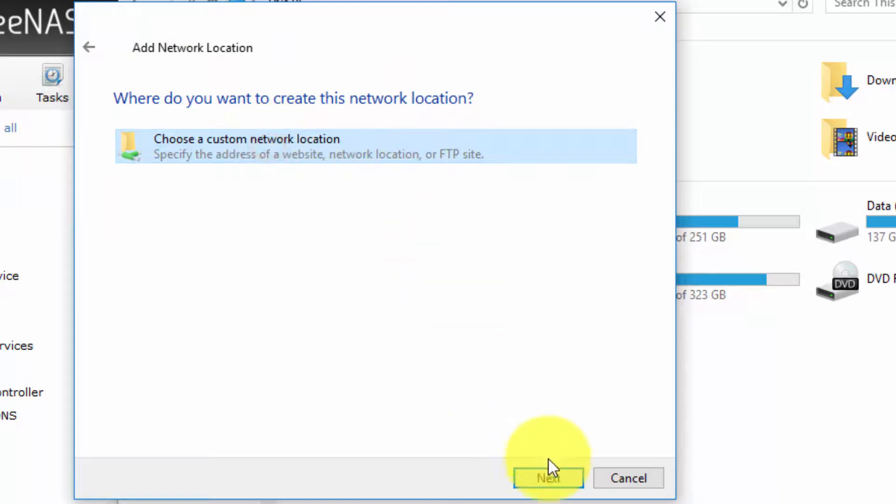
pyautogui.click(549, 491)
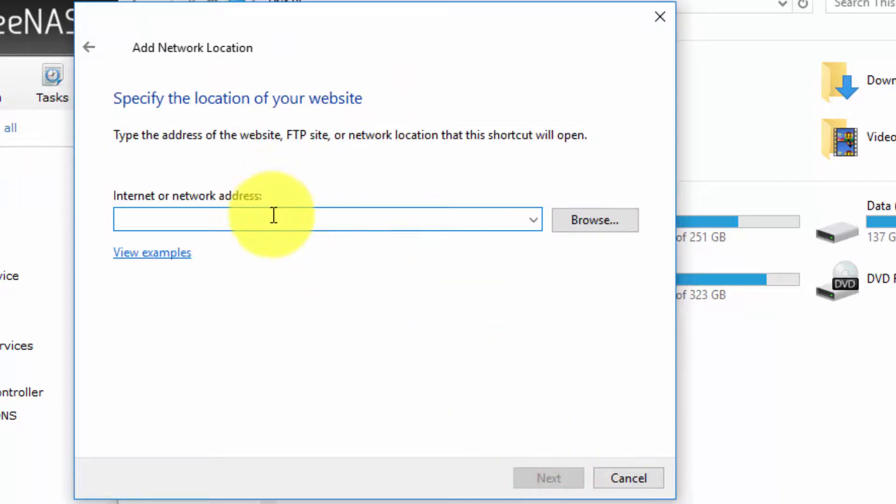
# - Enter \\192.168.0.6\stripeshare as the network address and continue to naming it
pyautogui.click(275, 216)
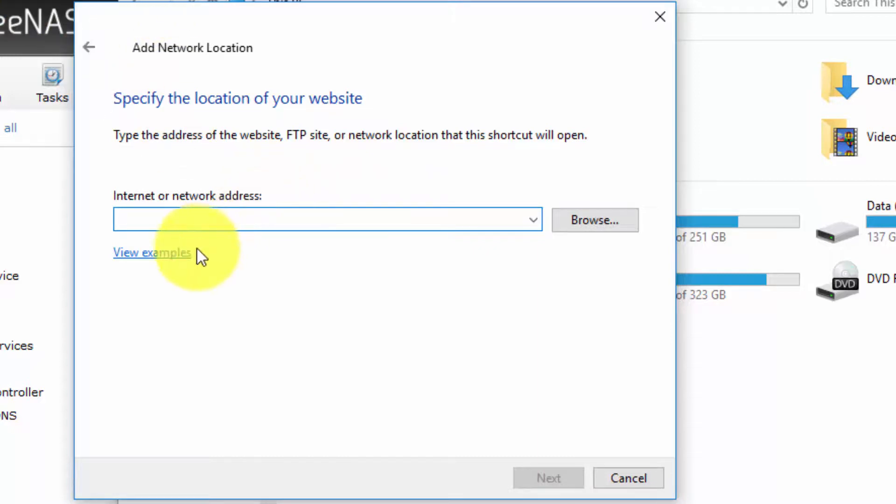
pyautogui.click(151, 252)
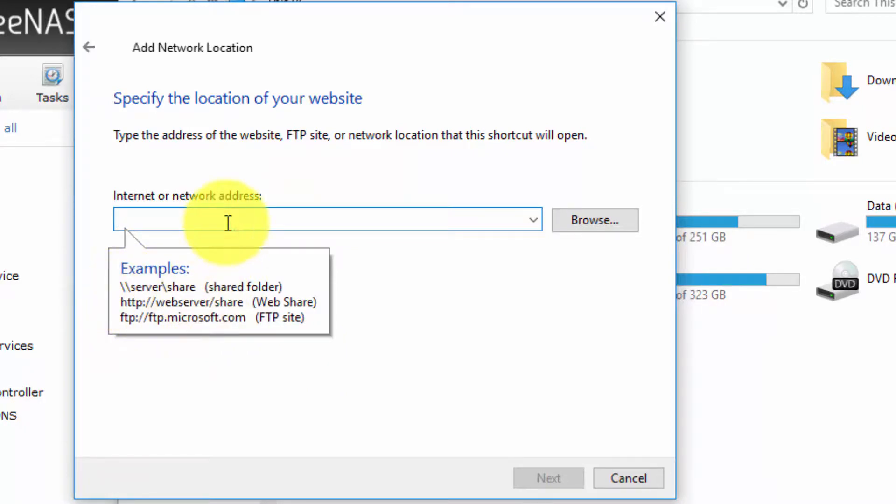
pyautogui.write('\\\\192.')
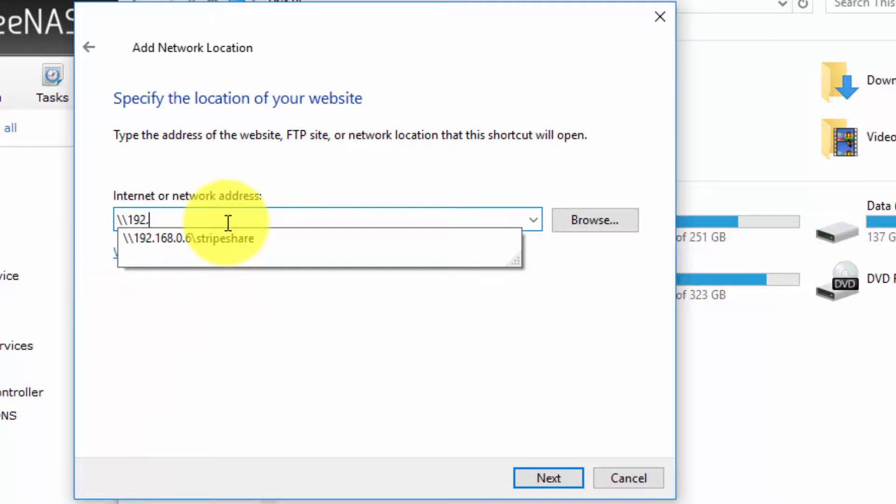
pyautogui.write('168.')
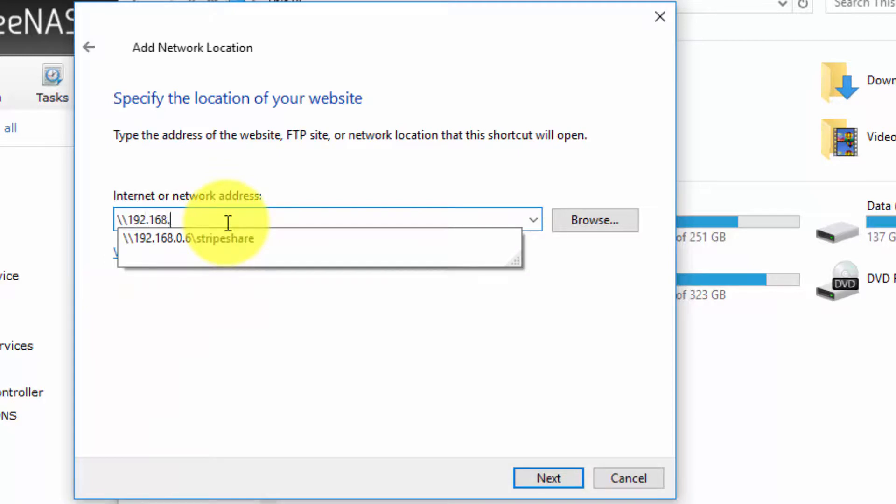
pyautogui.write('0.6\\')
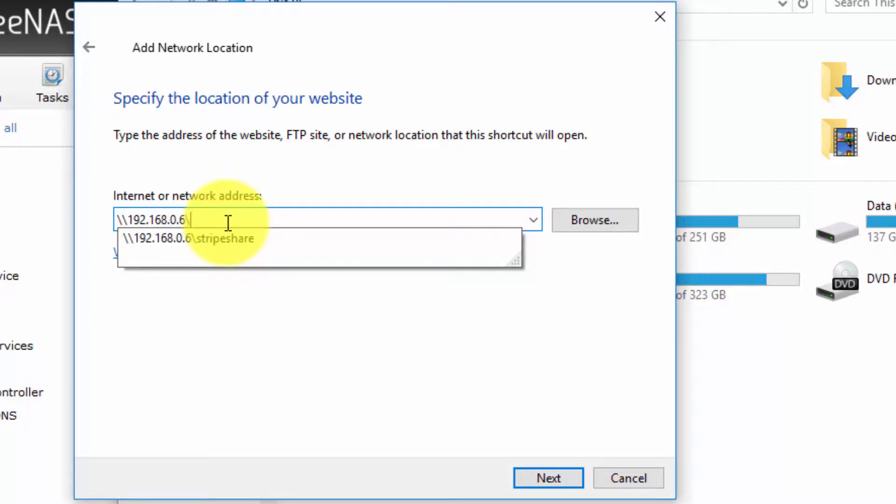
pyautogui.write('strie')
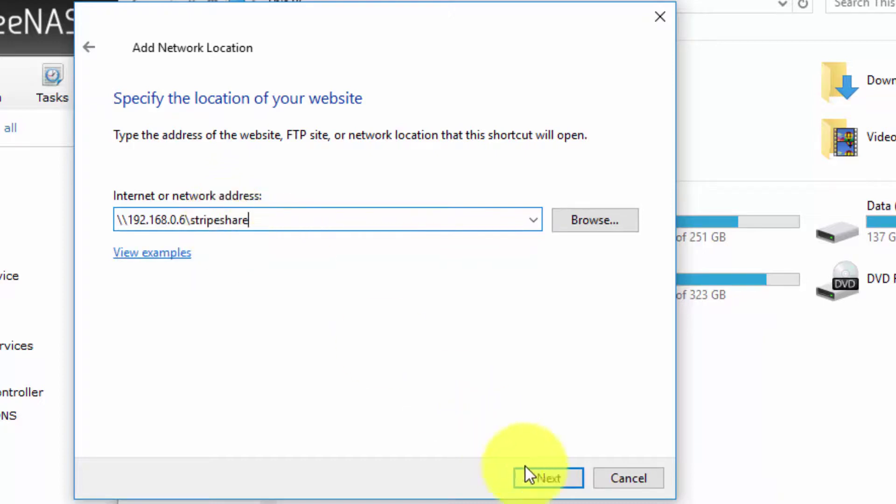
pyautogui.click(549, 491)
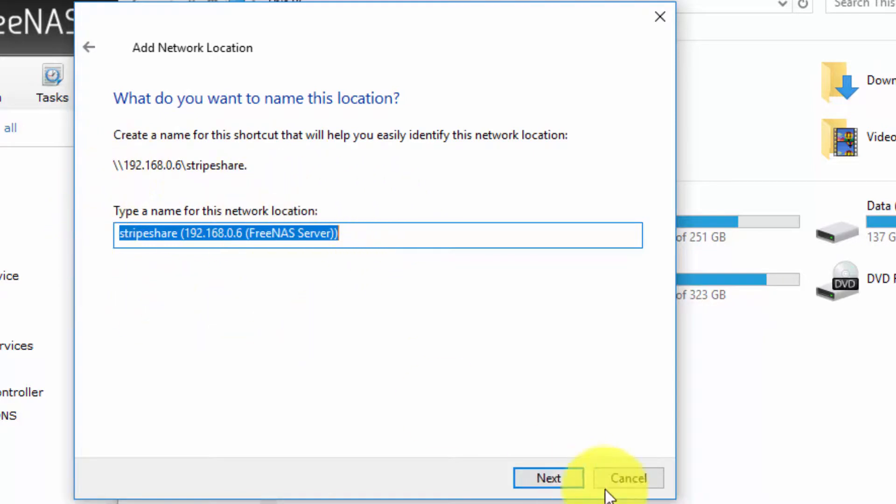
# - Keep the name 'stripeshare (192.168.0.6 (FreeNAS Server))' and finish, opening the location
pyautogui.click(550, 491)
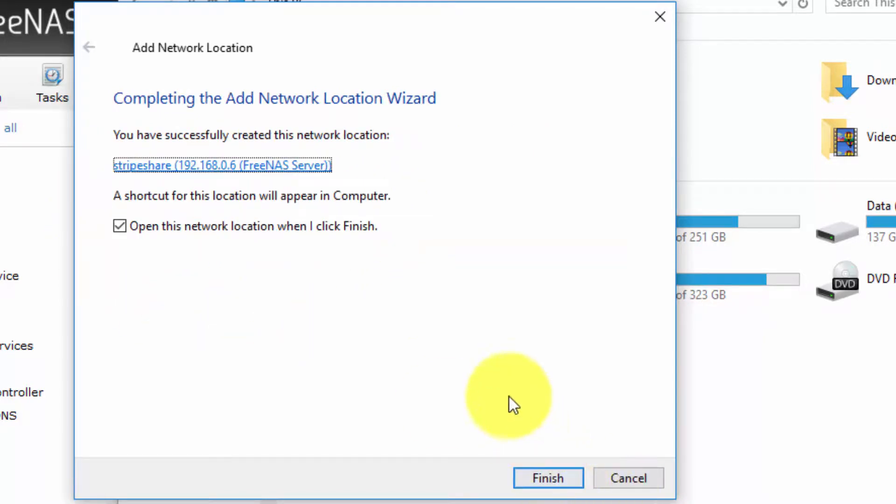
pyautogui.moveTo(383, 267)
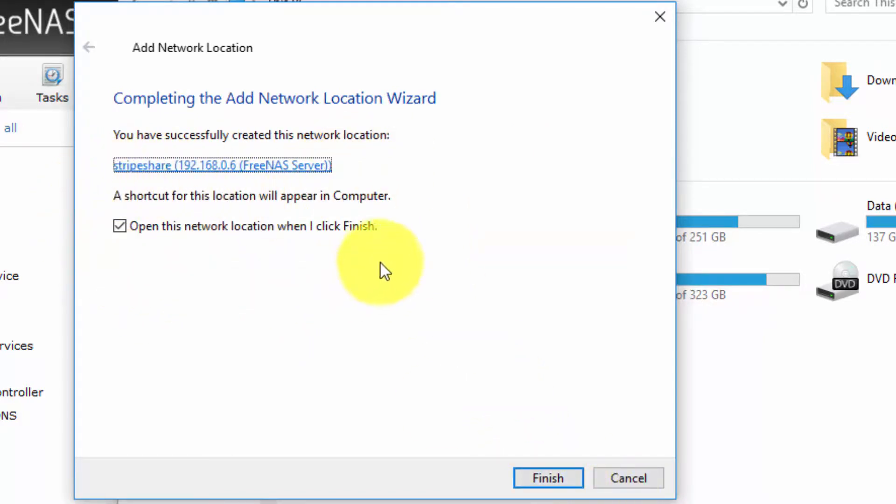
pyautogui.click(548, 478)
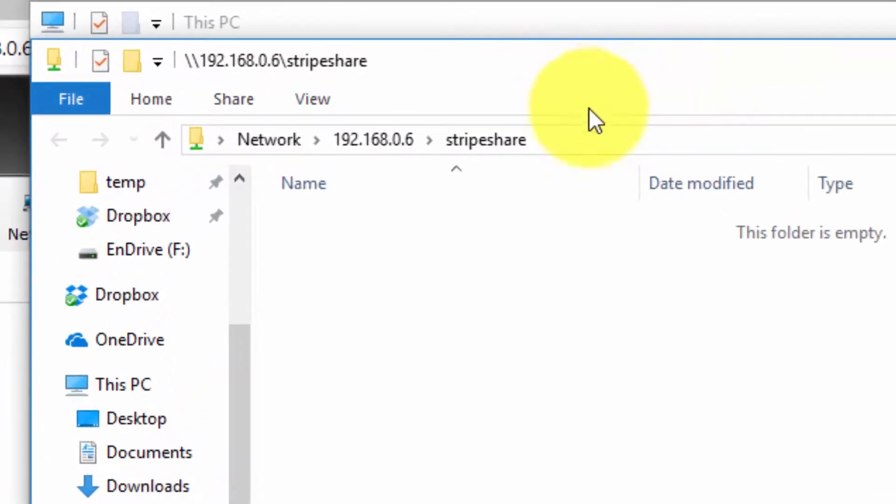
pyautogui.moveTo(575, 135)
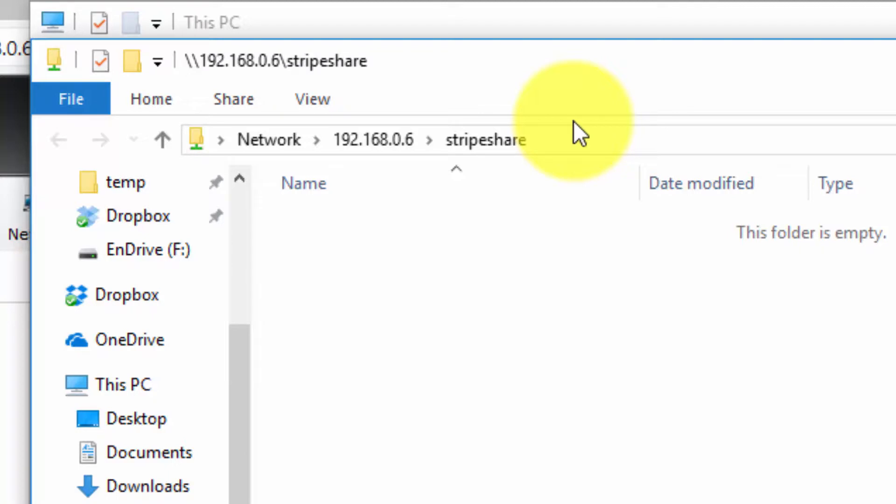
pyautogui.moveTo(559, 65)
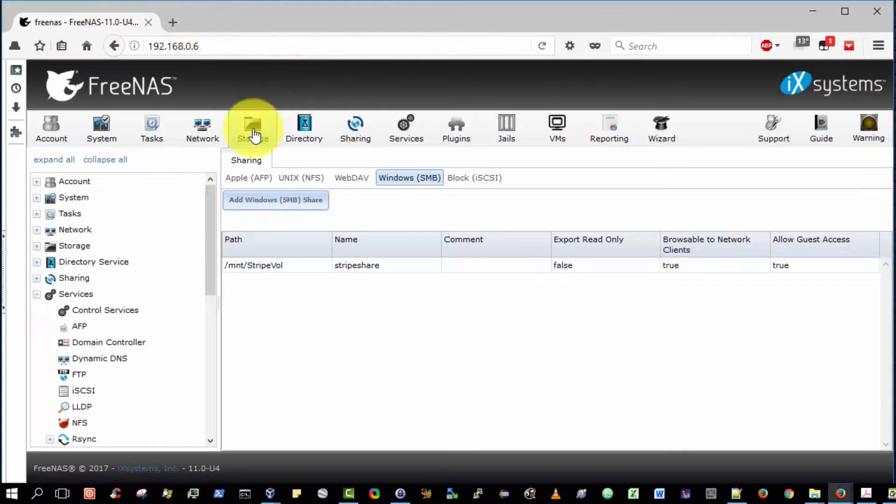
# - Show StripeVol's permissions under Storage with Apply Mode ticked for full read/write/execute
pyautogui.click(252, 126)
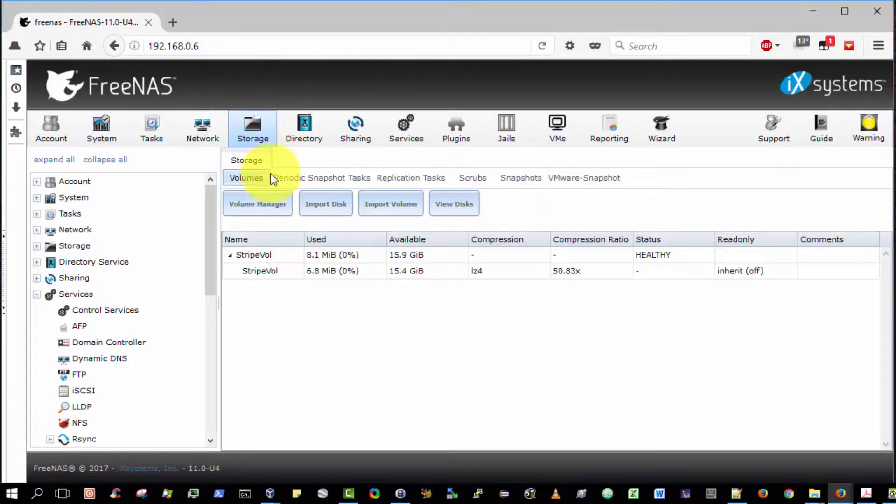
pyautogui.click(260, 271)
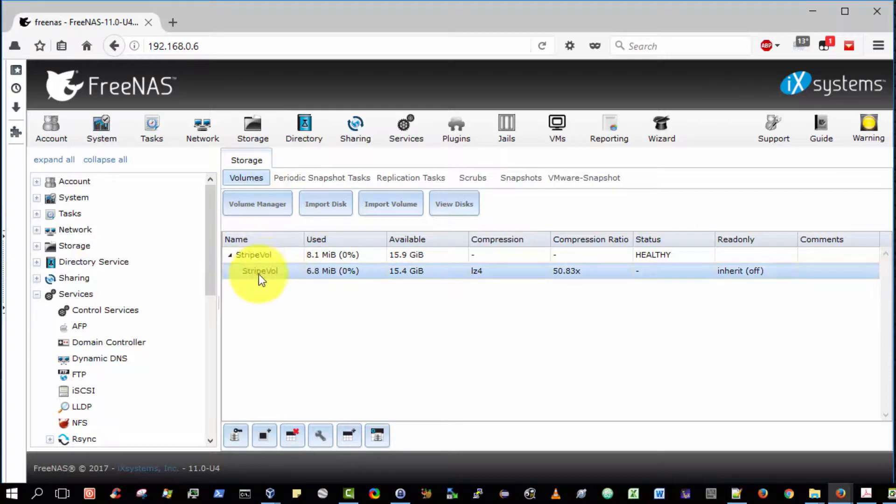
pyautogui.moveTo(280, 275)
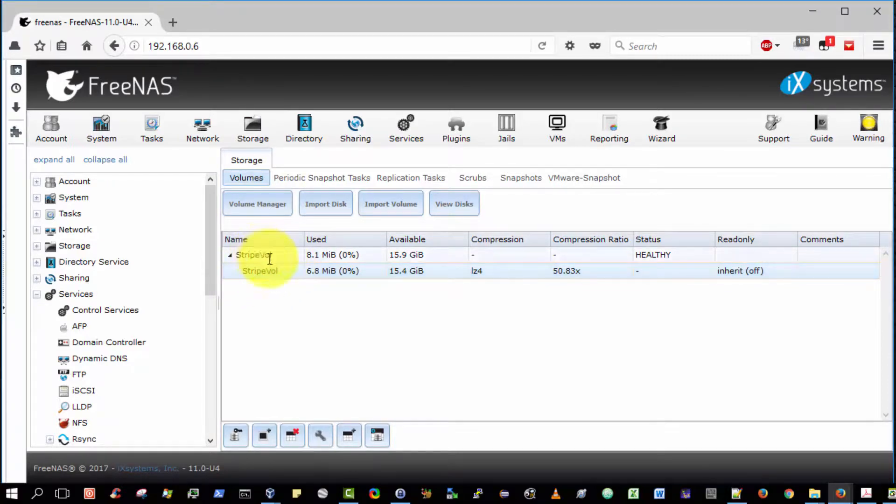
pyautogui.moveTo(236, 435)
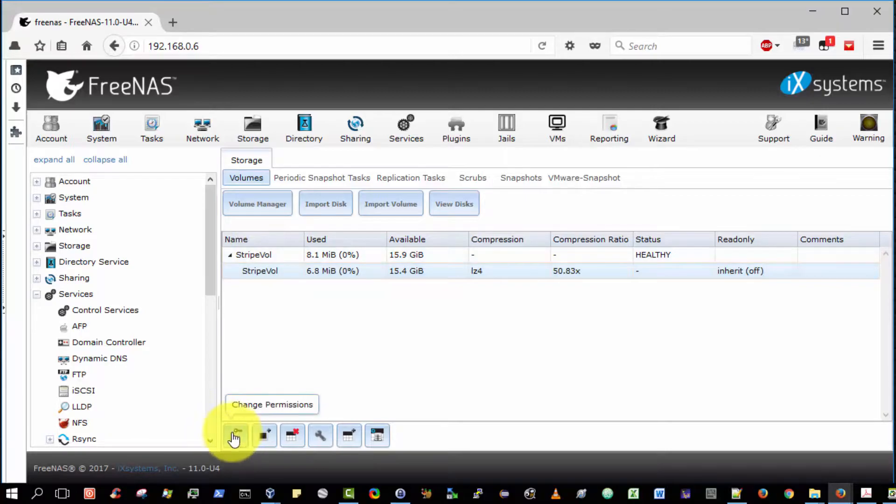
pyautogui.click(237, 436)
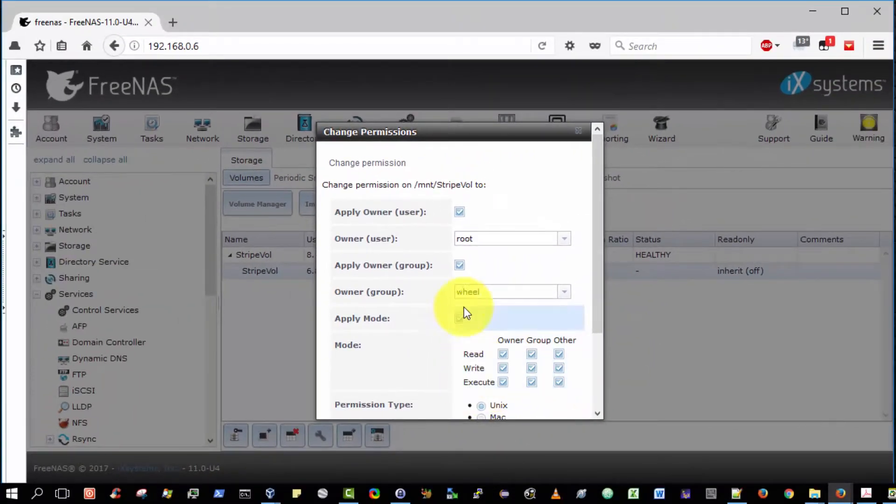
pyautogui.click(577, 129)
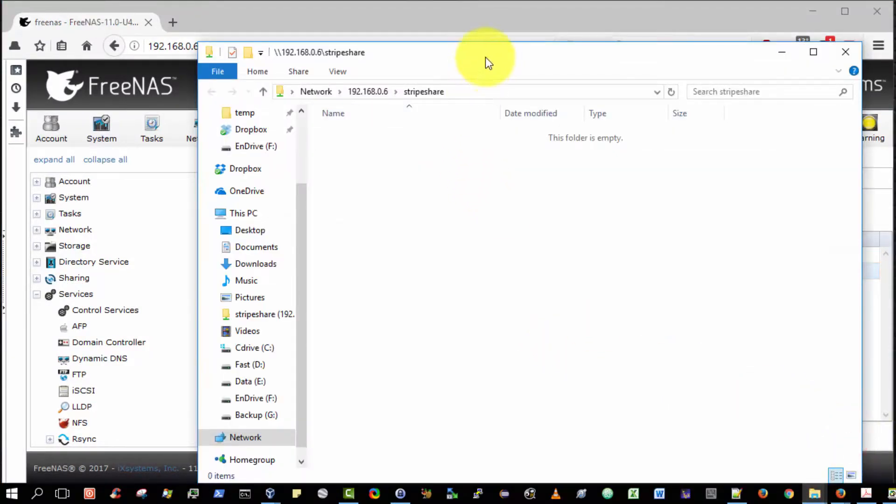
pyautogui.moveTo(379, 56)
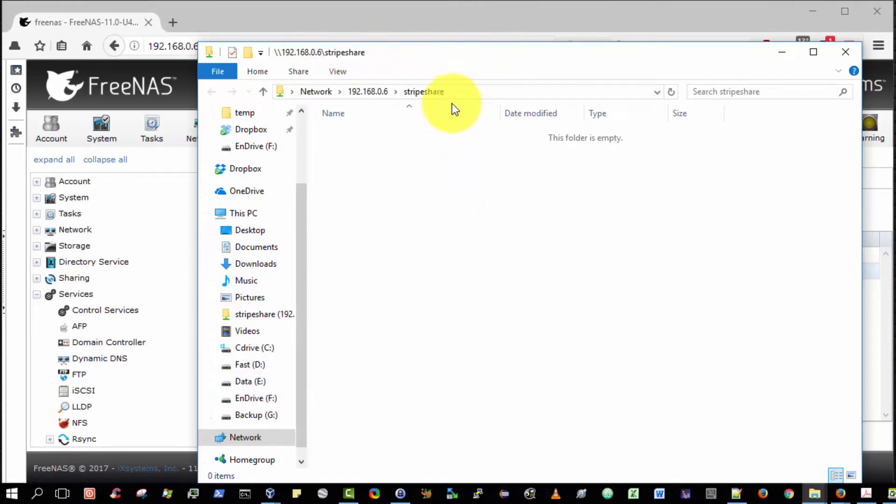
pyautogui.moveTo(426, 56)
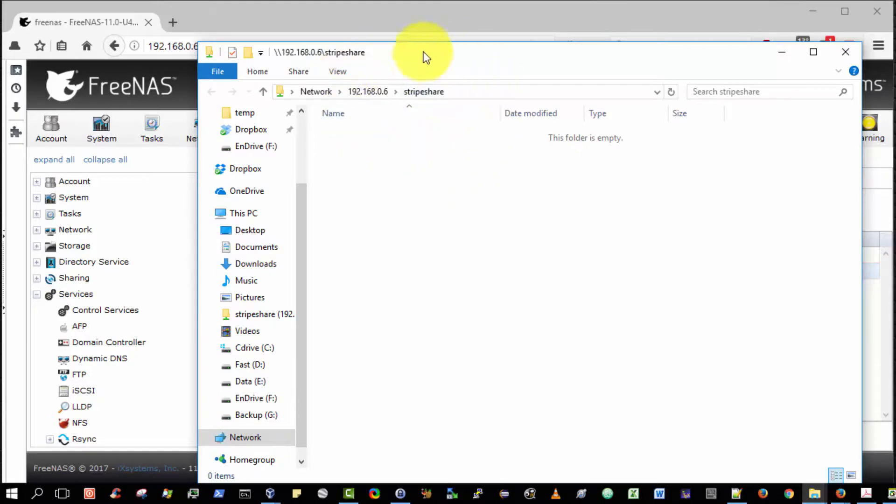
pyautogui.moveTo(368, 168)
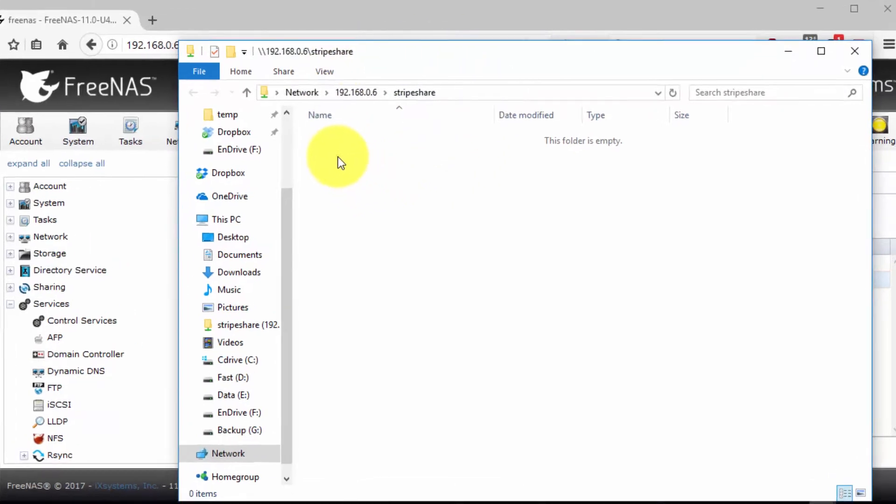
# - Create a new folder named testfolder inside the stripeshare share
pyautogui.rightClick(338, 161)
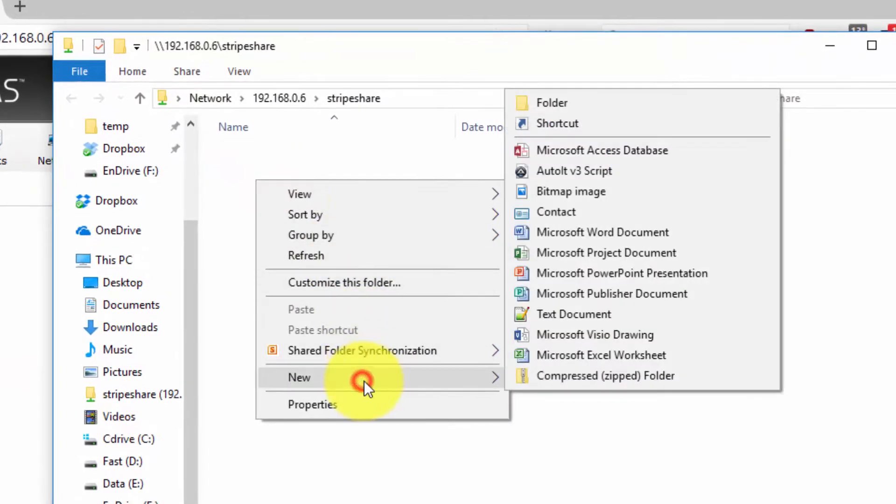
pyautogui.click(552, 103)
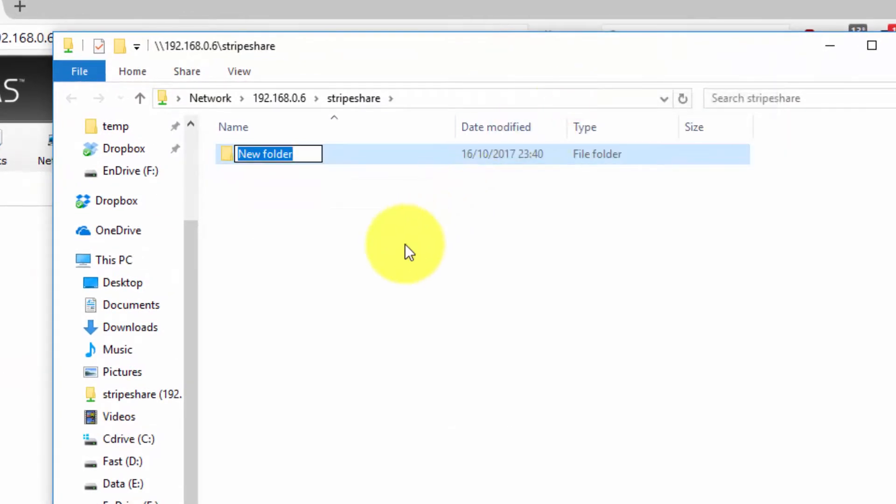
pyautogui.write('testfolder')
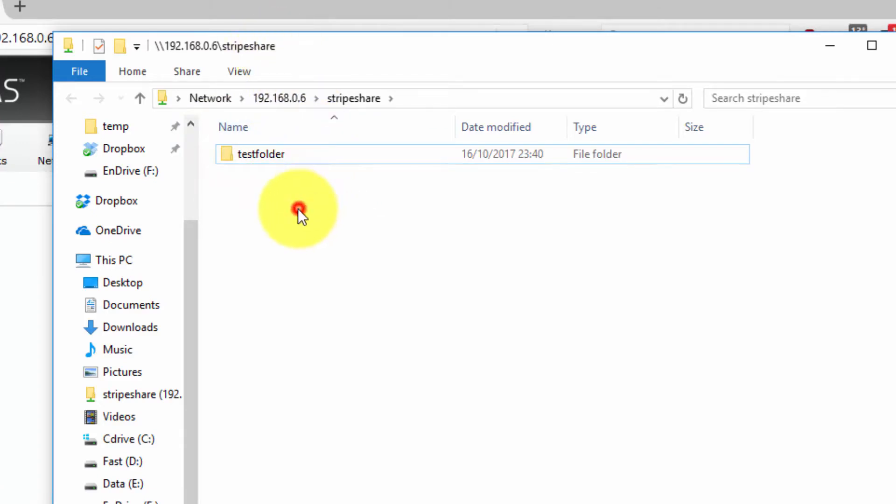
# - Delete testfolder permanently, leaving stripeshare empty again
pyautogui.rightClick(253, 154)
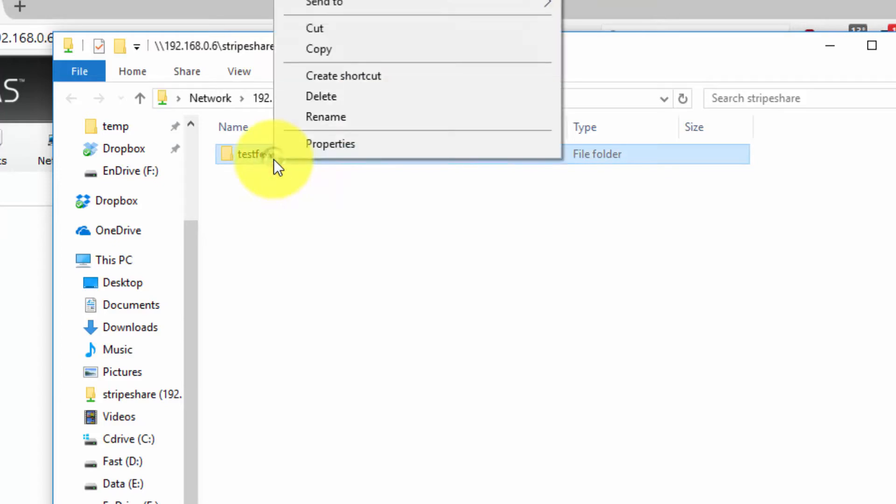
pyautogui.click(321, 96)
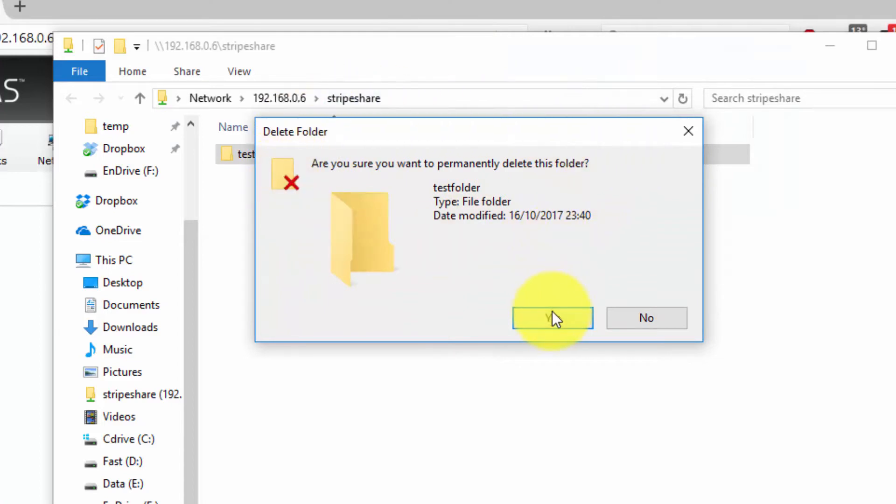
pyautogui.click(552, 317)
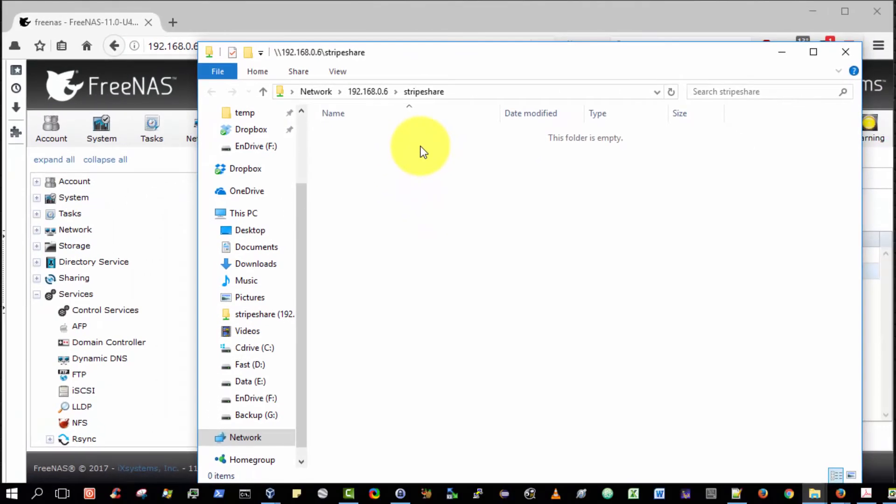
pyautogui.moveTo(419, 164)
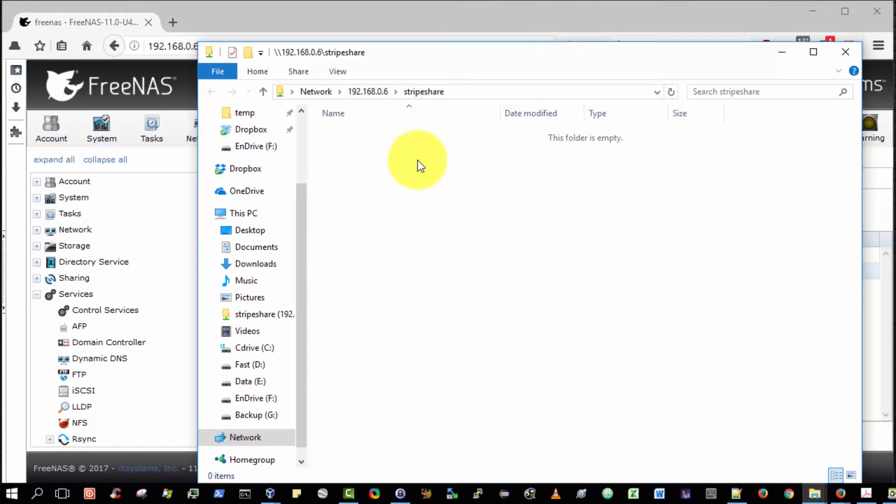
pyautogui.moveTo(434, 128)
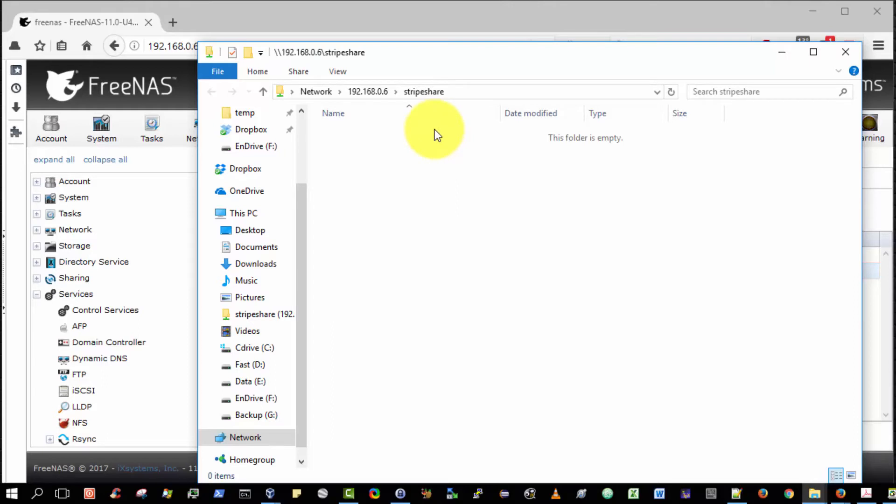
pyautogui.moveTo(429, 140)
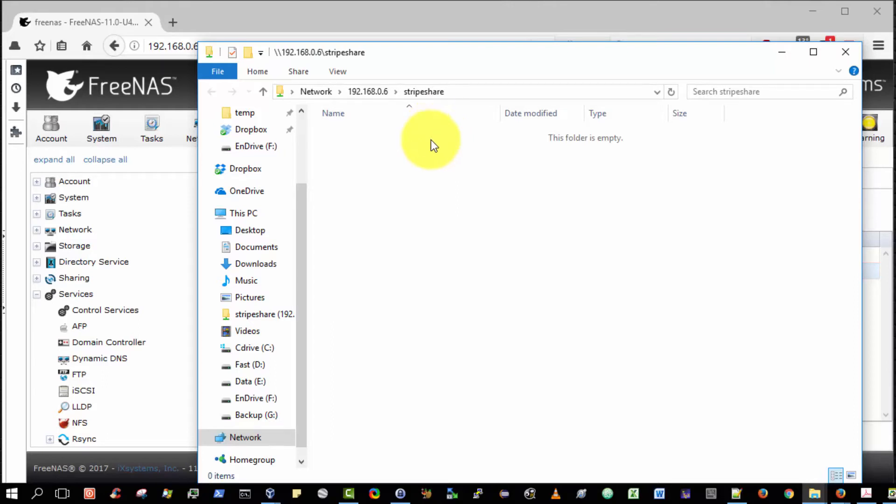
pyautogui.moveTo(511, 142)
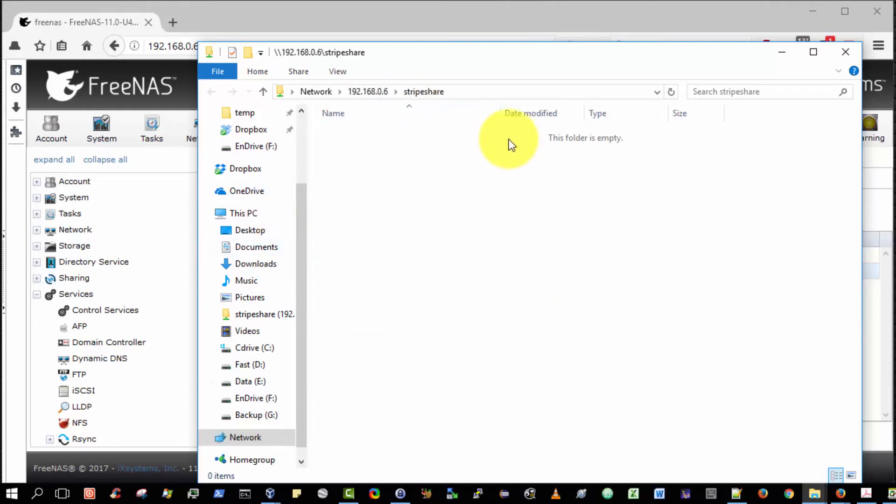
pyautogui.moveTo(482, 136)
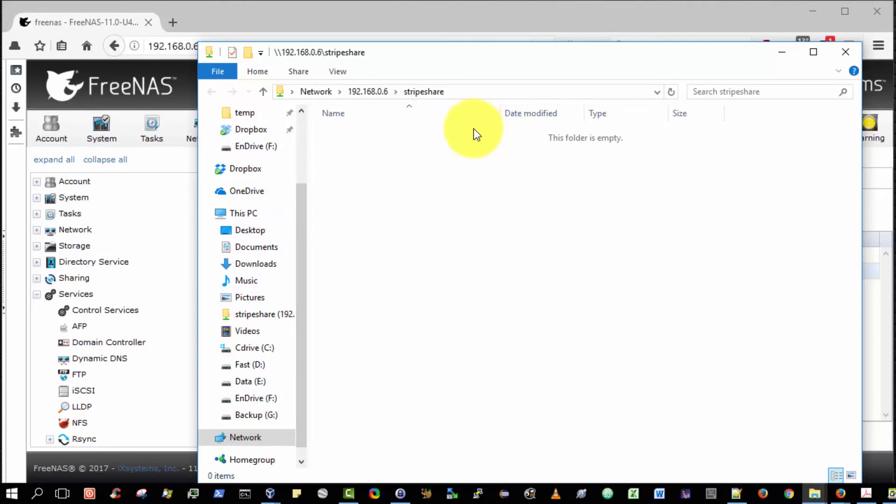
pyautogui.moveTo(455, 126)
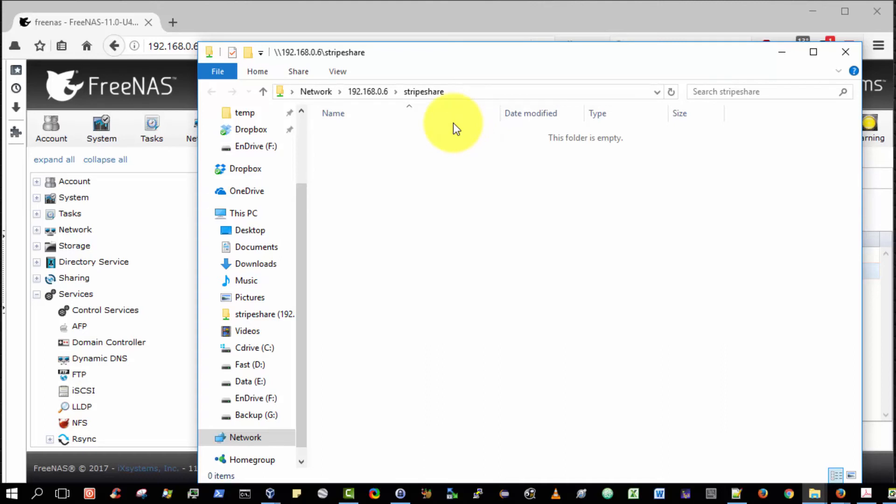
pyautogui.moveTo(540, 43)
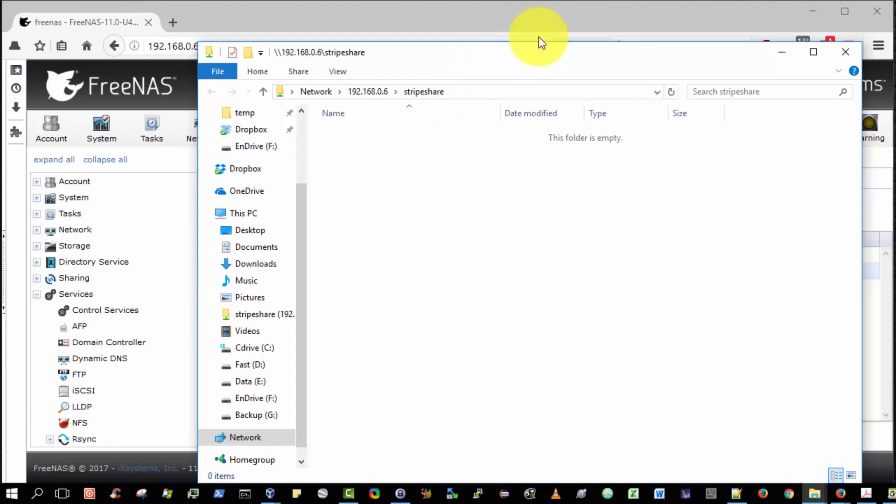